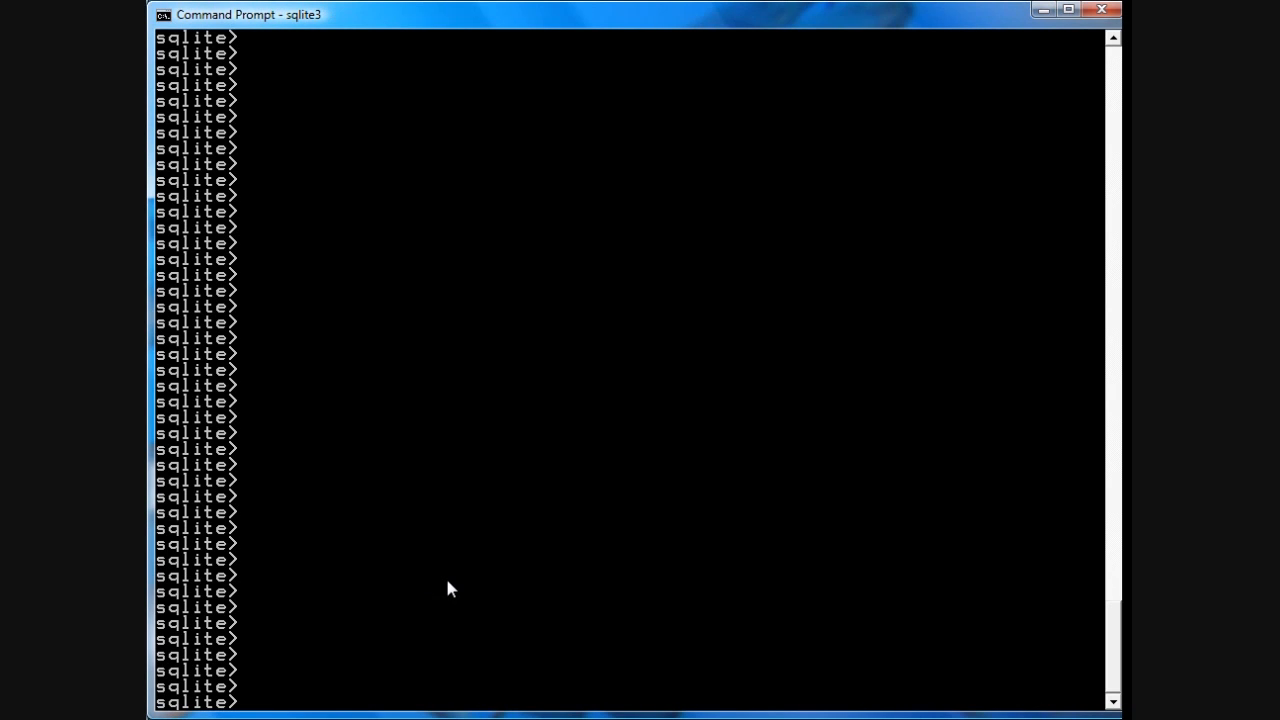
Step: Jot notes on database anomalies at the prompt, clear them, and run .dump
{"action": "type", "text": "database normalization"}
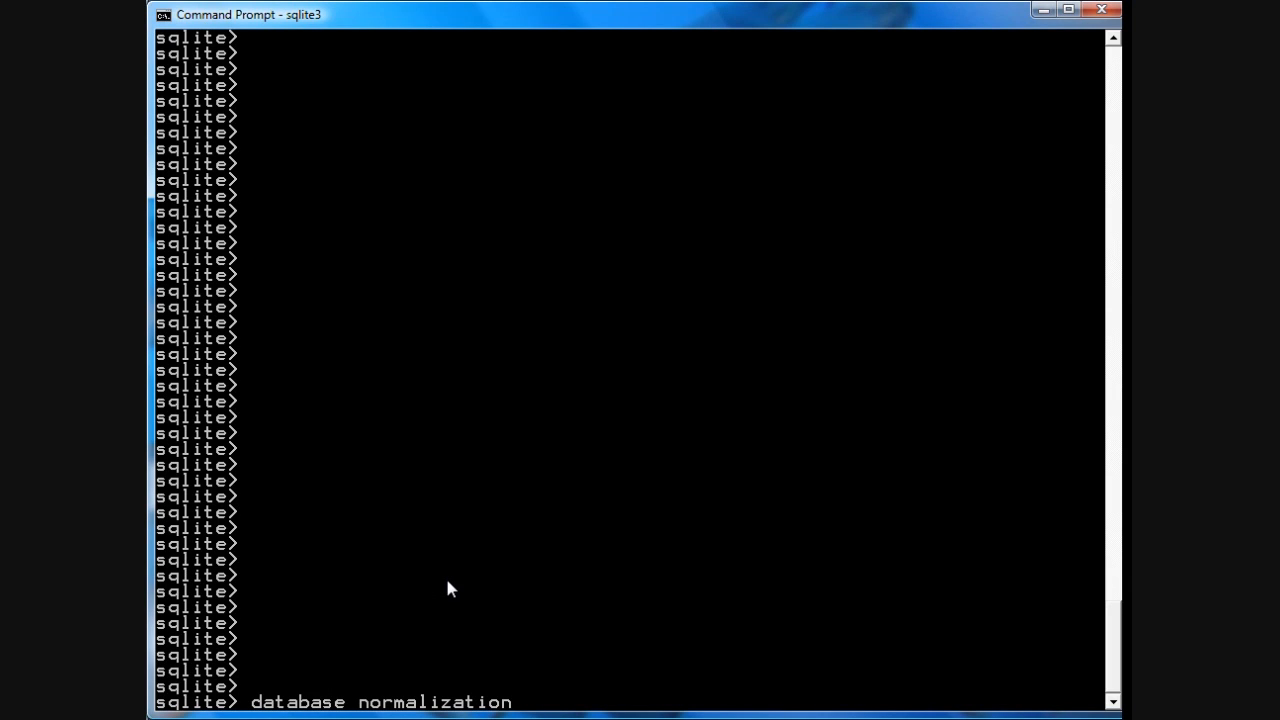
{"action": "type", "text": "insert a"}
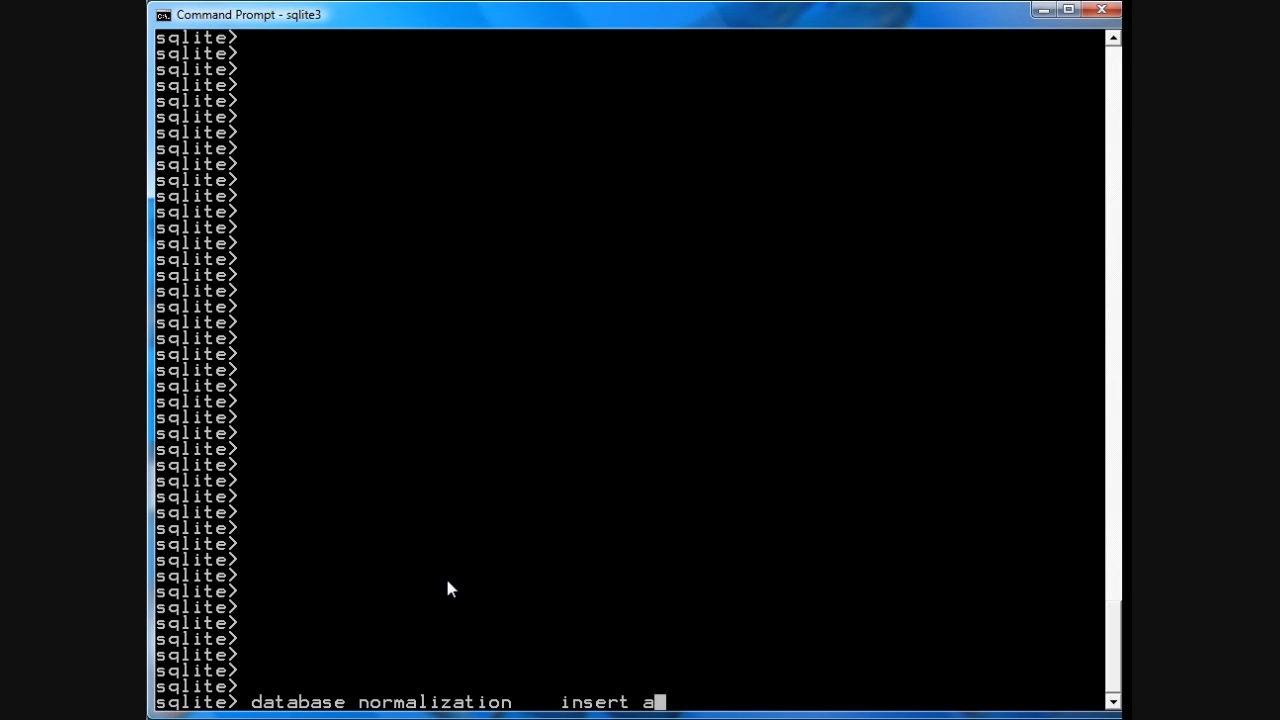
{"action": "type", "text": "nomaly"}
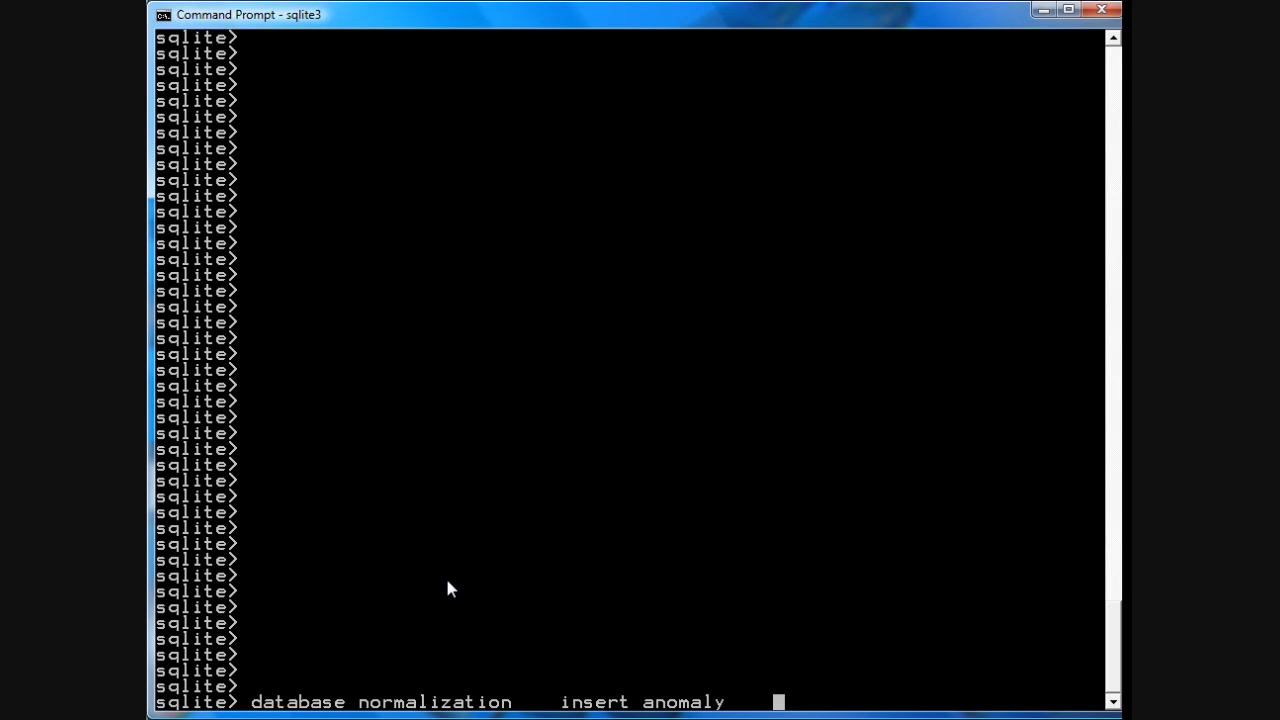
{"action": "type", "text": "delete anom"}
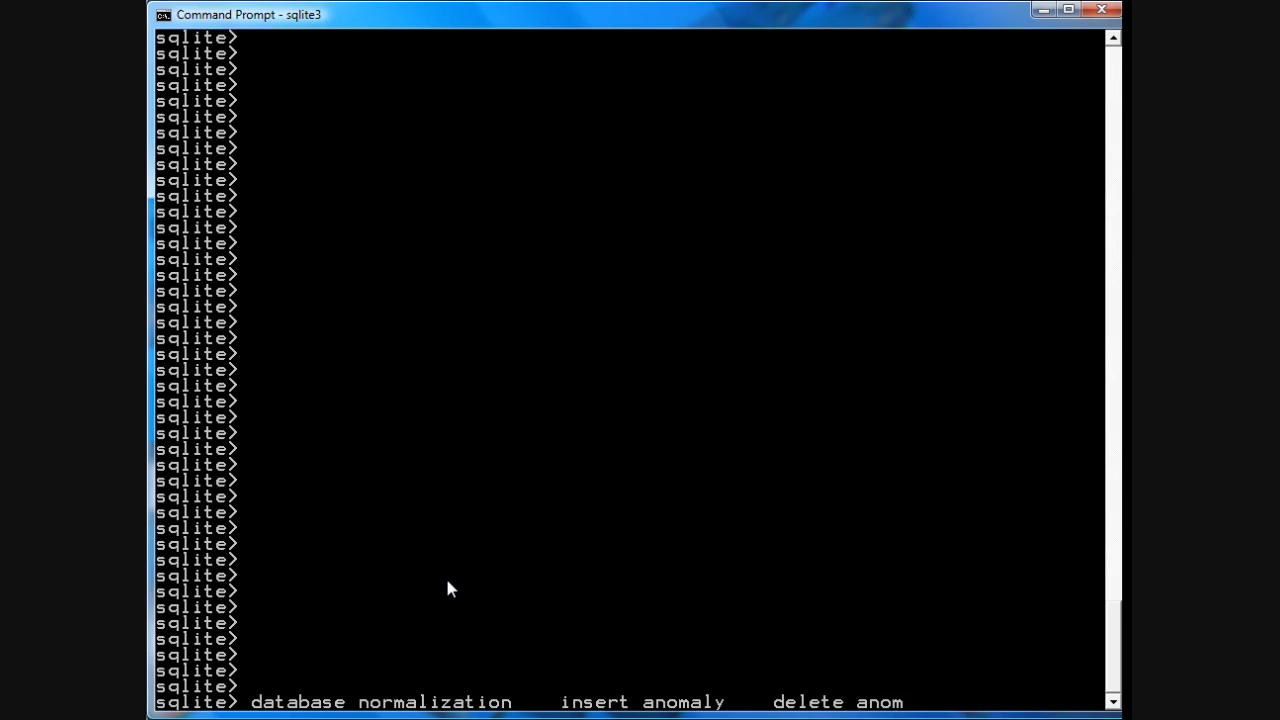
{"action": "type", "text": "aly"}
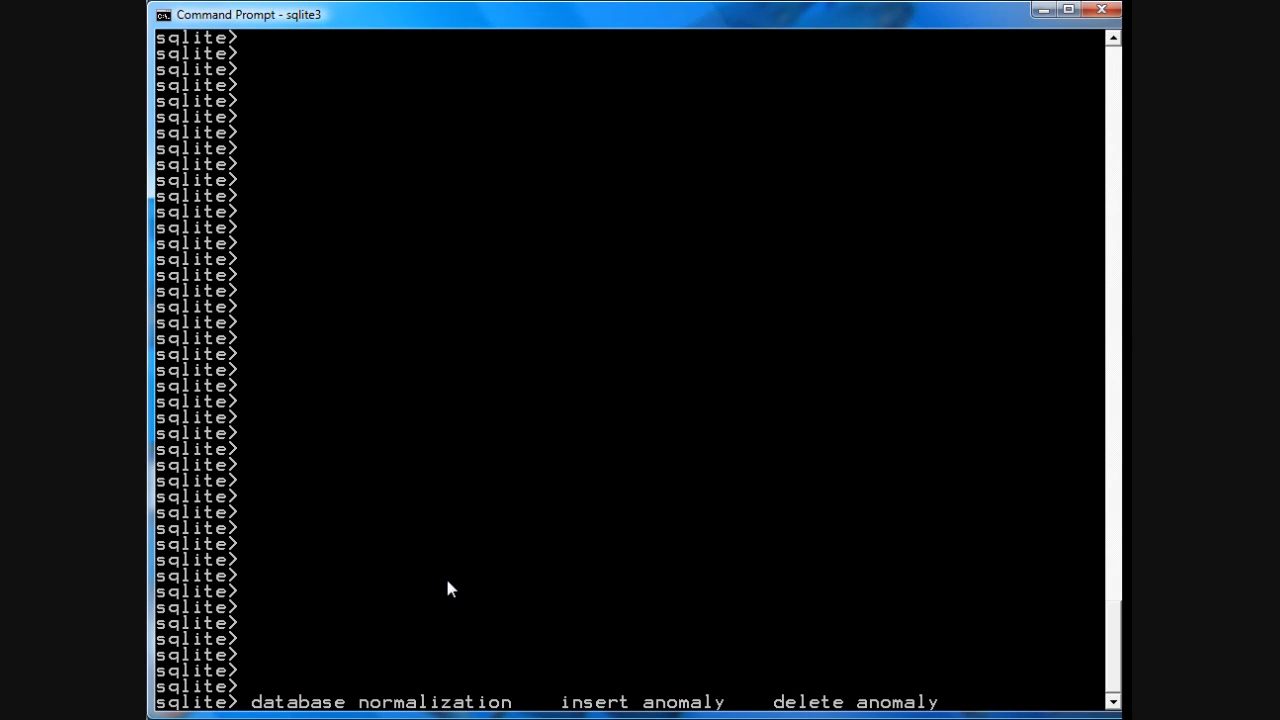
{"action": "mouse_move", "coordinate": [420, 611]}
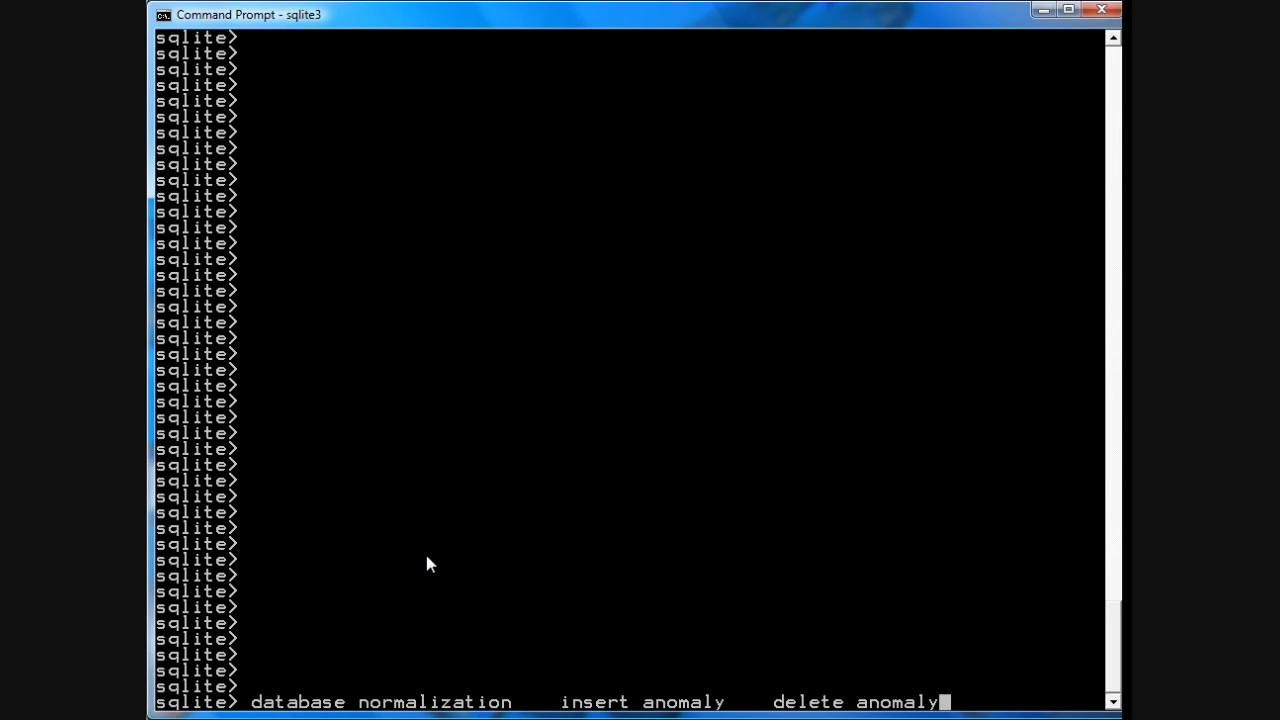
{"action": "key", "text": "Backspace"}
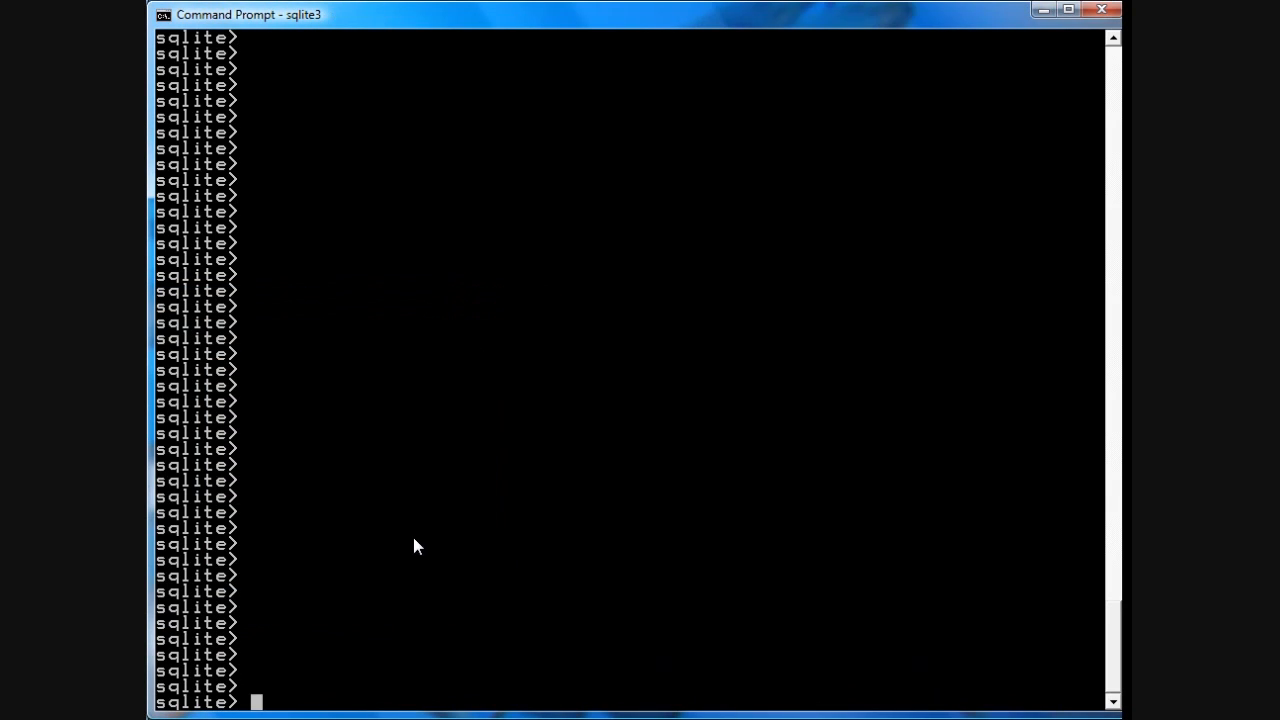
{"action": "mouse_move", "coordinate": [436, 531]}
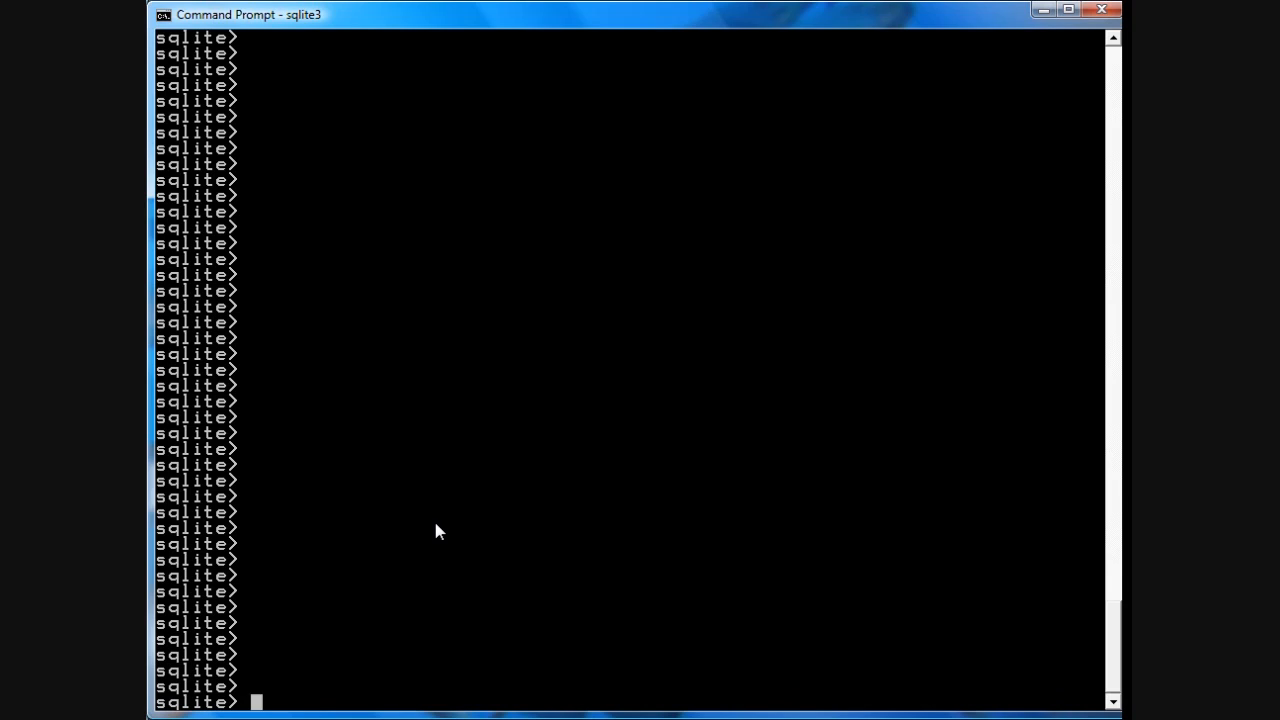
{"action": "mouse_move", "coordinate": [520, 500]}
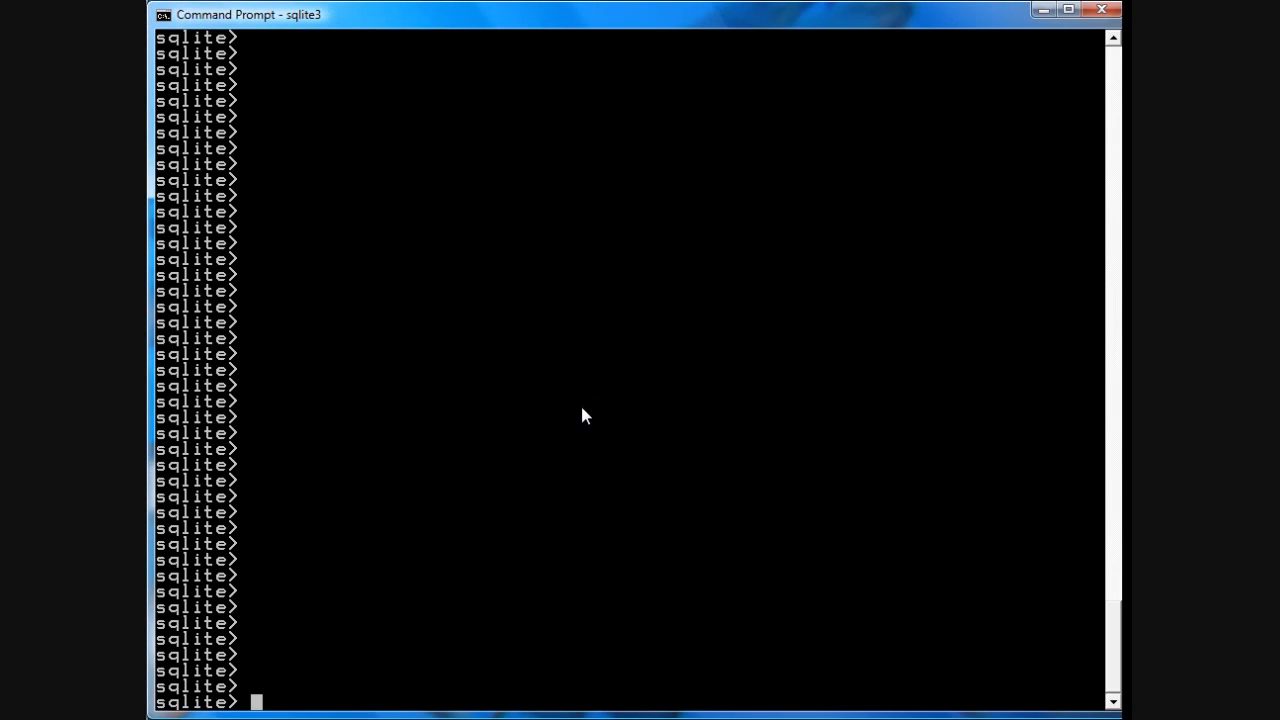
{"action": "type", "text": "."}
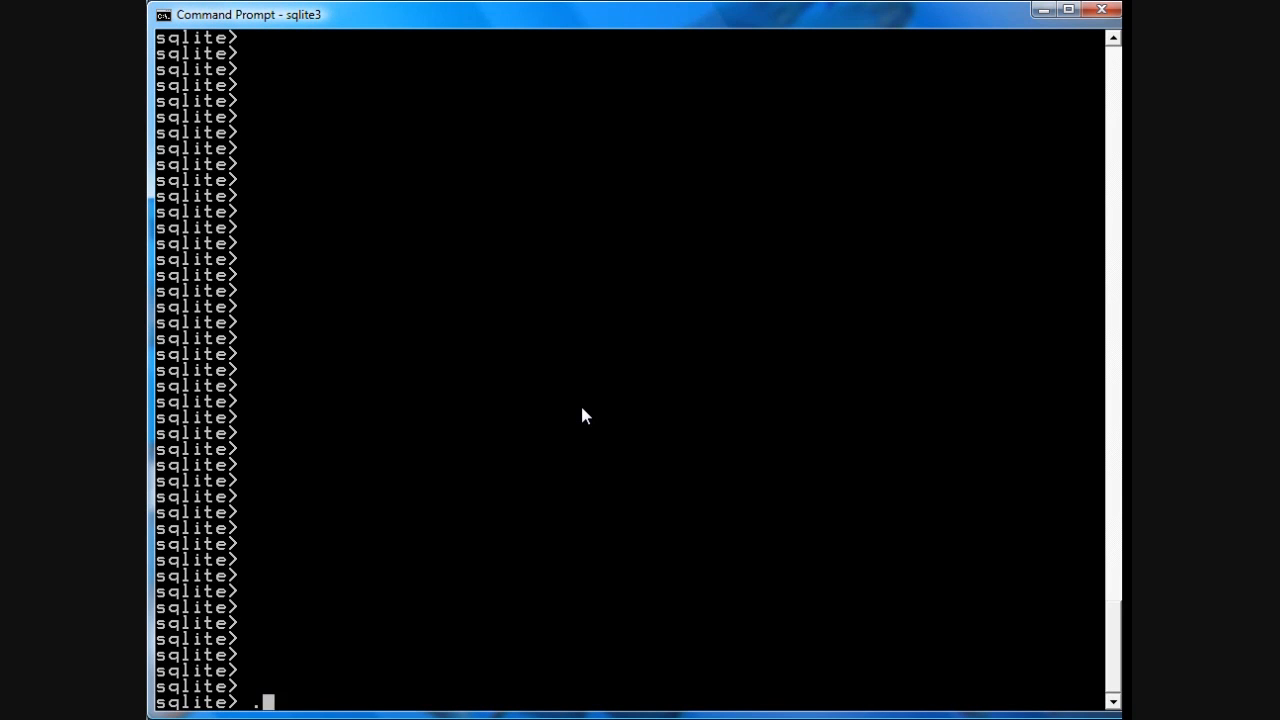
{"action": "type", "text": ".dump"}
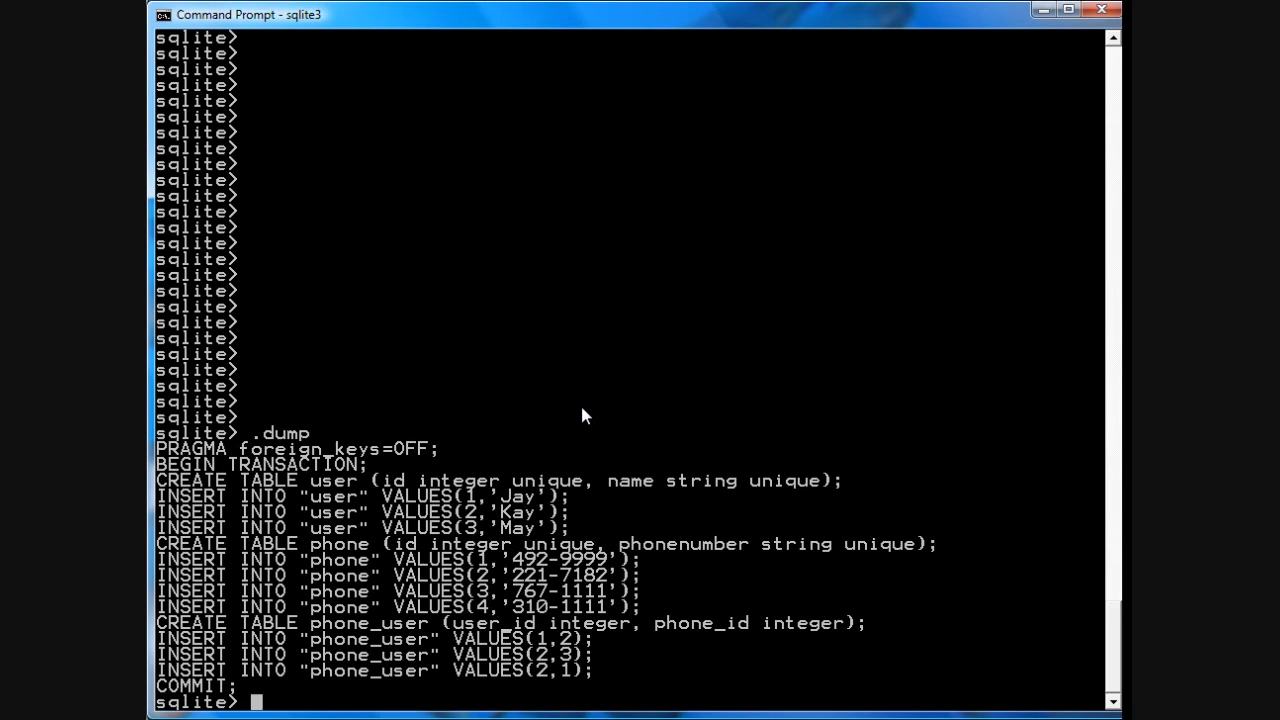
{"action": "mouse_move", "coordinate": [645, 520]}
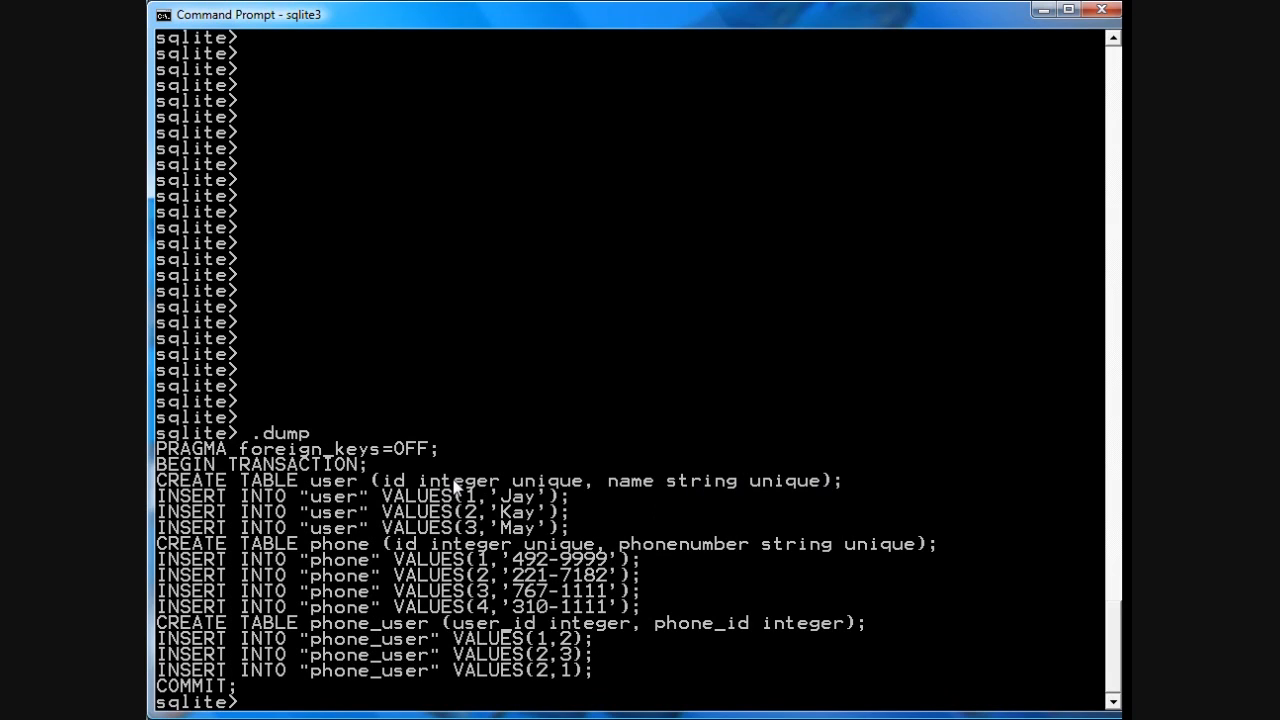
{"action": "mouse_move", "coordinate": [340, 555]}
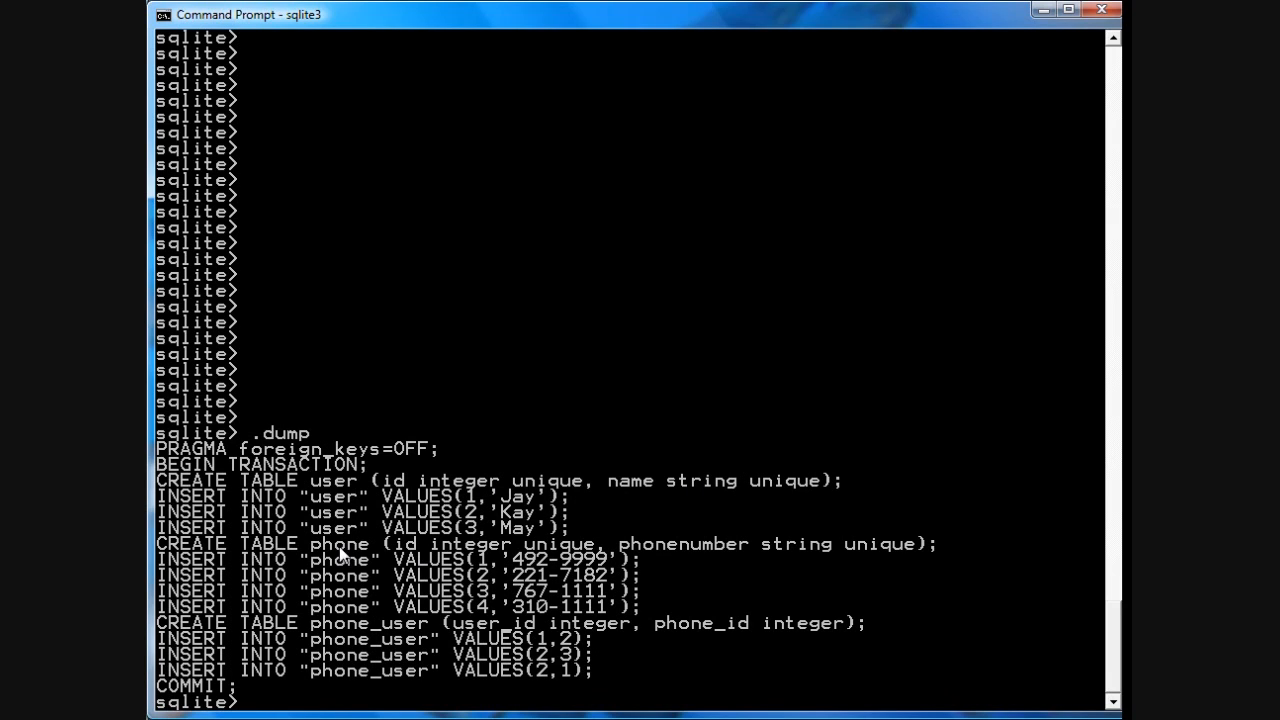
{"action": "mouse_move", "coordinate": [520, 550]}
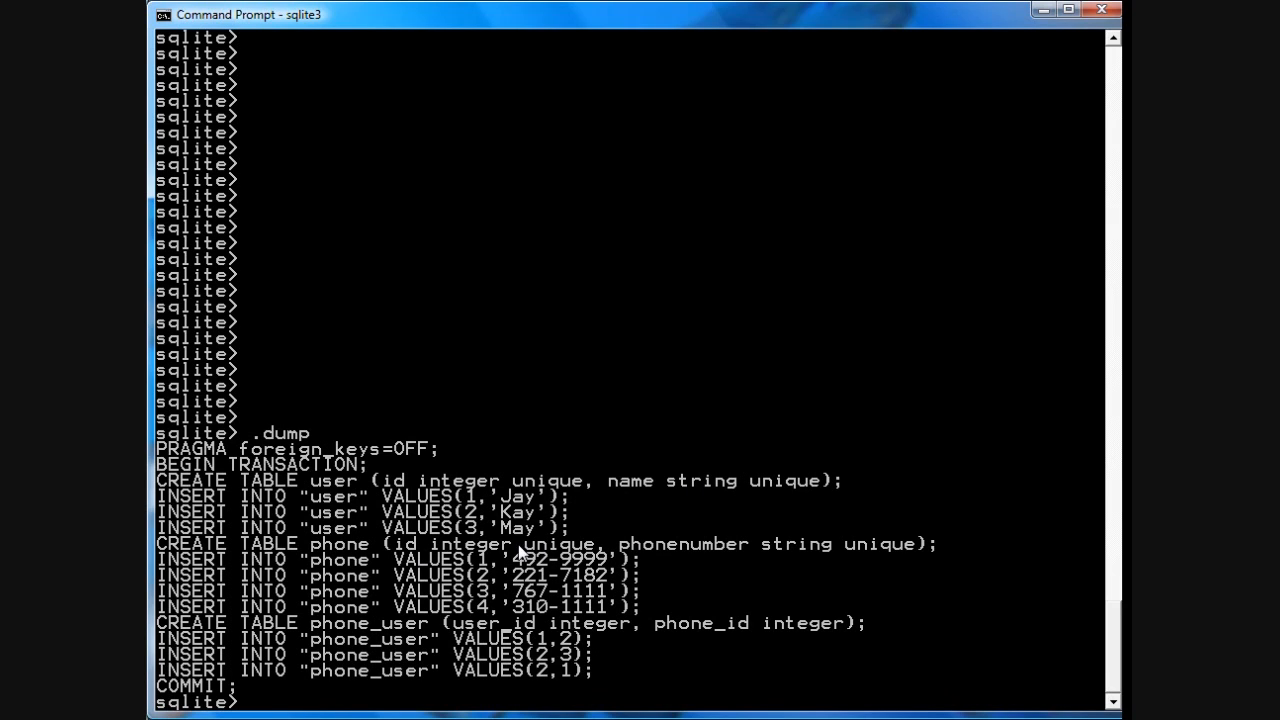
{"action": "mouse_move", "coordinate": [783, 555]}
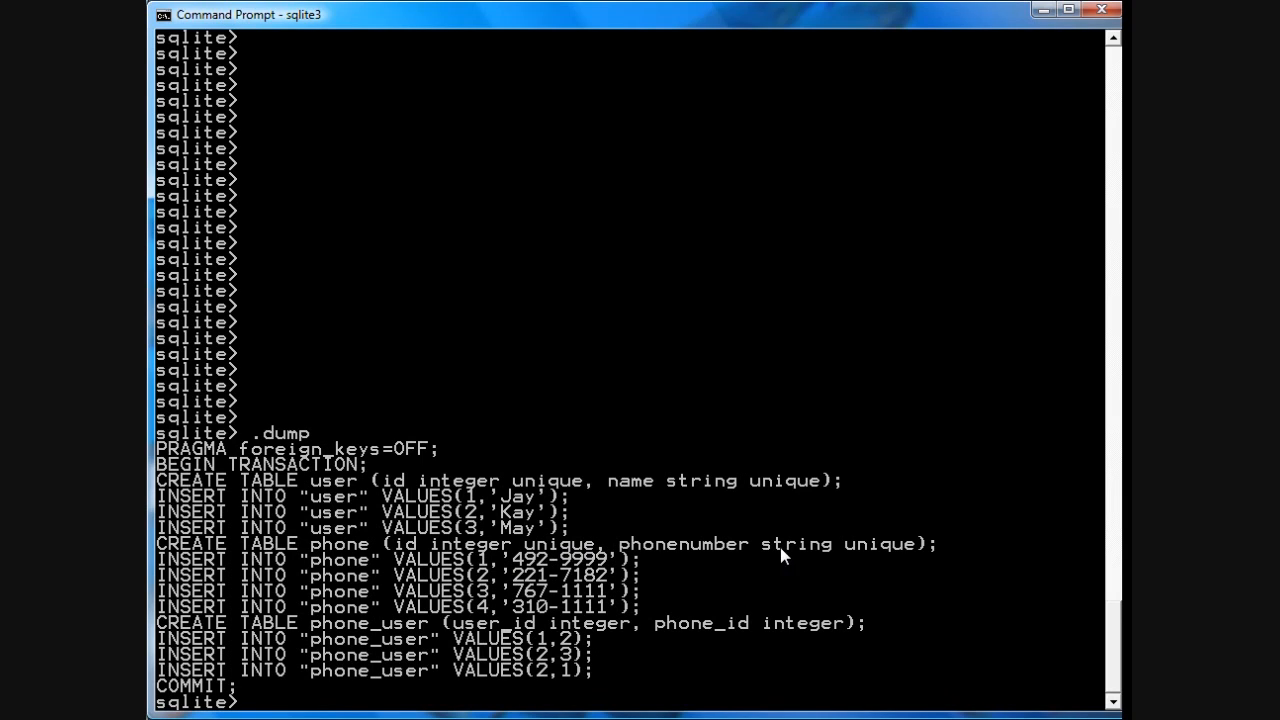
{"action": "mouse_move", "coordinate": [548, 636]}
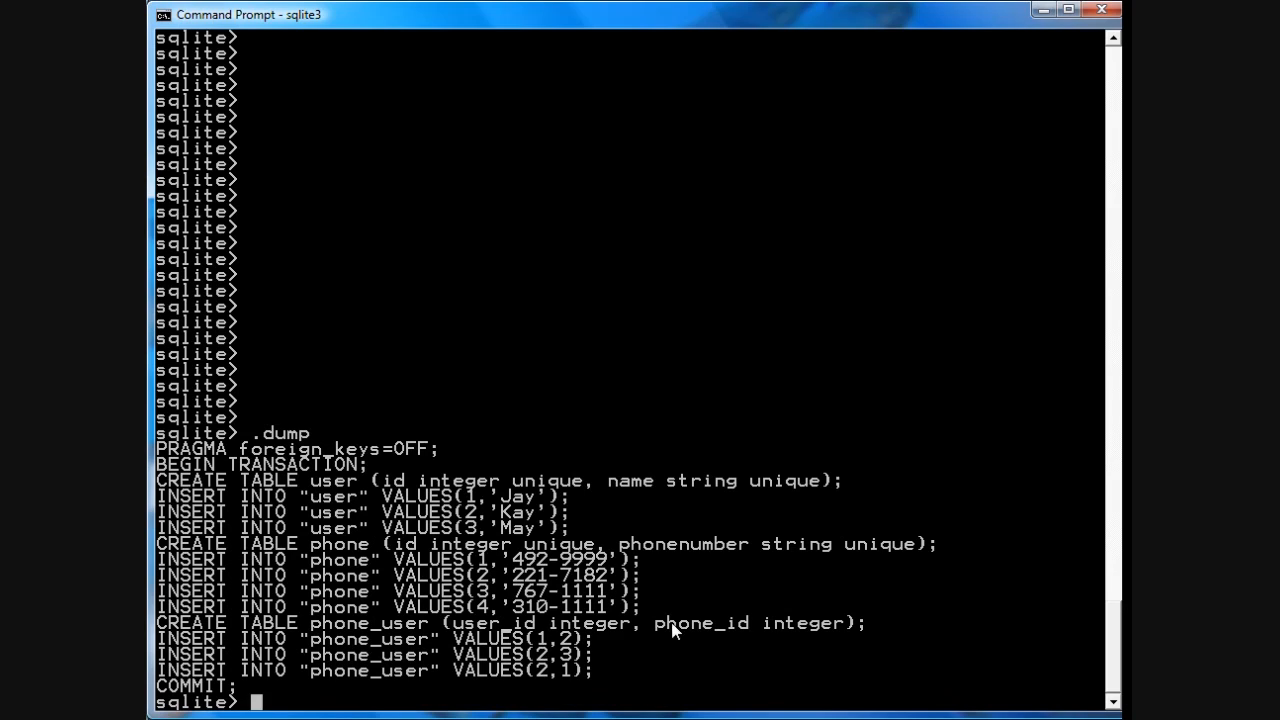
{"action": "mouse_move", "coordinate": [535, 632]}
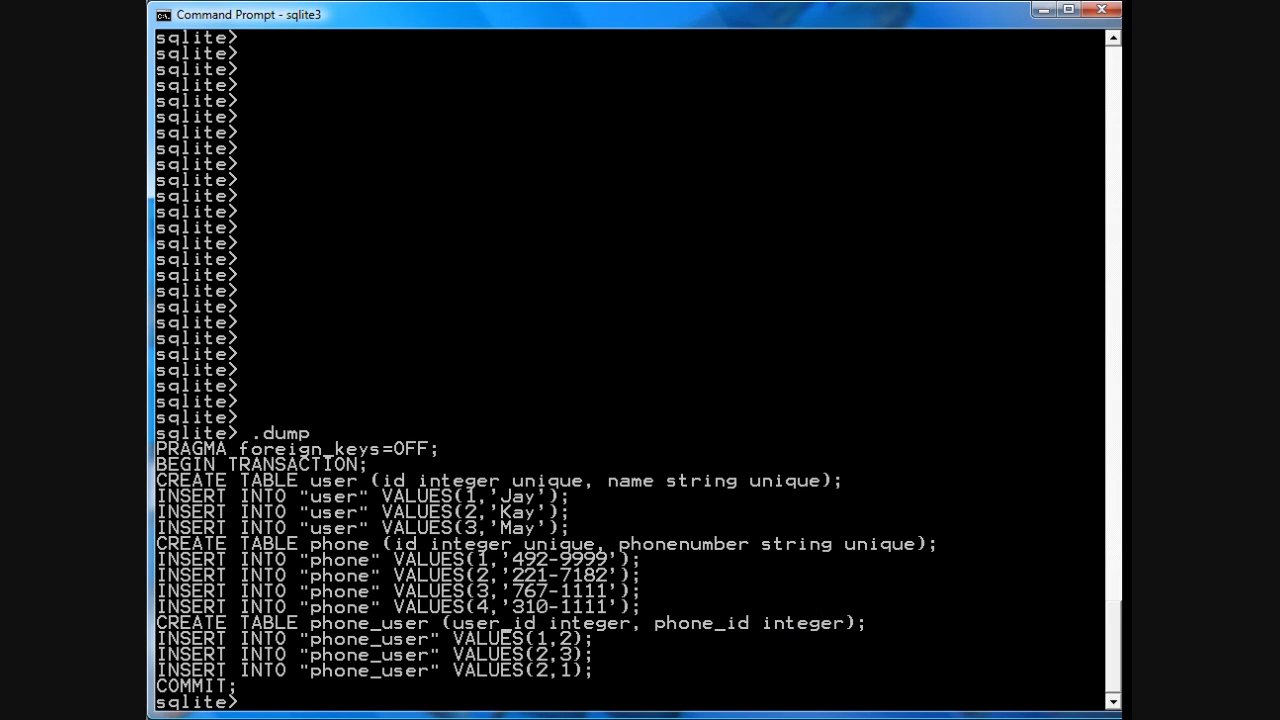
{"action": "mouse_move", "coordinate": [180, 490]}
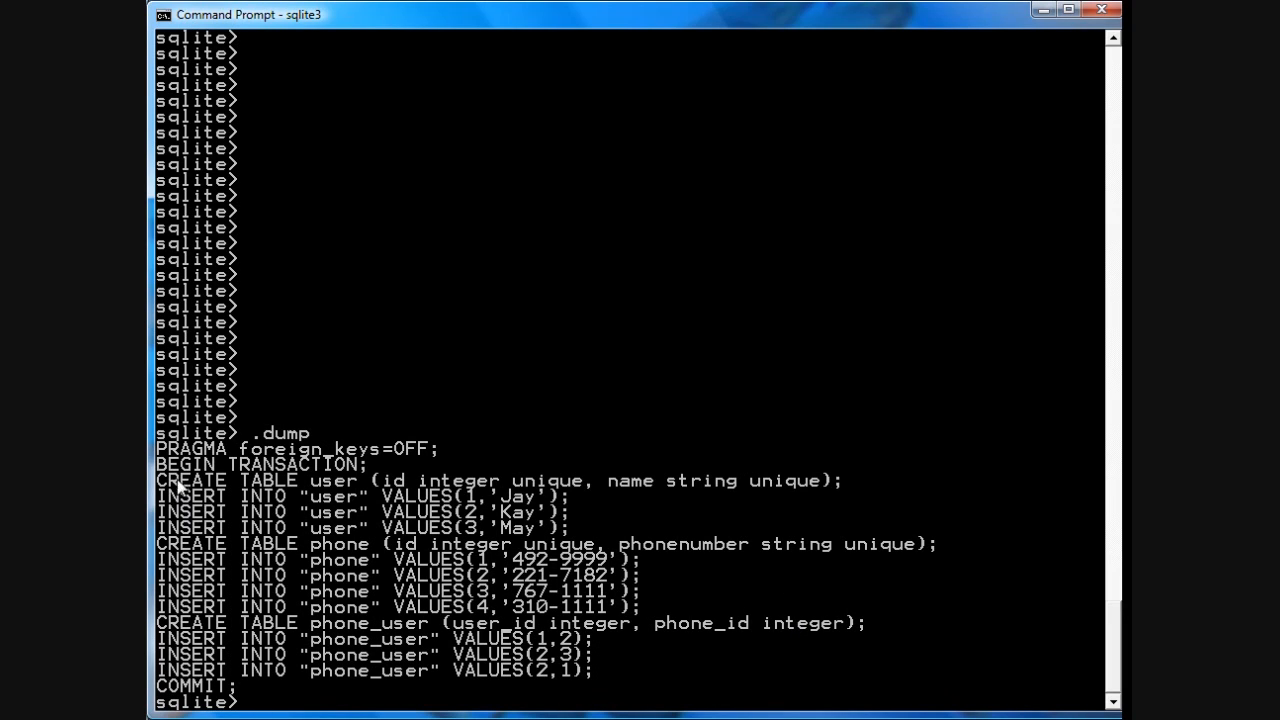
{"action": "mouse_move", "coordinate": [417, 490]}
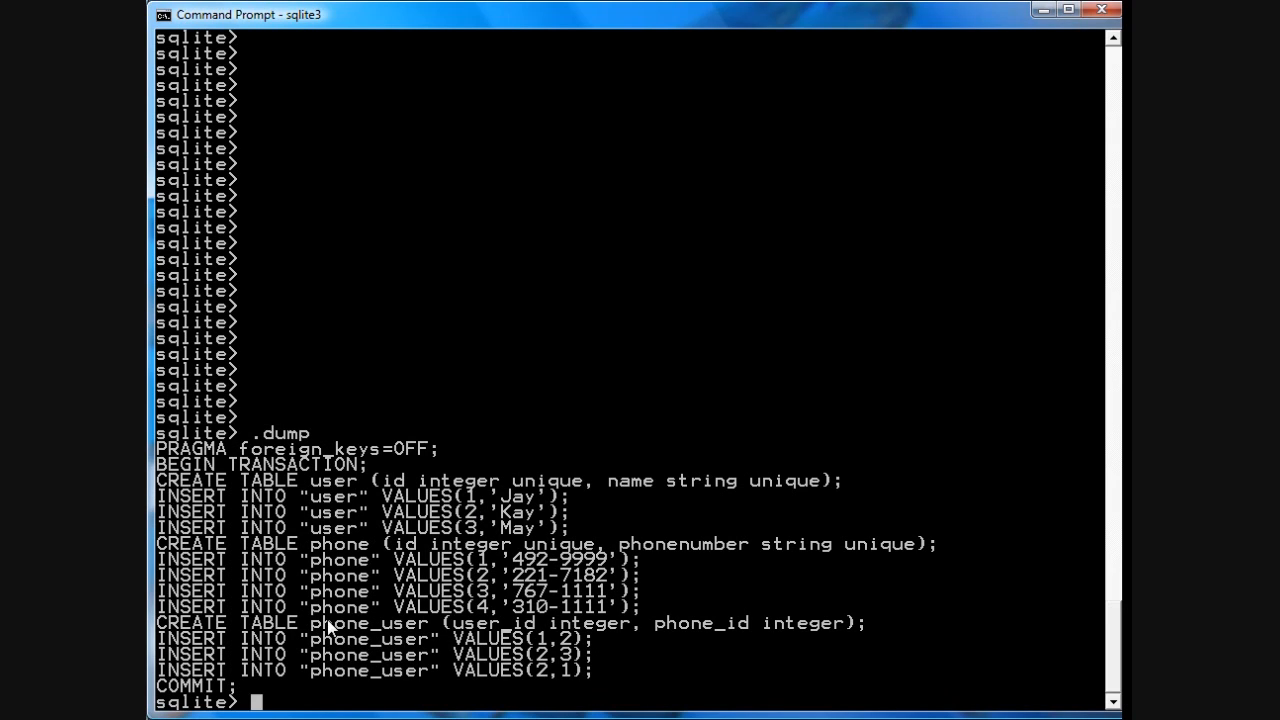
{"action": "mouse_move", "coordinate": [325, 632]}
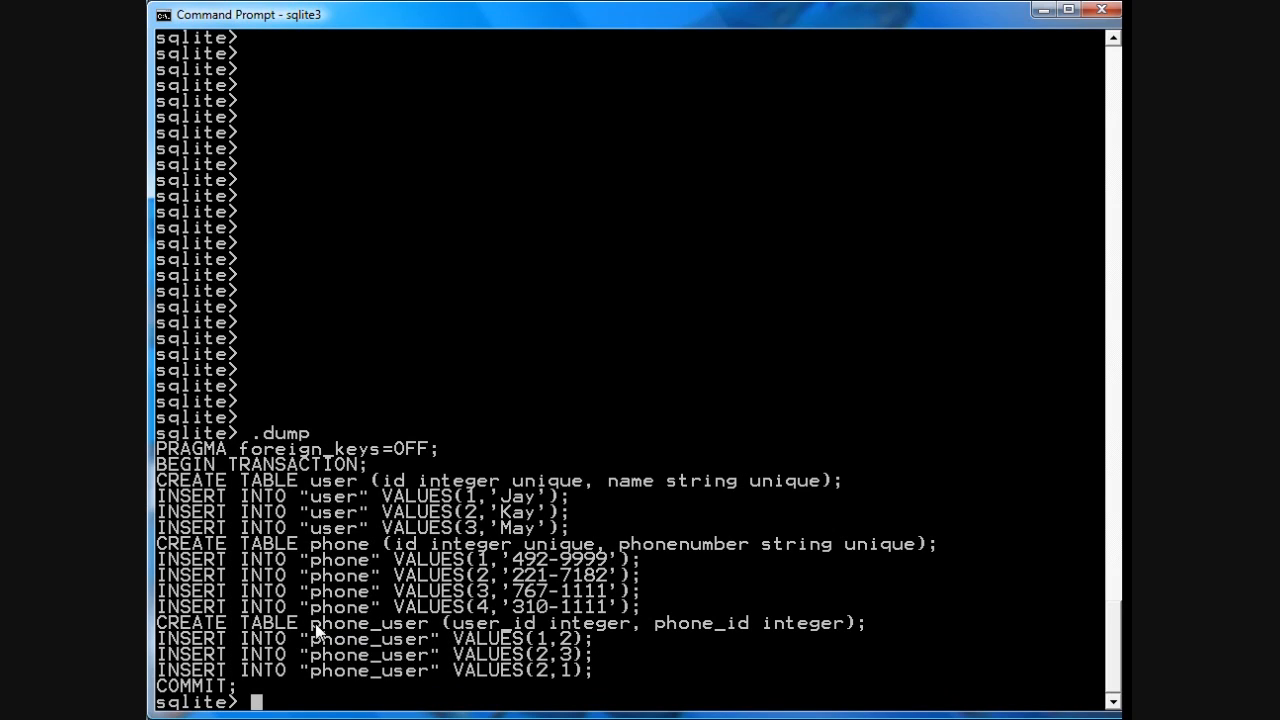
{"action": "mouse_move", "coordinate": [495, 637]}
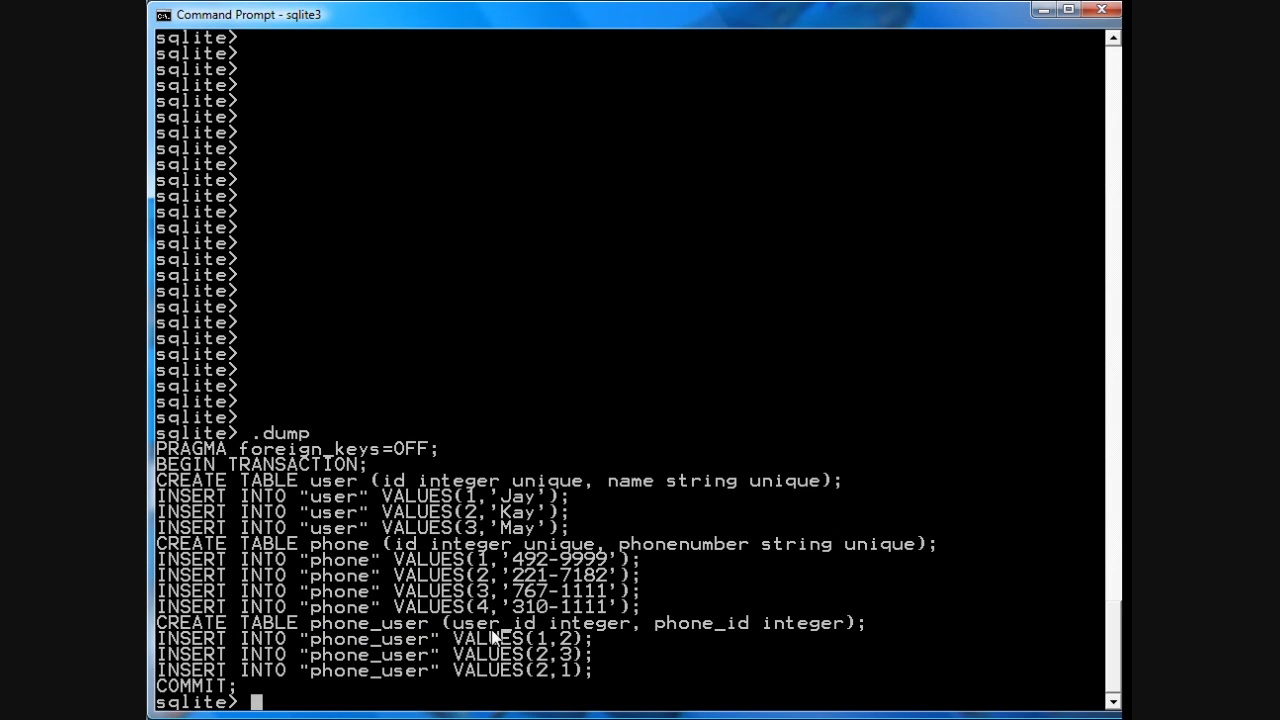
{"action": "mouse_move", "coordinate": [545, 648]}
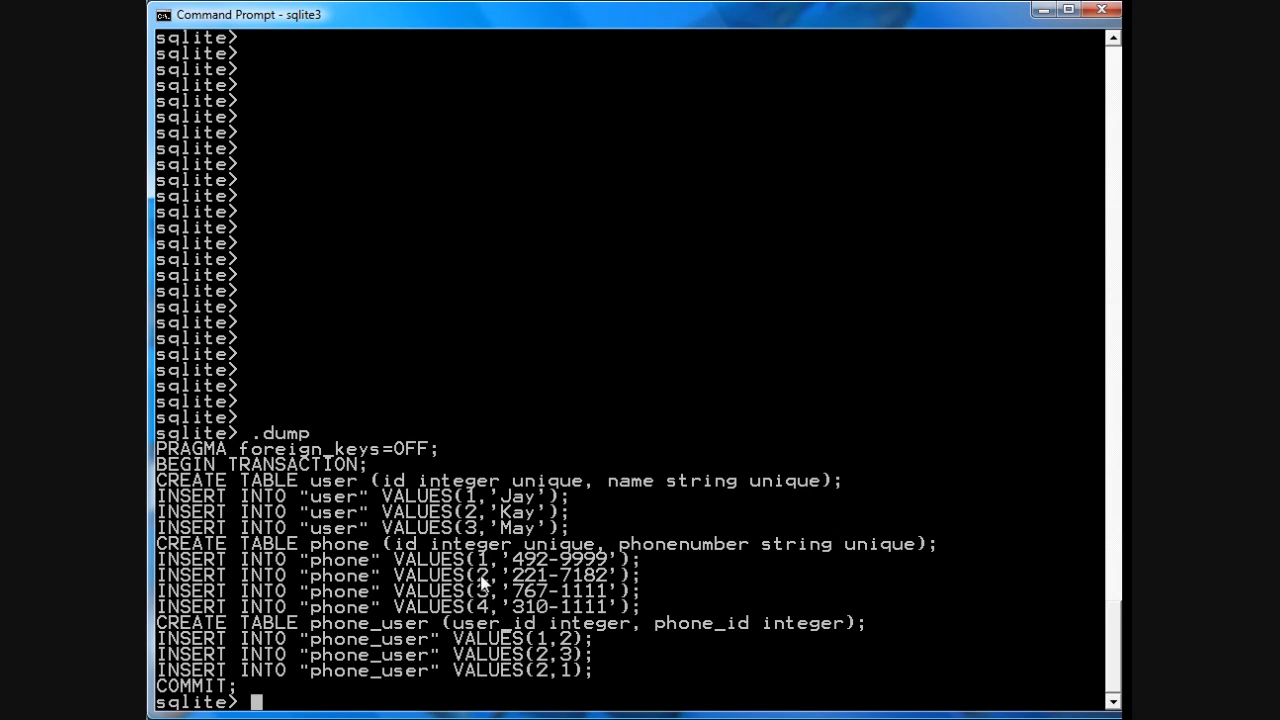
Step: Select phone 2's VALUES(2,'221-7182') in the dump output
{"action": "left_click_drag", "start_coordinate": [490, 575], "coordinate": [610, 575]}
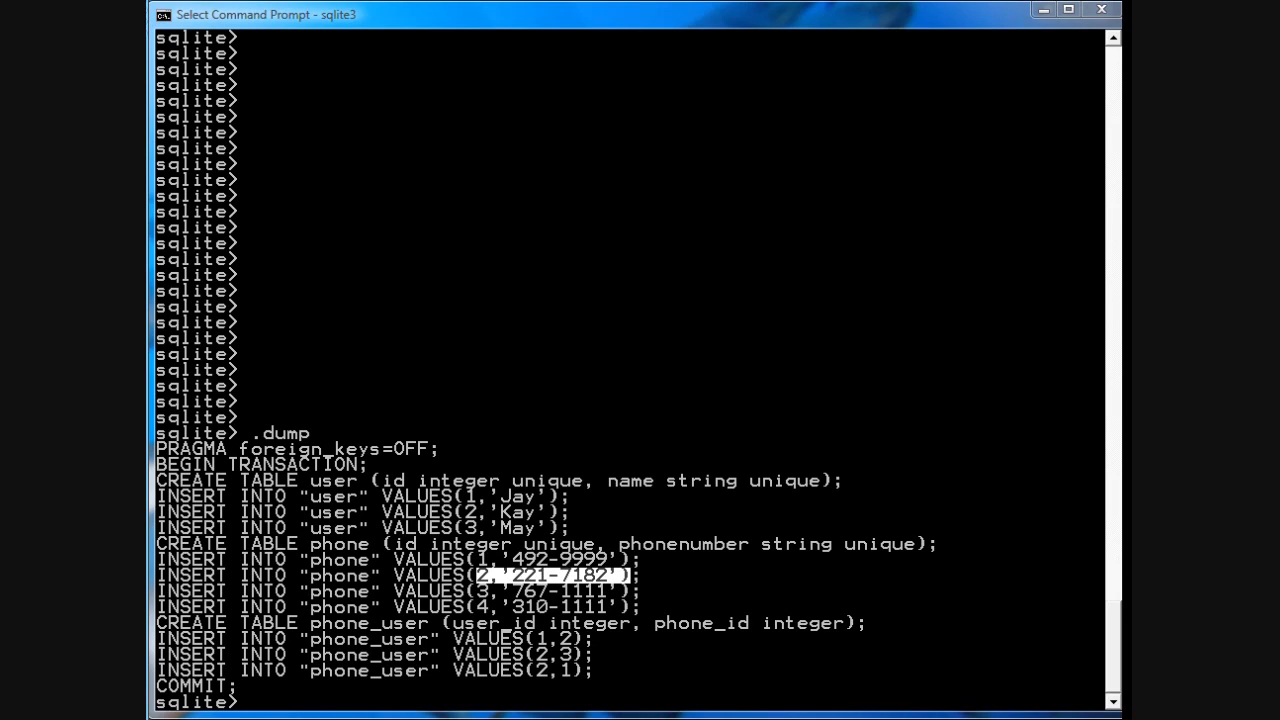
{"action": "mouse_move", "coordinate": [525, 515]}
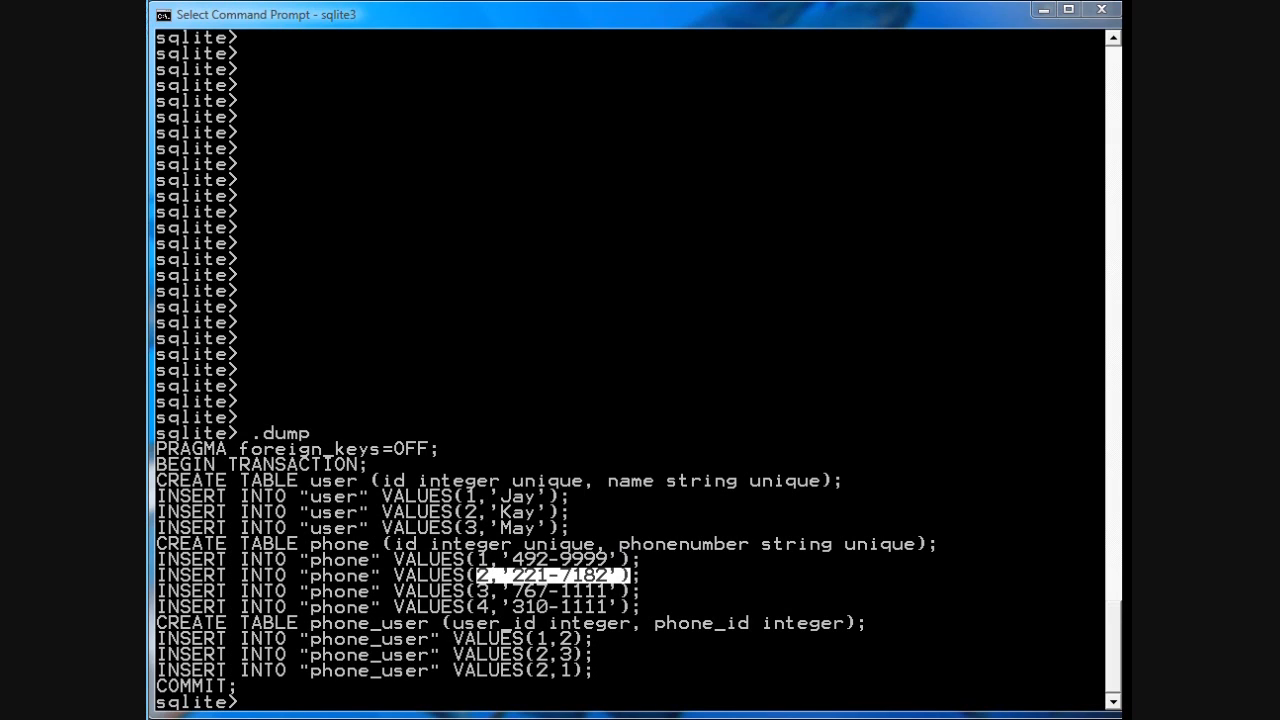
Step: Type a cross join of user and phone_user selecting user id, name, user_id and phone_id
{"action": "type", "text": "se.e"}
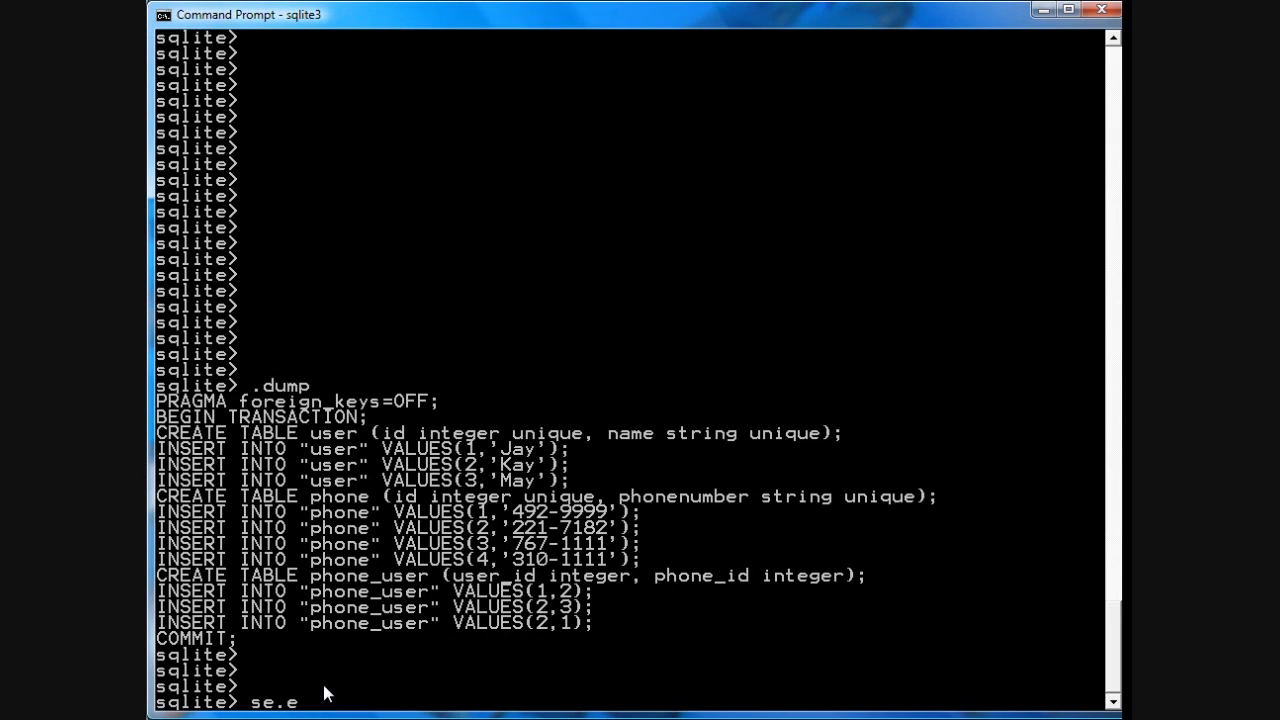
{"action": "type", "text": "select user"}
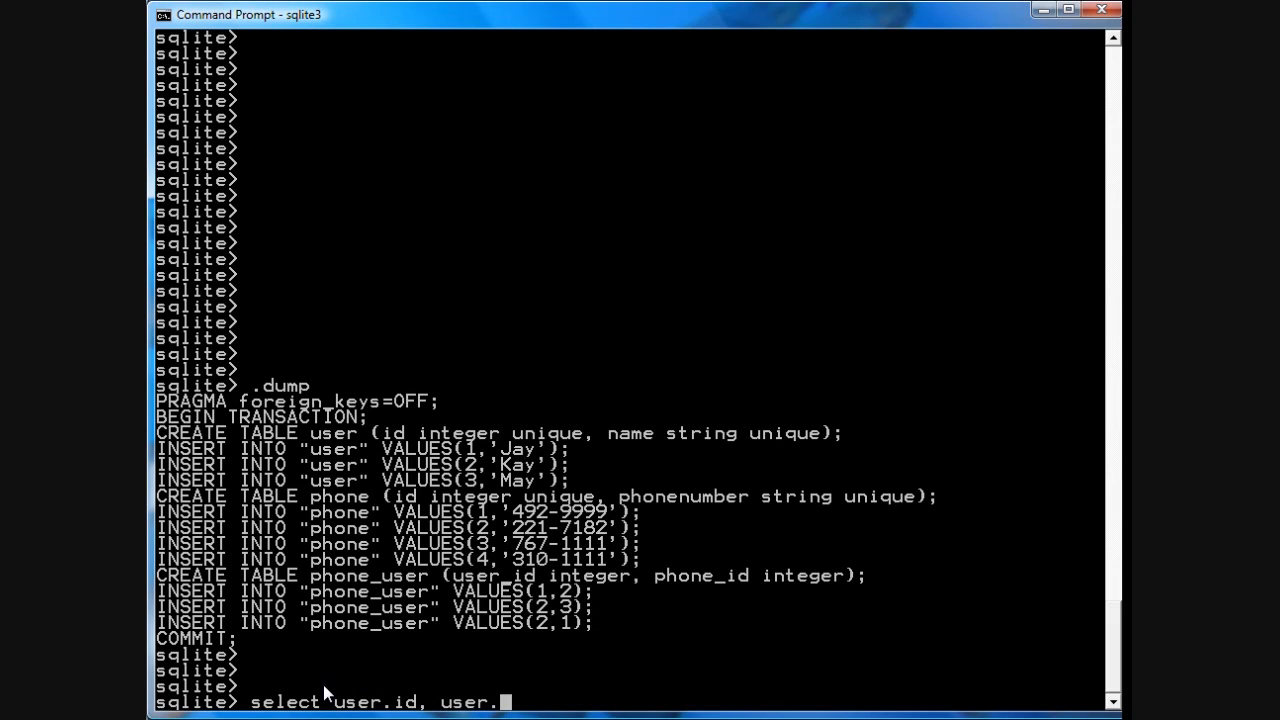
{"action": "type", "text": "name, phone"}
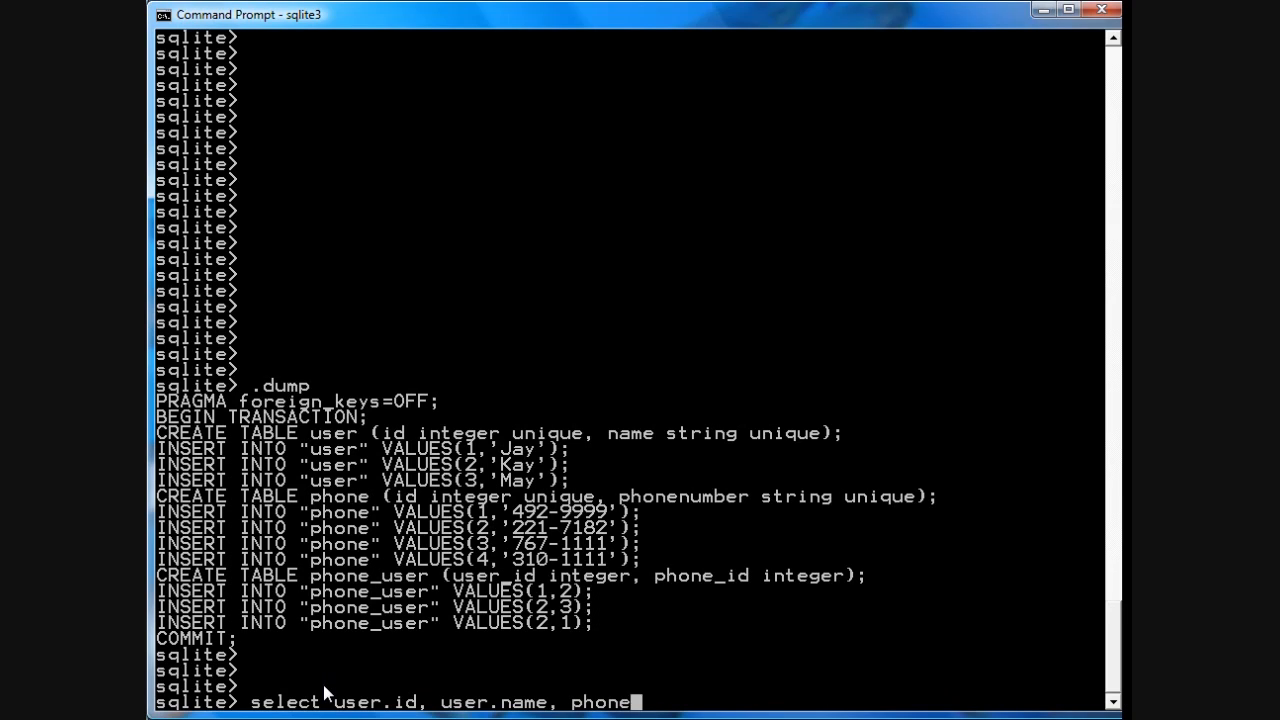
{"action": "type", "text": "_user"}
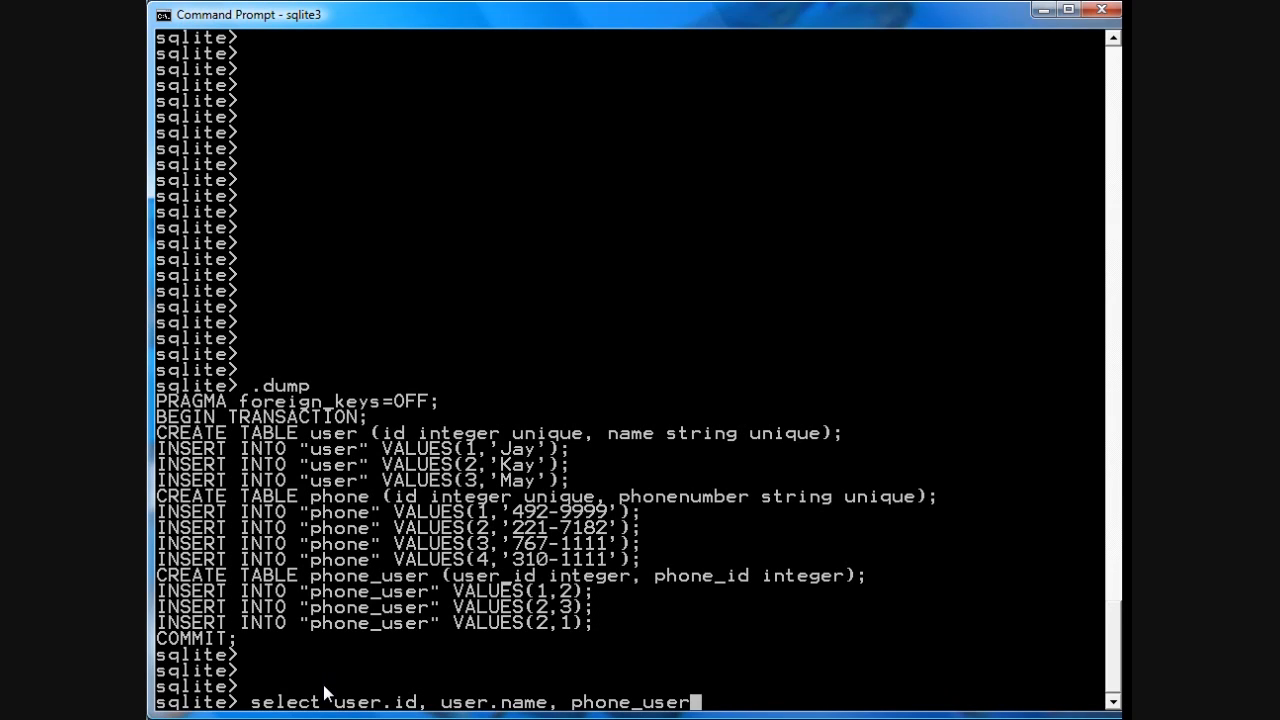
{"action": "type", "text": ".user_id"}
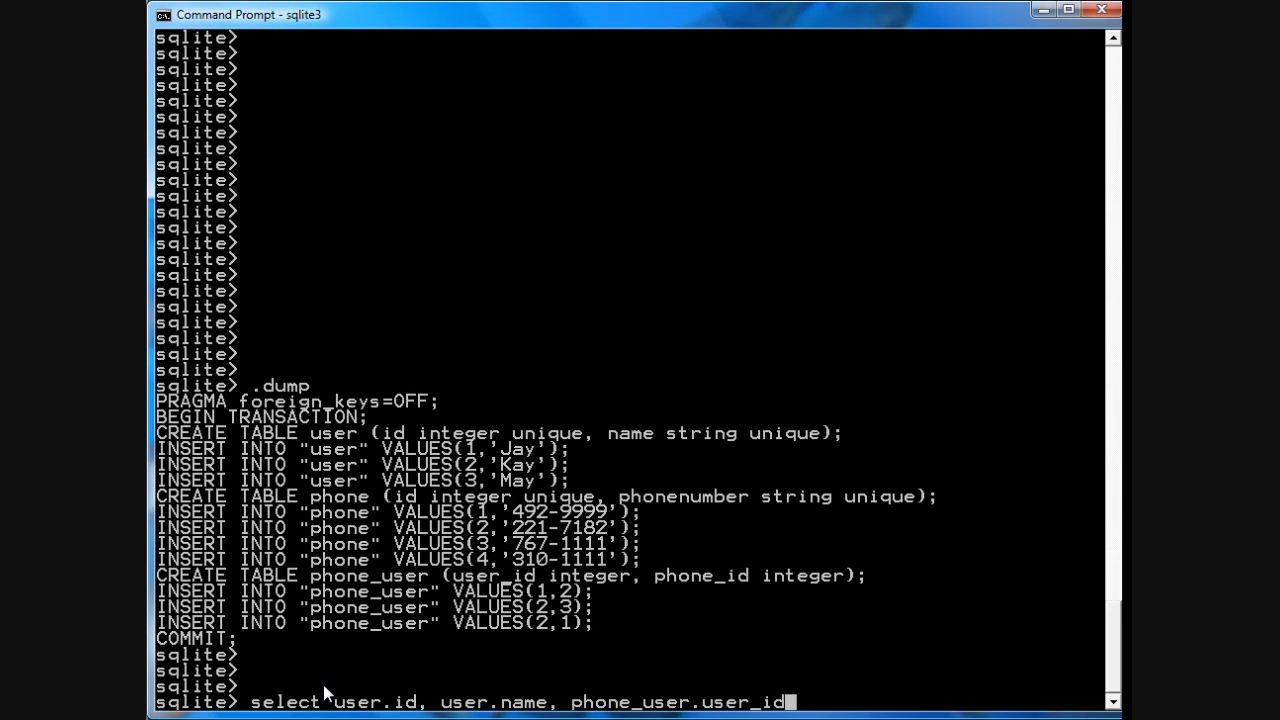
{"action": "type", "text": ","}
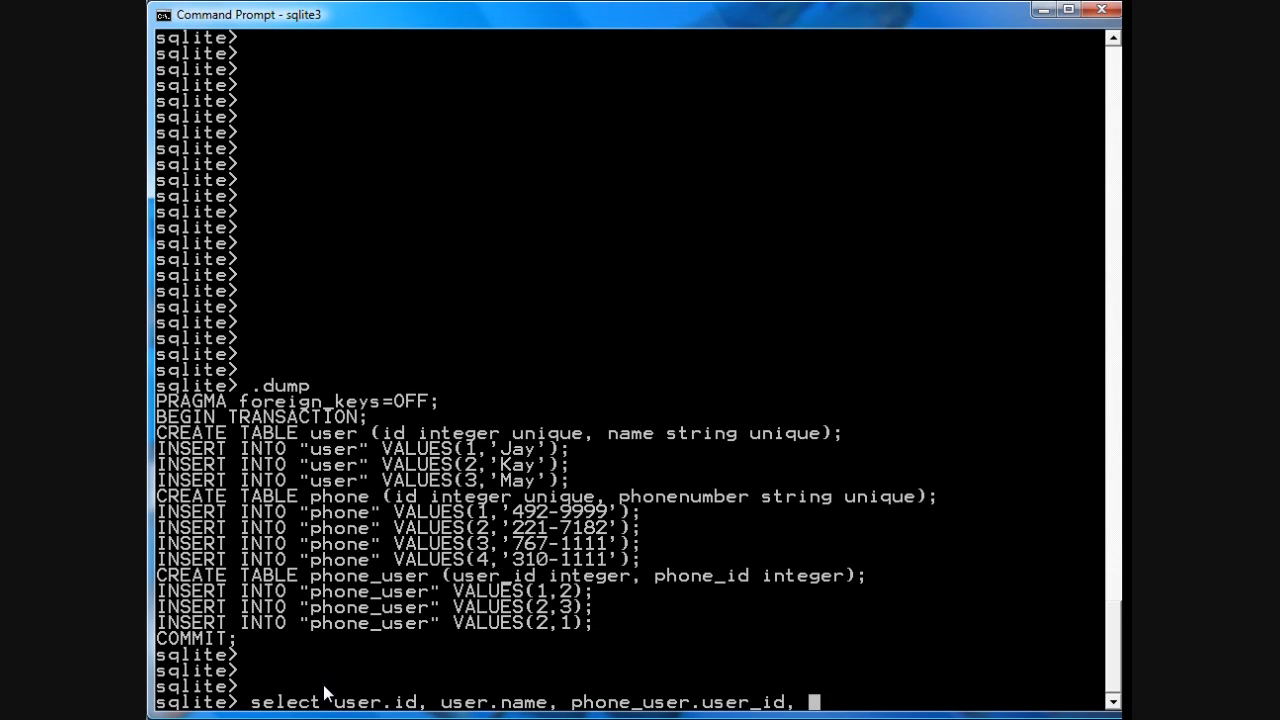
{"action": "type", "text": "phone_user.phone_"}
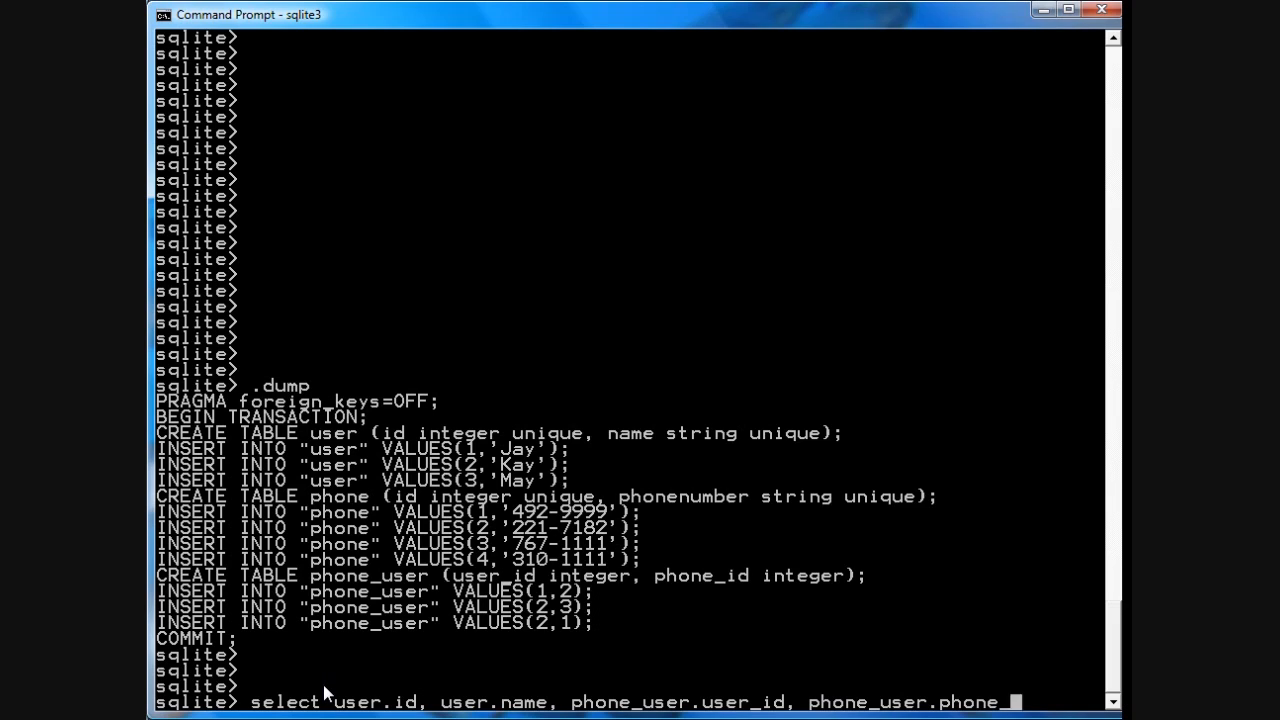
{"action": "type", "text": "id f"}
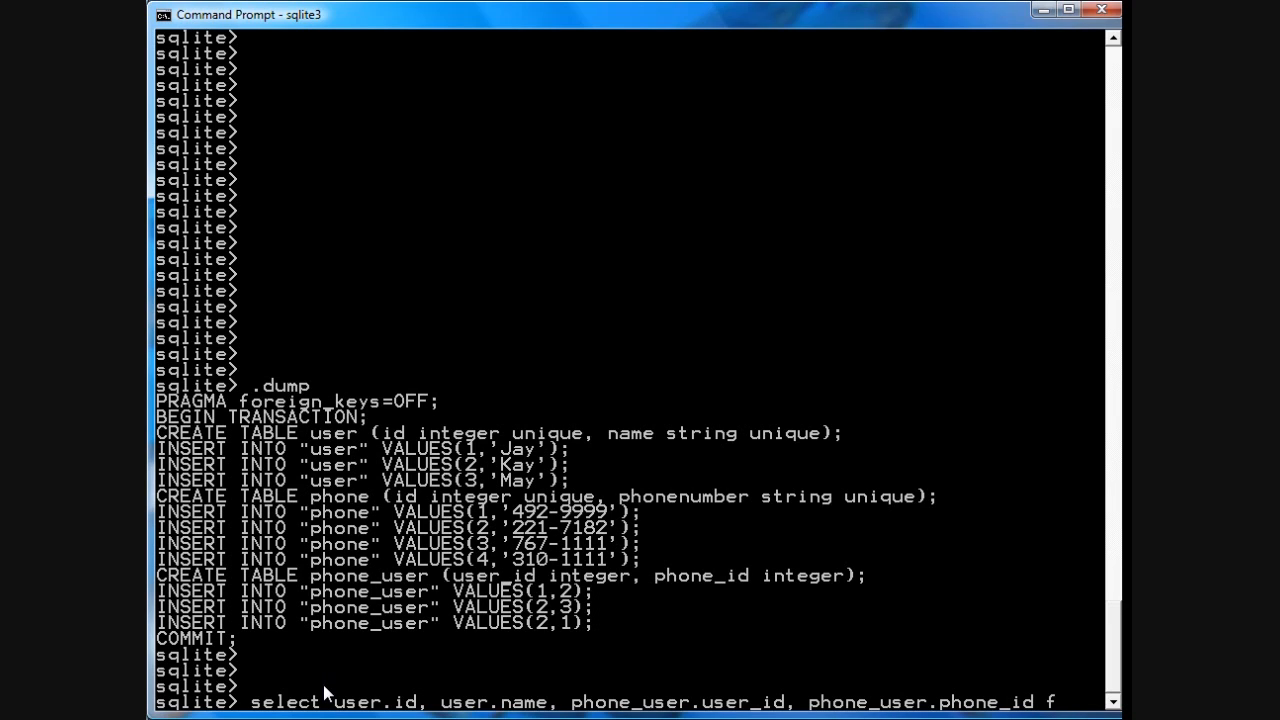
{"action": "type", "text": "rom user cross jo"}
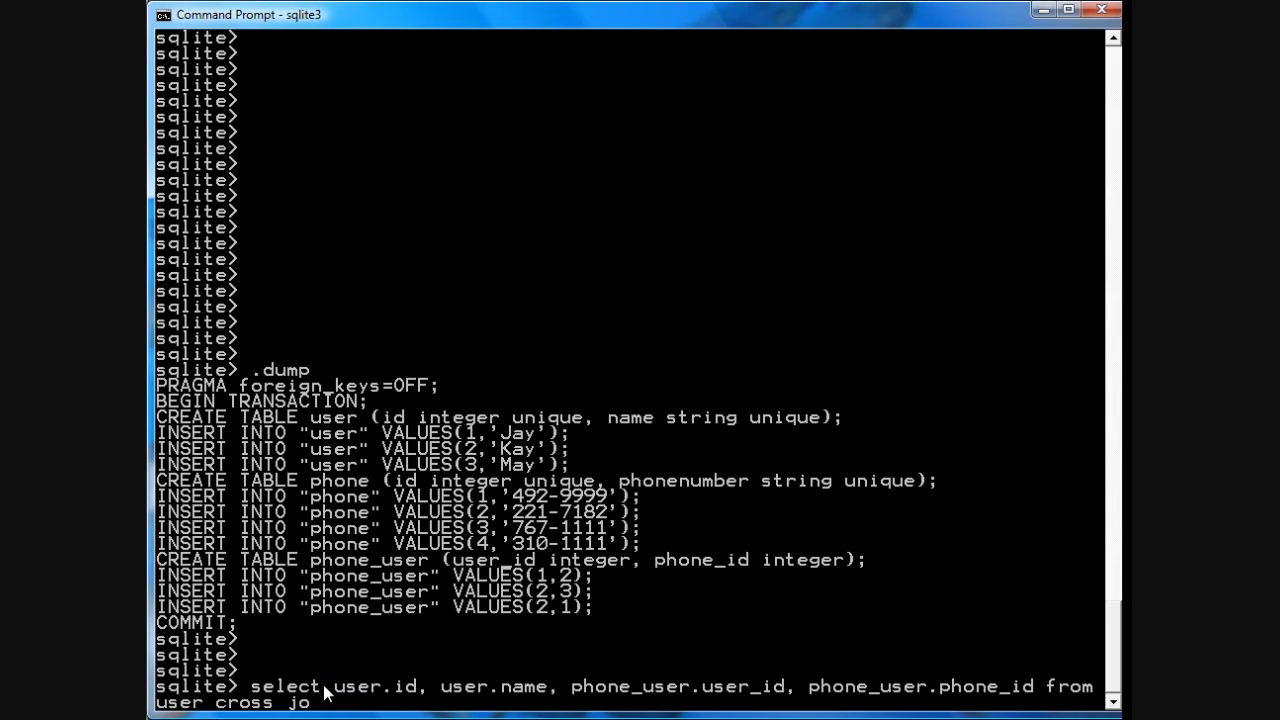
{"action": "type", "text": "in phone_user;"}
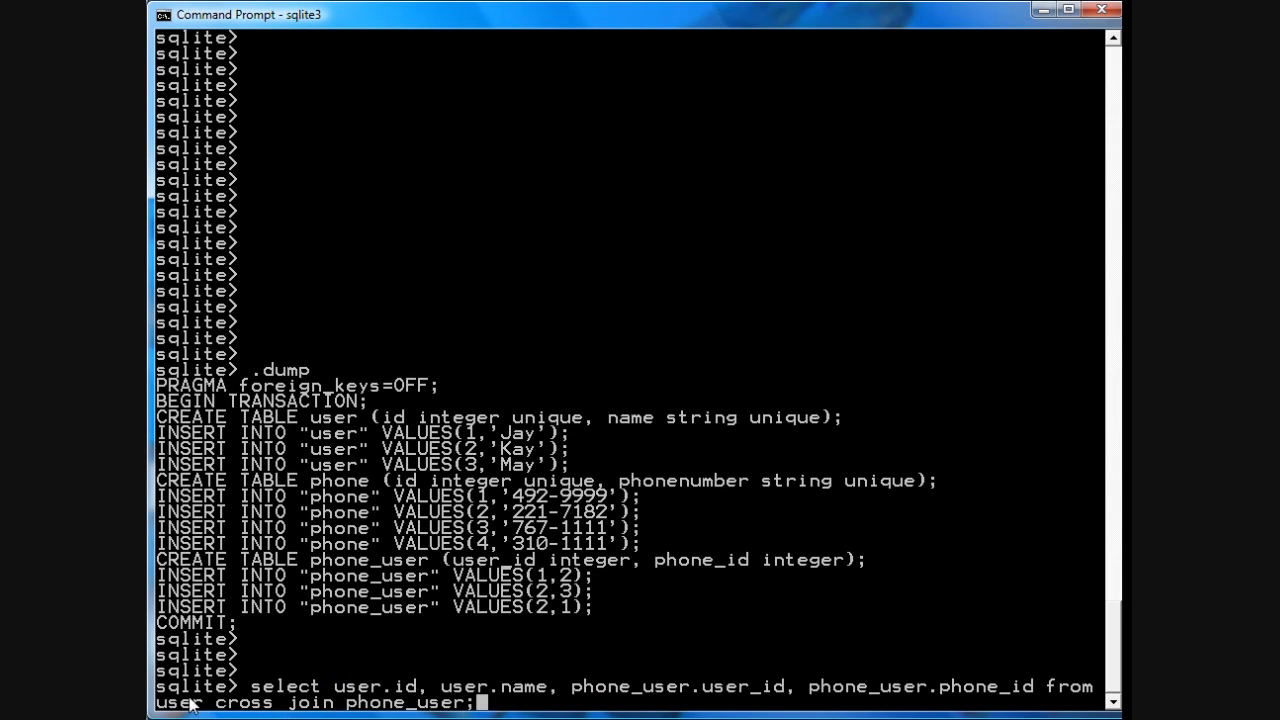
{"action": "mouse_move", "coordinate": [515, 712]}
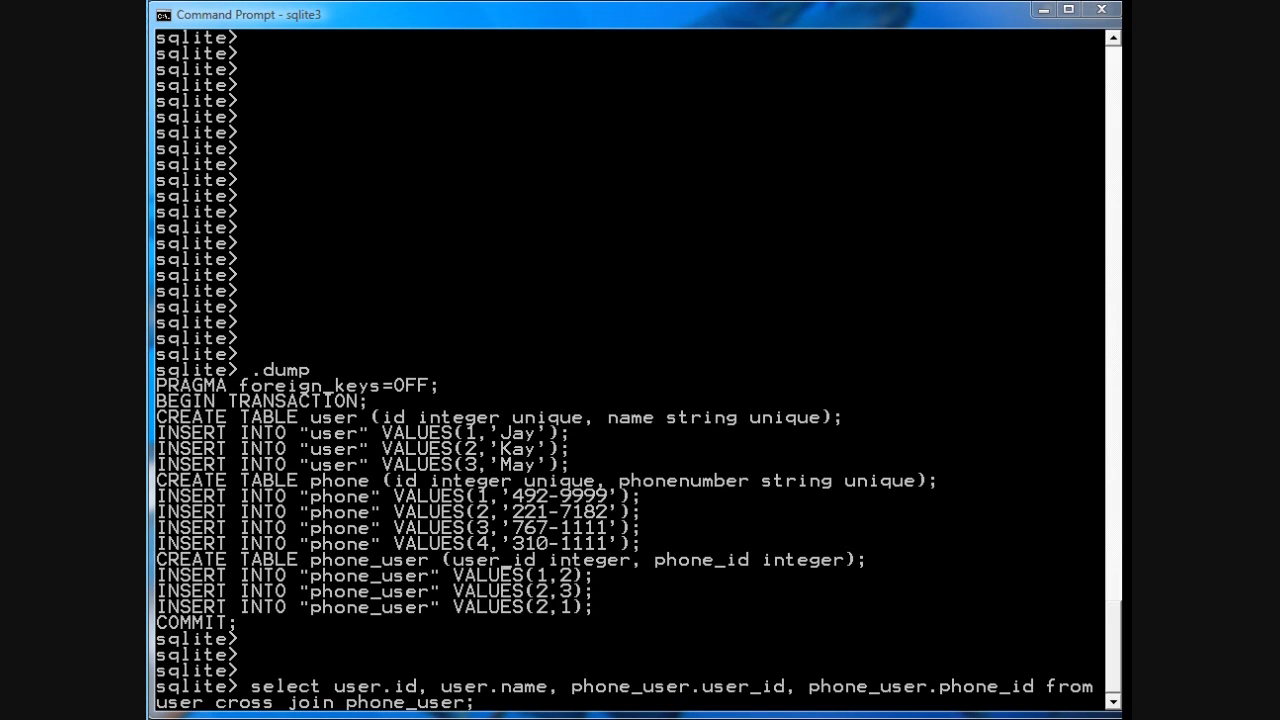
{"action": "mouse_move", "coordinate": [350, 438]}
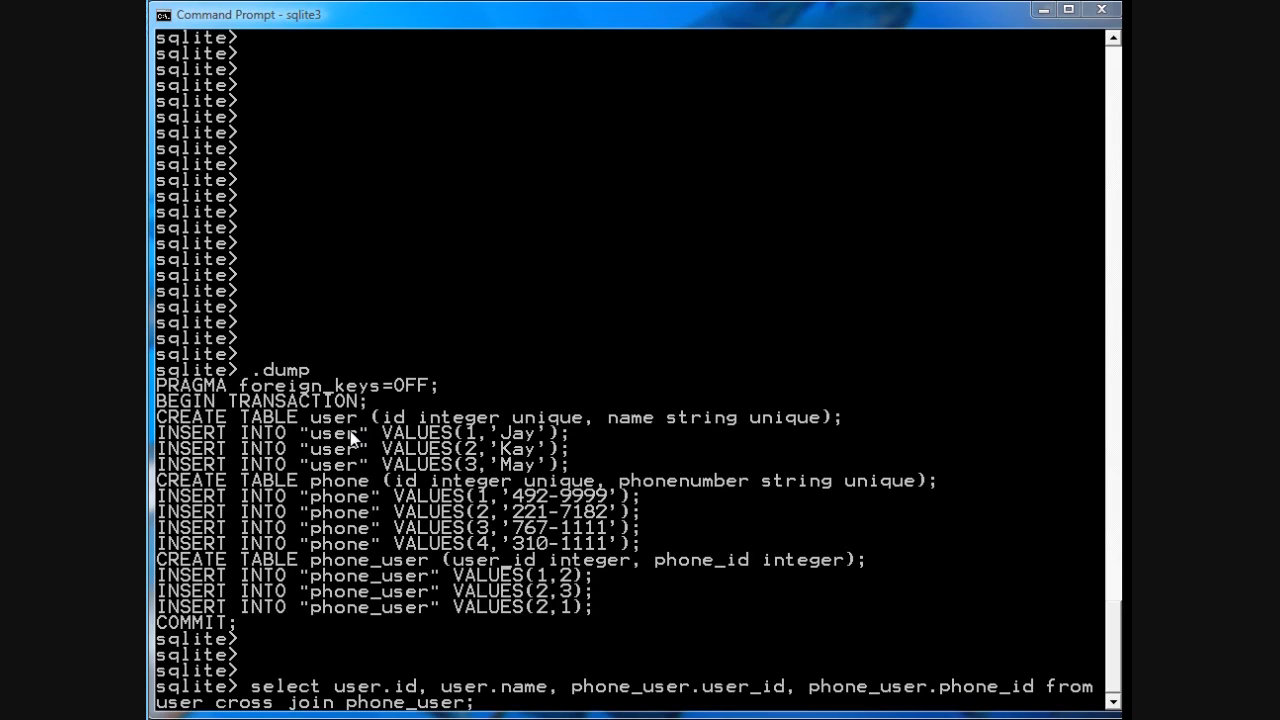
{"action": "mouse_move", "coordinate": [590, 610]}
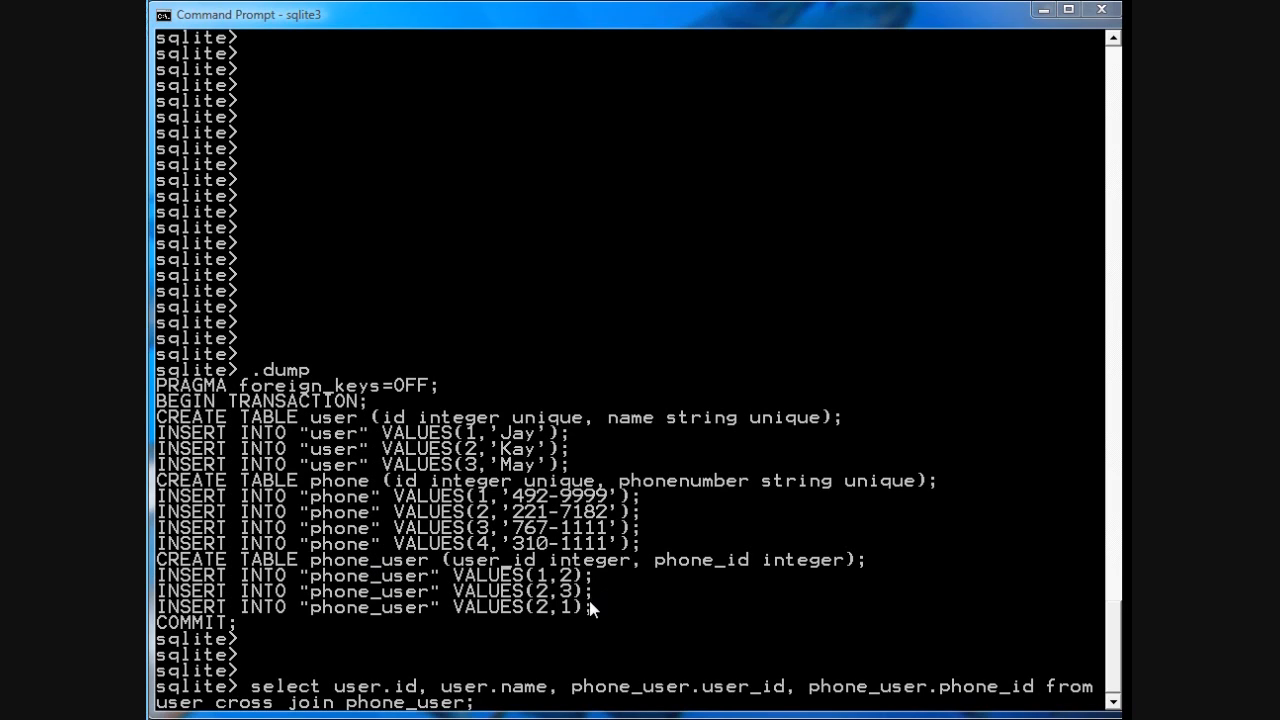
{"action": "mouse_move", "coordinate": [588, 630]}
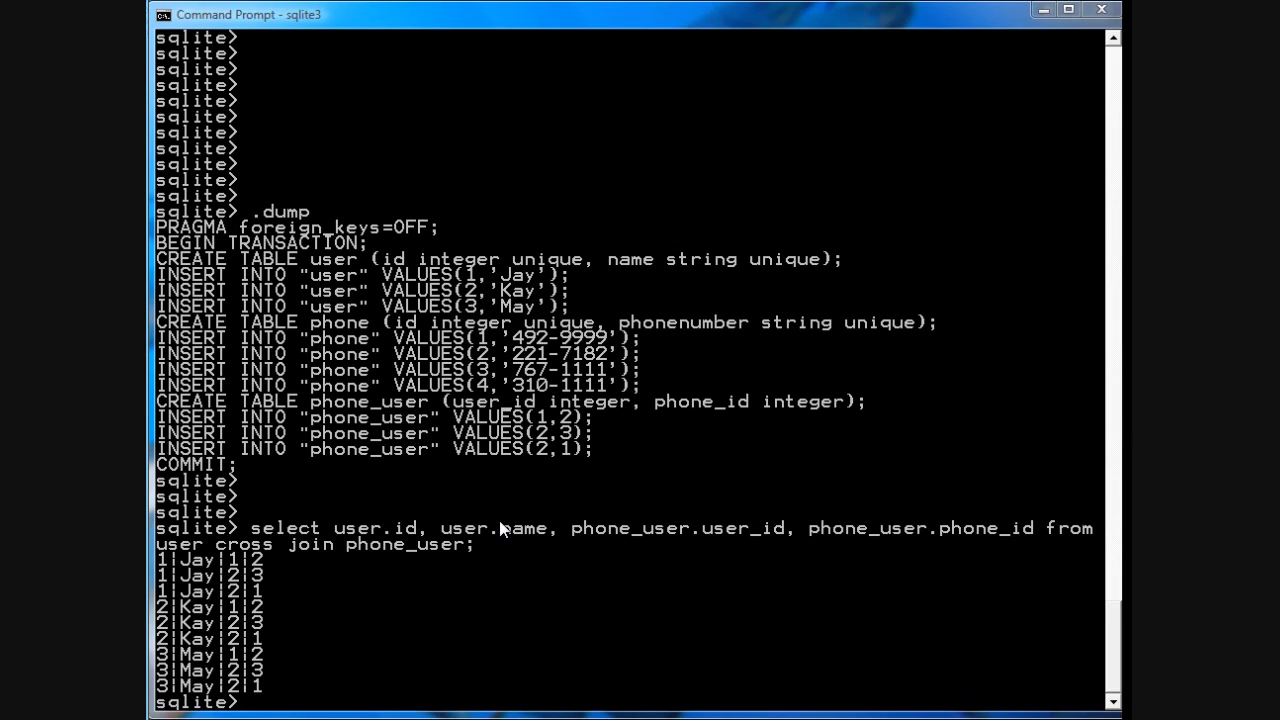
{"action": "mouse_move", "coordinate": [650, 507]}
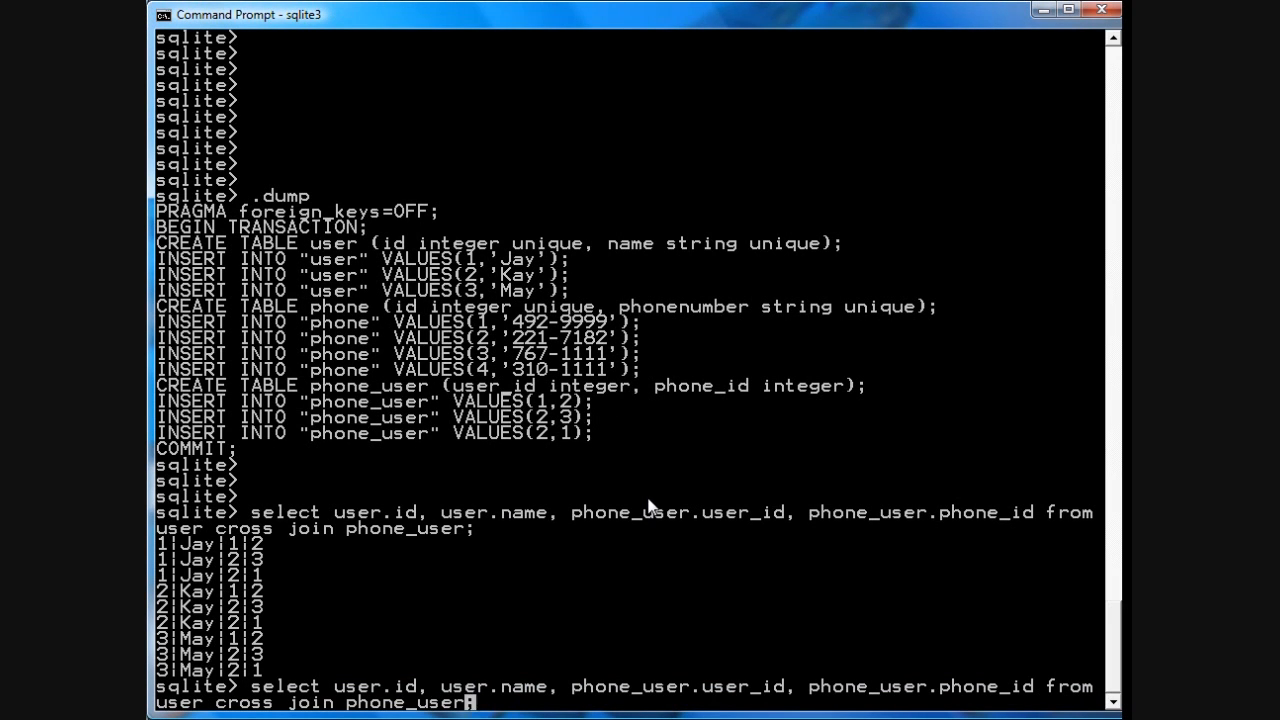
Step: Add the condition on user.id=phone_user.user_id to the recalled cross join query
{"action": "type", "text": "on"}
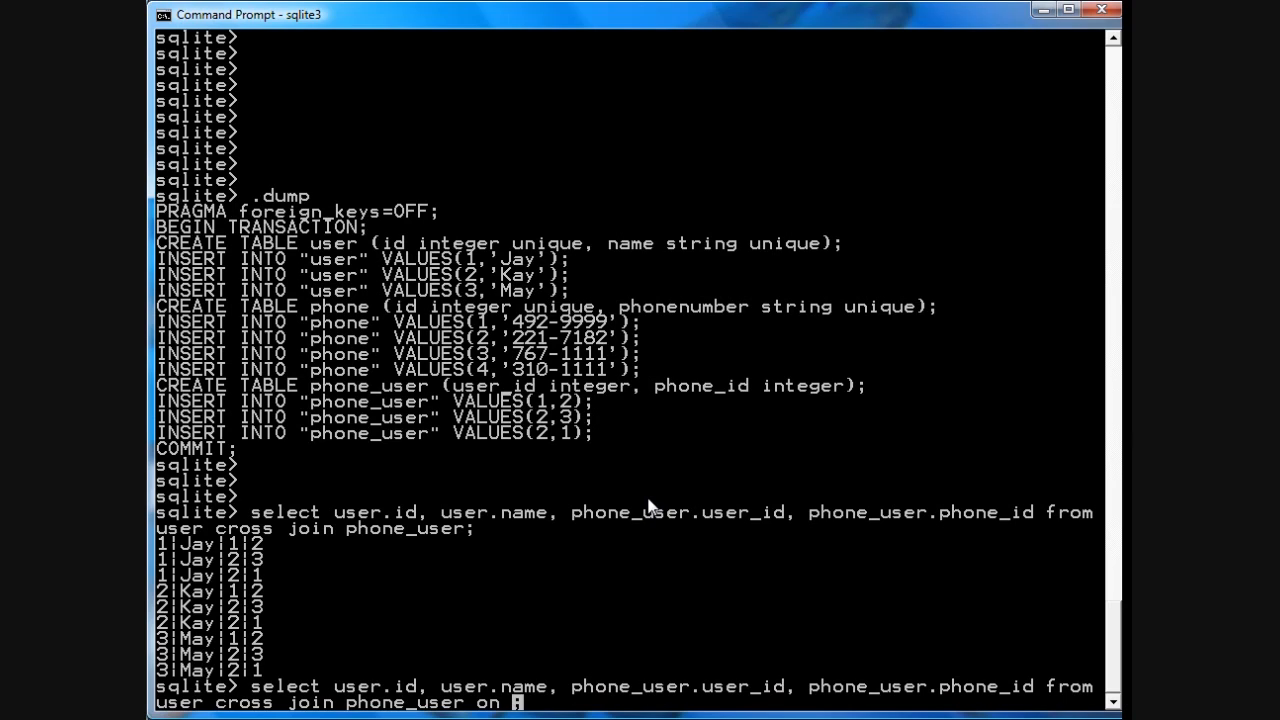
{"action": "type", "text": "user.id"}
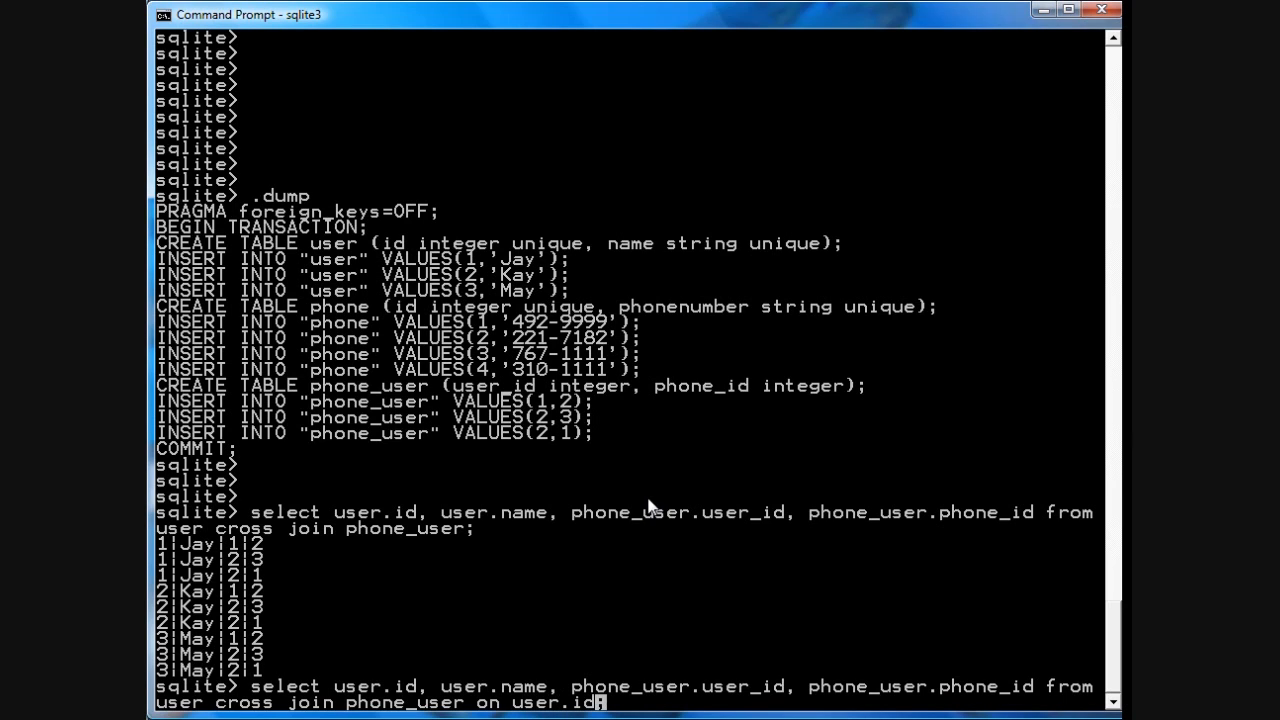
{"action": "type", "text": "=phone_user.user_"}
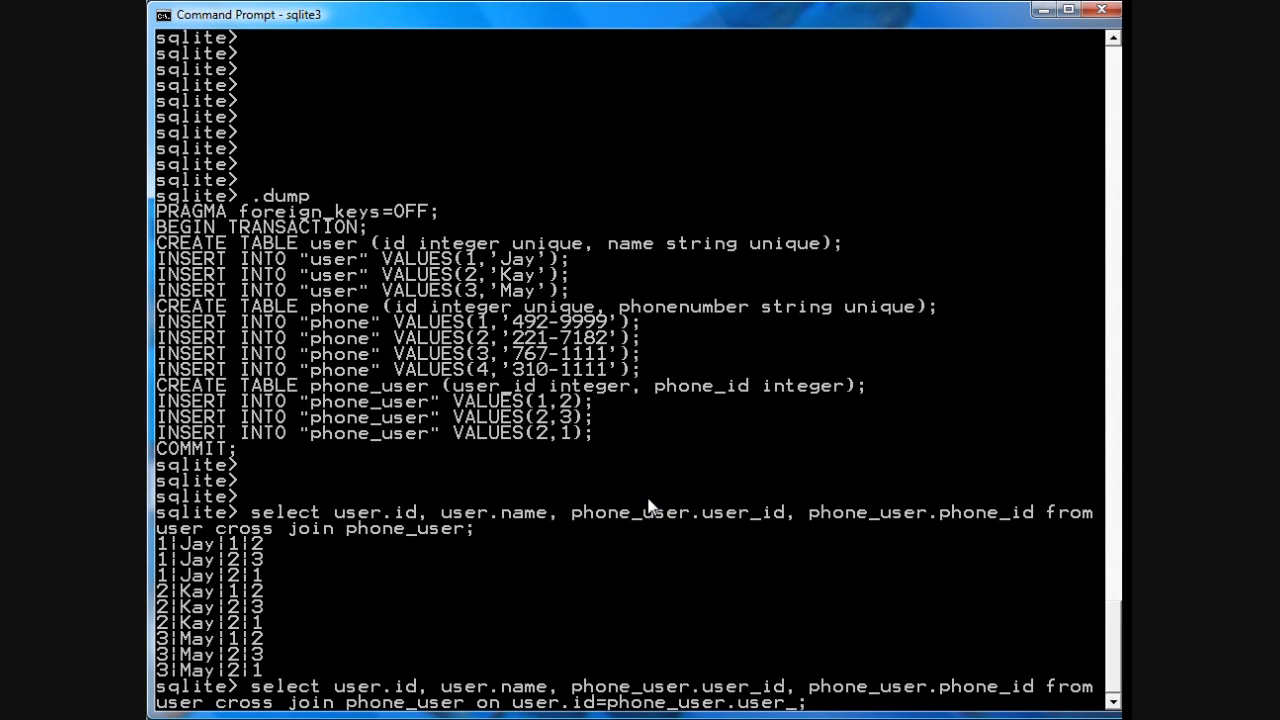
{"action": "type", "text": "d"}
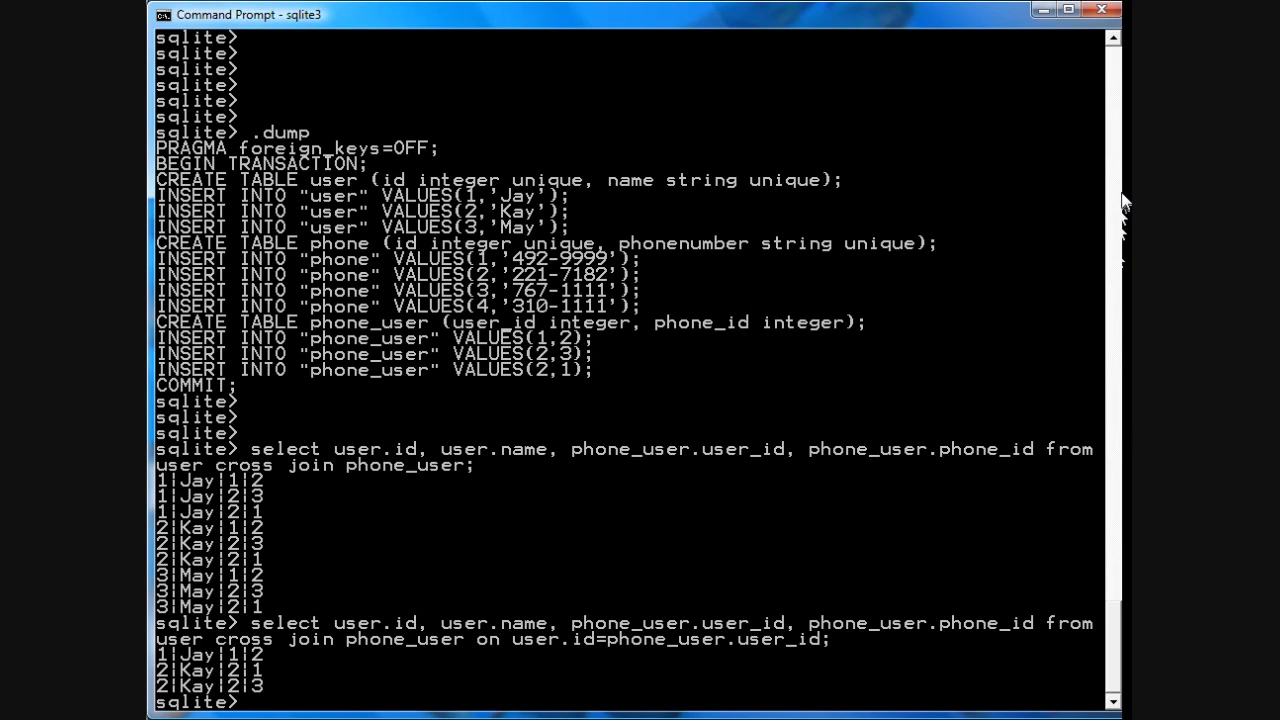
{"action": "mouse_move", "coordinate": [1108, 698]}
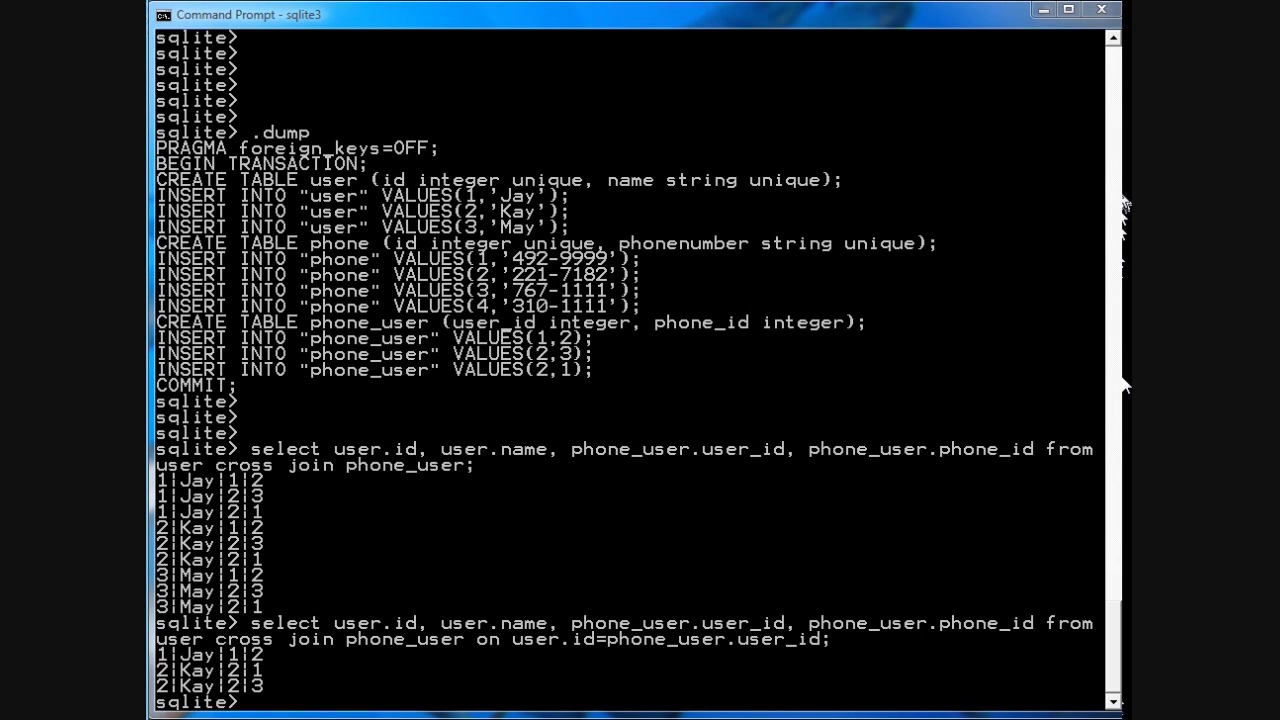
{"action": "mouse_move", "coordinate": [471, 497]}
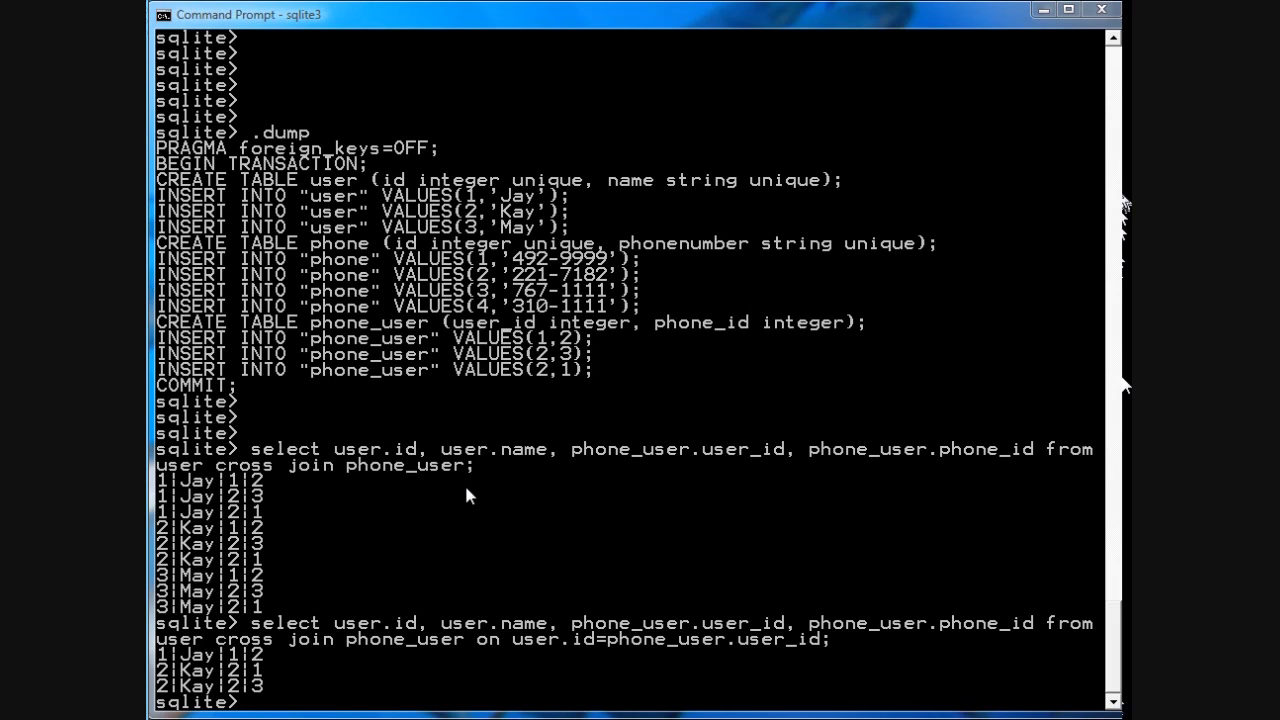
{"action": "mouse_move", "coordinate": [588, 520]}
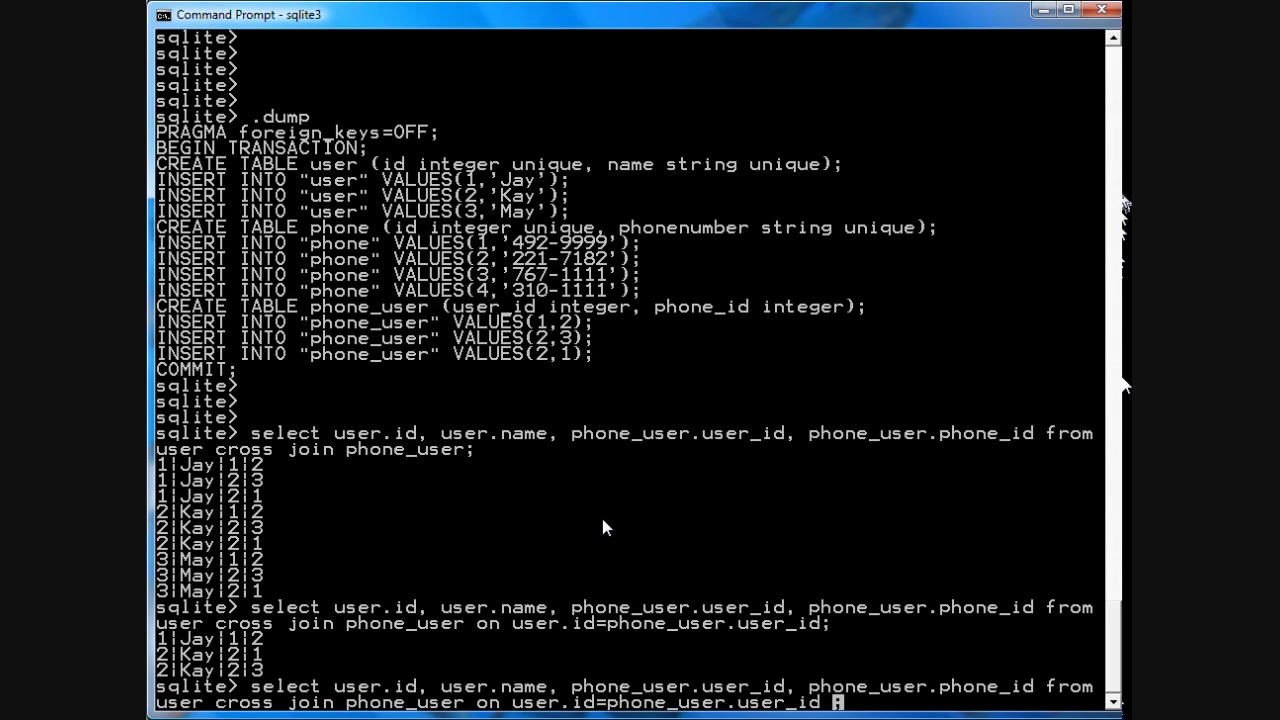
Step: Filter the join to user Jay, then query the phone number for id 2
{"action": "type", "text": "where u."}
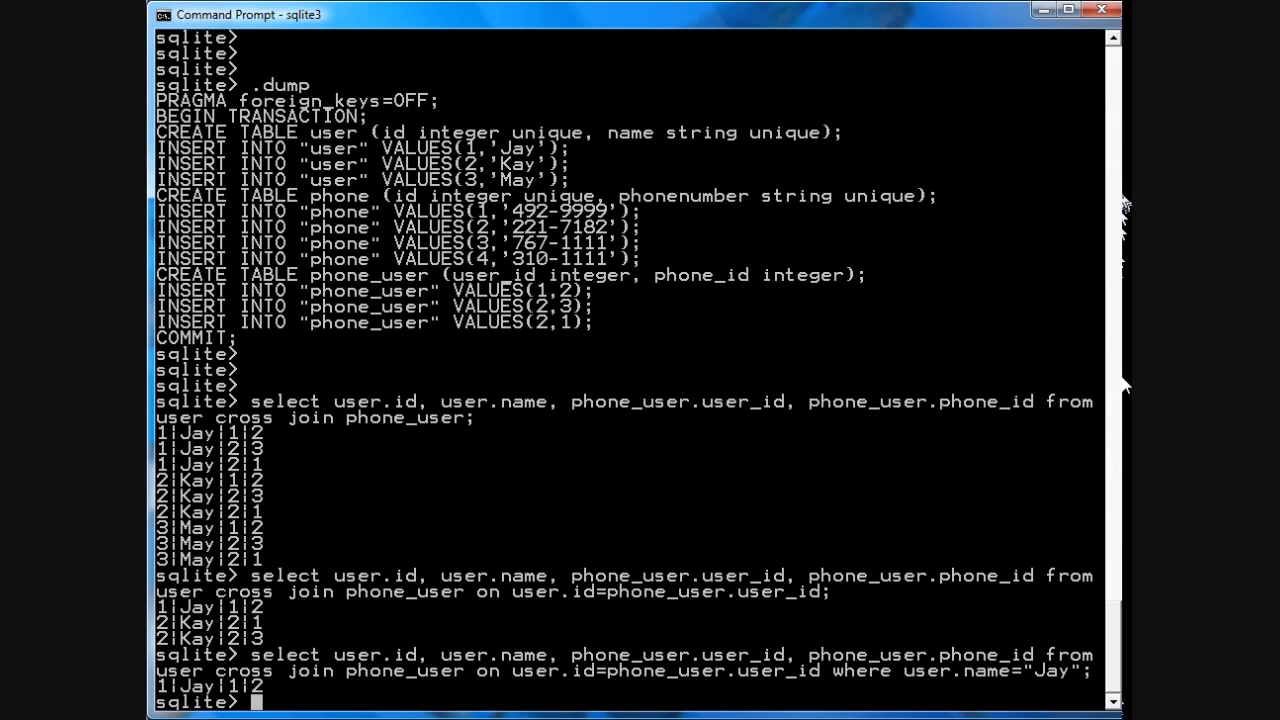
{"action": "mouse_move", "coordinate": [240, 693]}
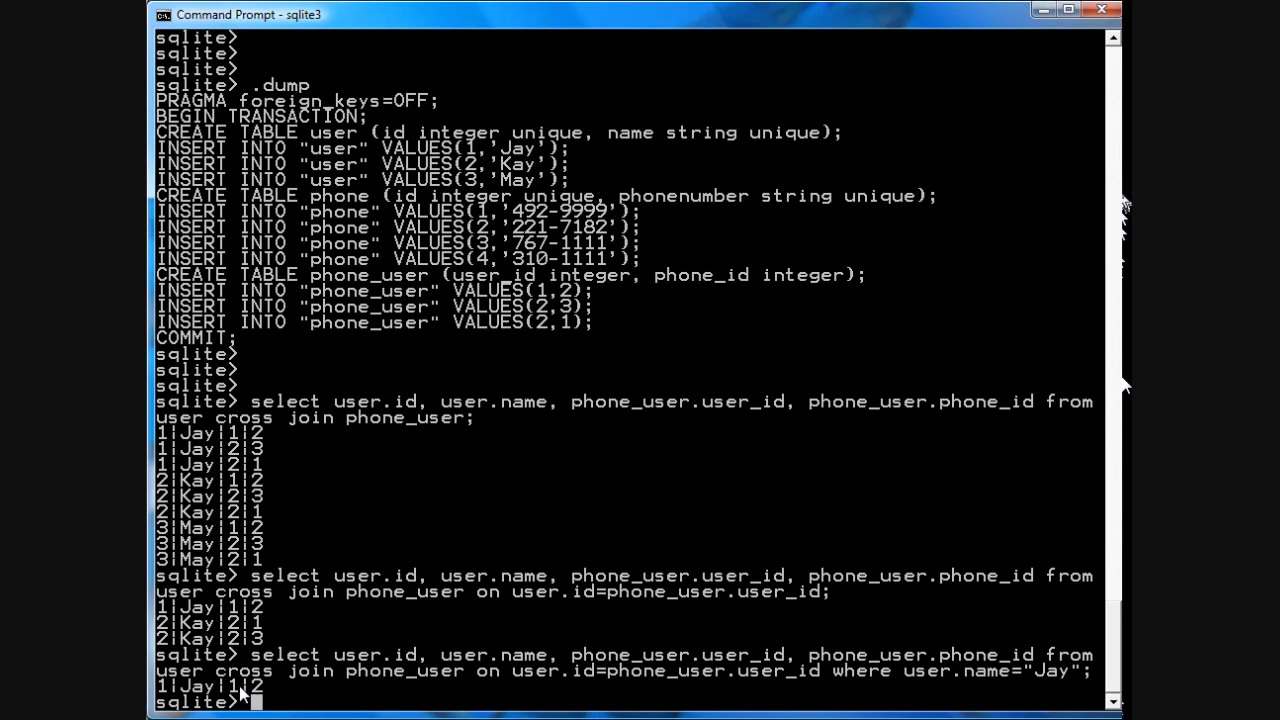
{"action": "mouse_move", "coordinate": [262, 693]}
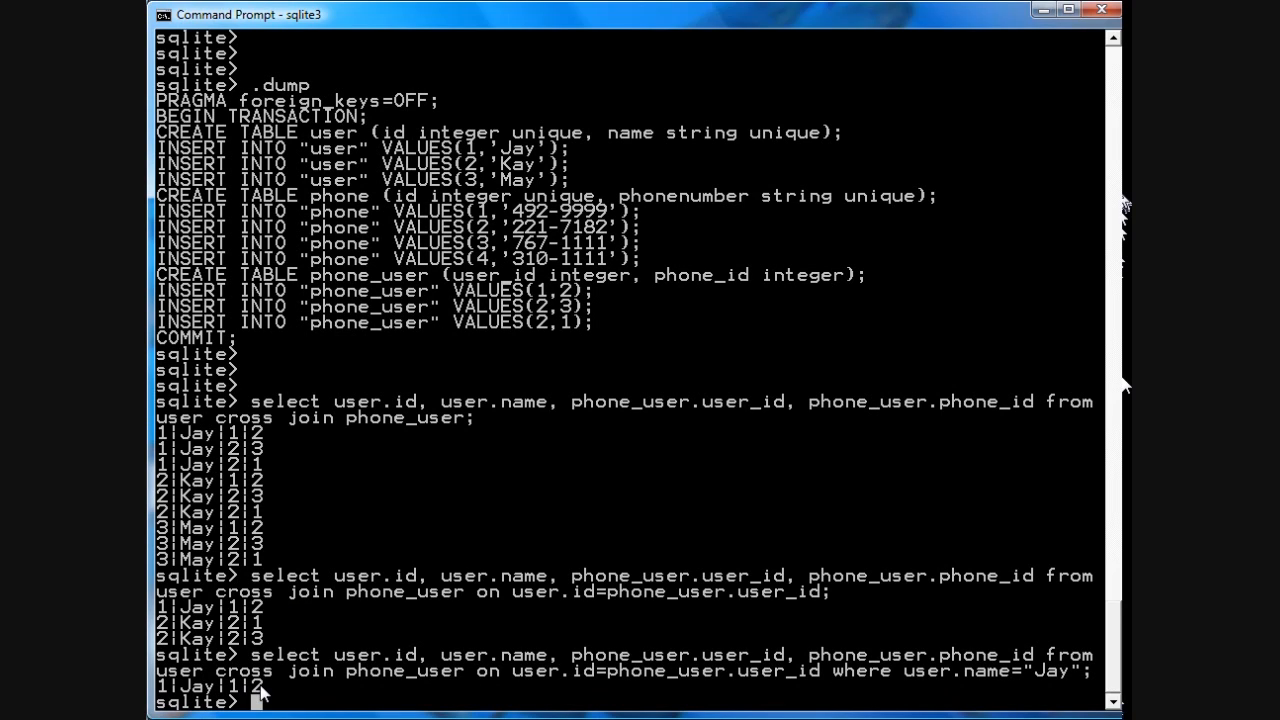
{"action": "mouse_move", "coordinate": [500, 637]}
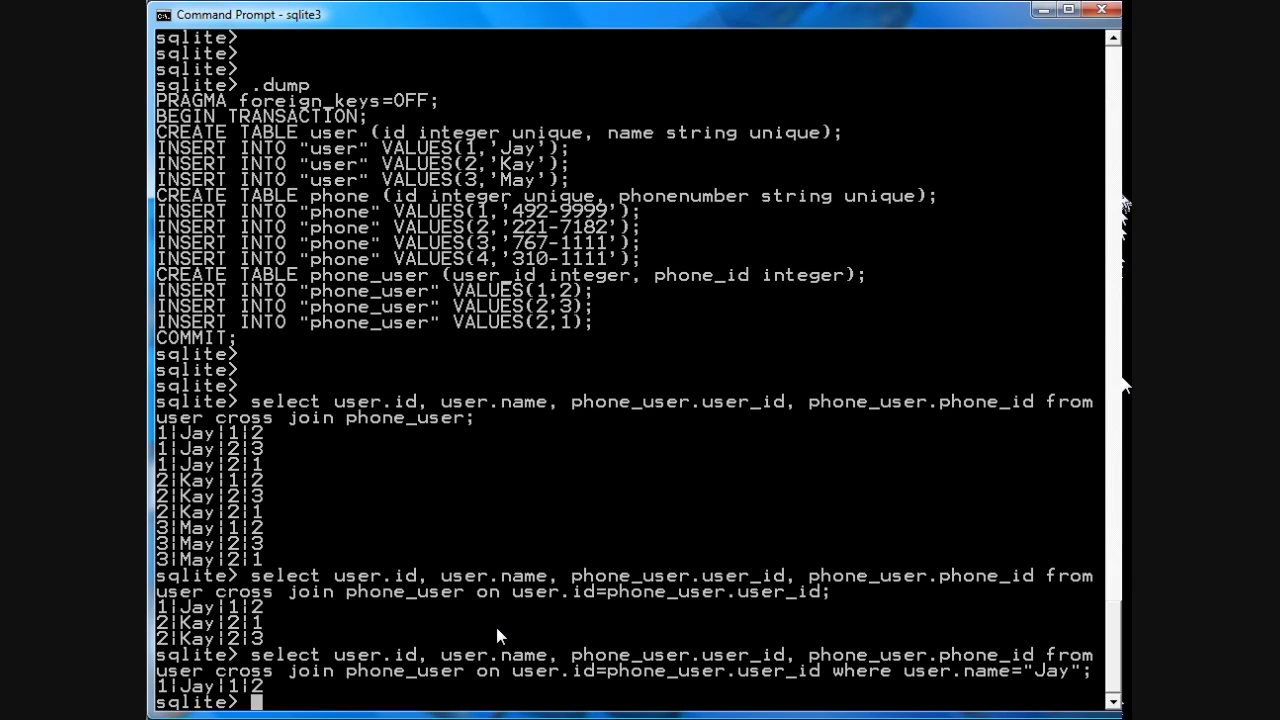
{"action": "type", "text": "select ph"}
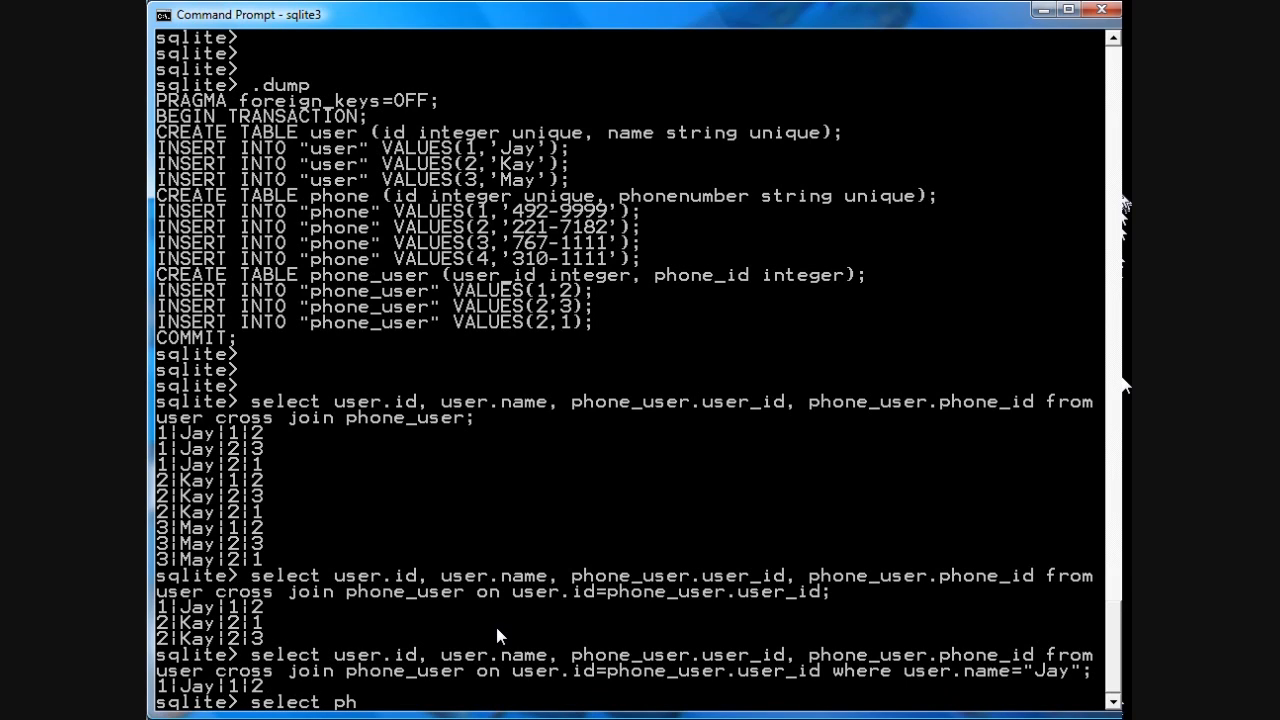
{"action": "type", "text": "onenumber from phone where id=2;"}
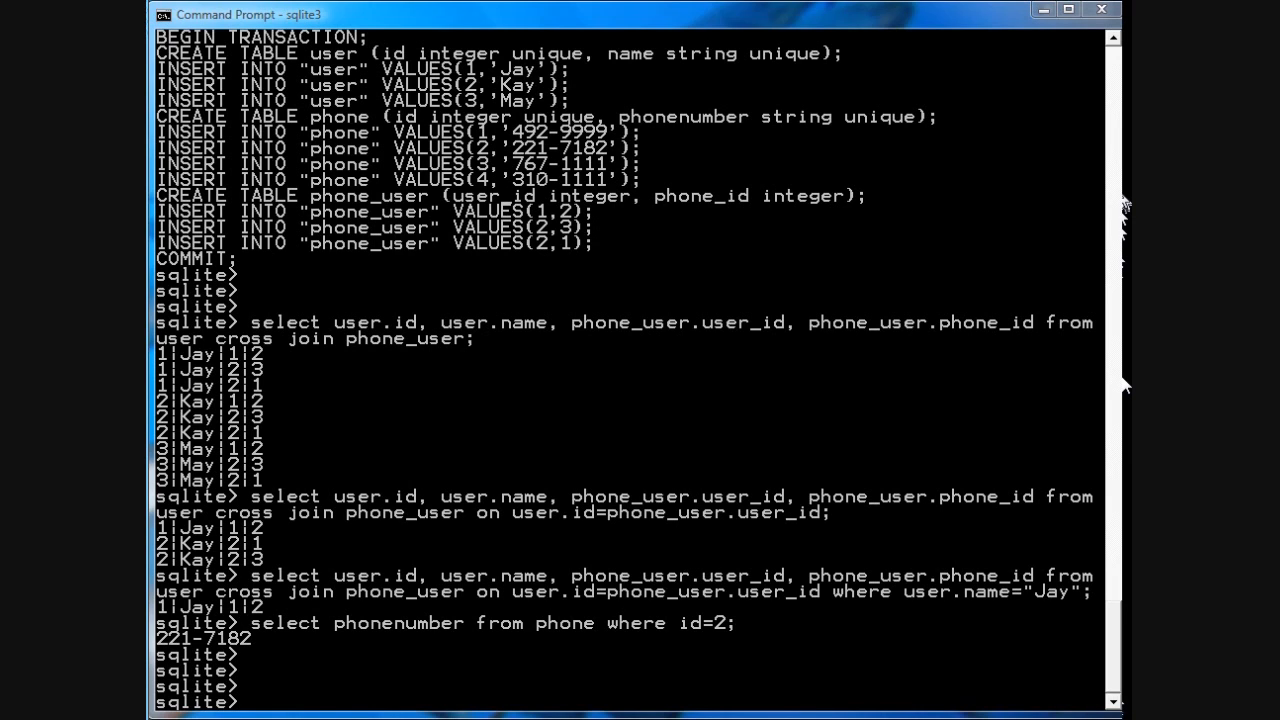
{"action": "mouse_move", "coordinate": [163, 20]}
{"action": "type", "text": "select user.id, user.name, phone_user.user_id, phone_user.phone_id, phone.id, phone.phonenumber from user cross join phone_user cross join phone;"}
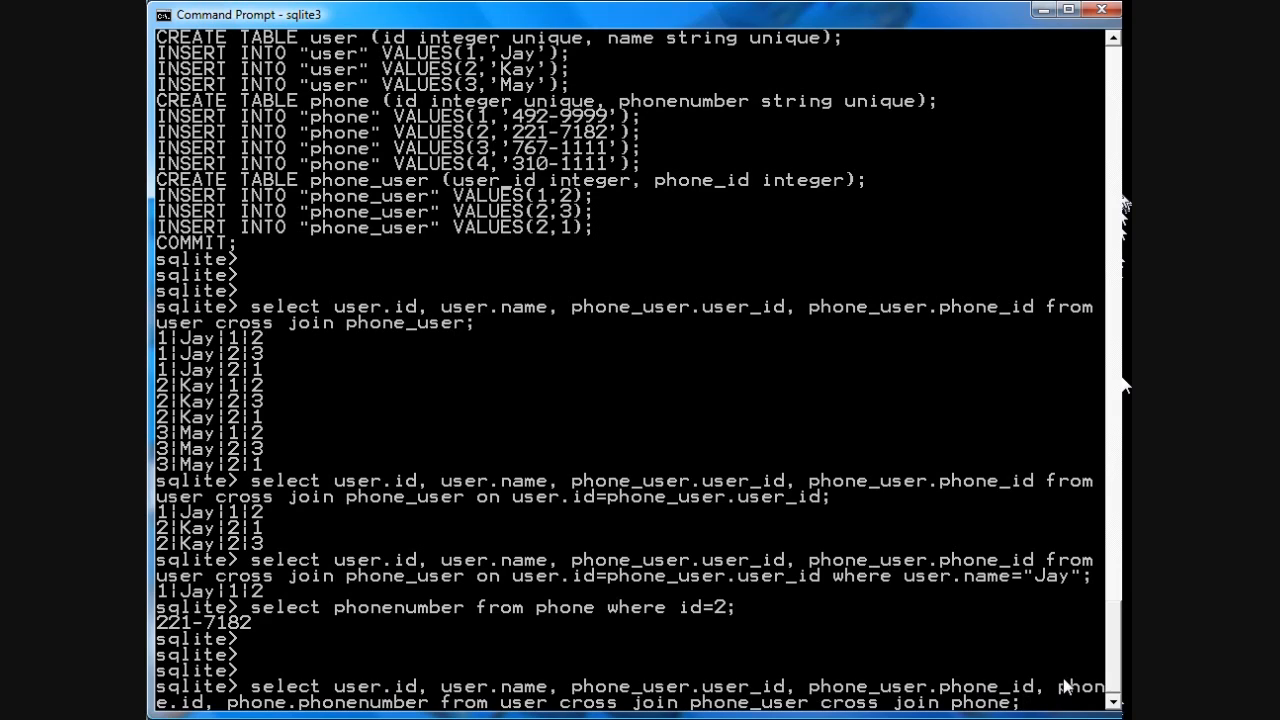
{"action": "mouse_move", "coordinate": [463, 706]}
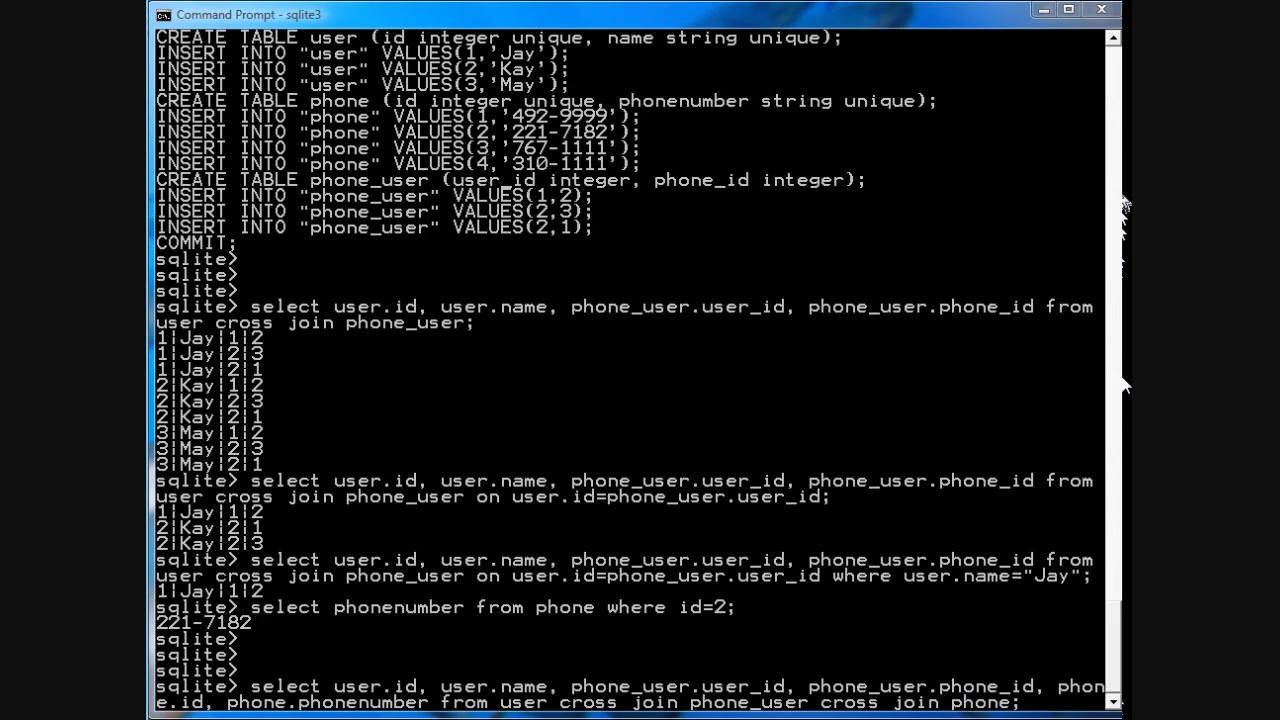
{"action": "mouse_move", "coordinate": [1118, 600]}
{"action": "type", "text": "select user.id, user.name, phone_user.user_id, phone_user.phone_id, phone.id, phone.phonenumber from user inner join phone_user inner join phone on user.id=phone_user.user_id;"}
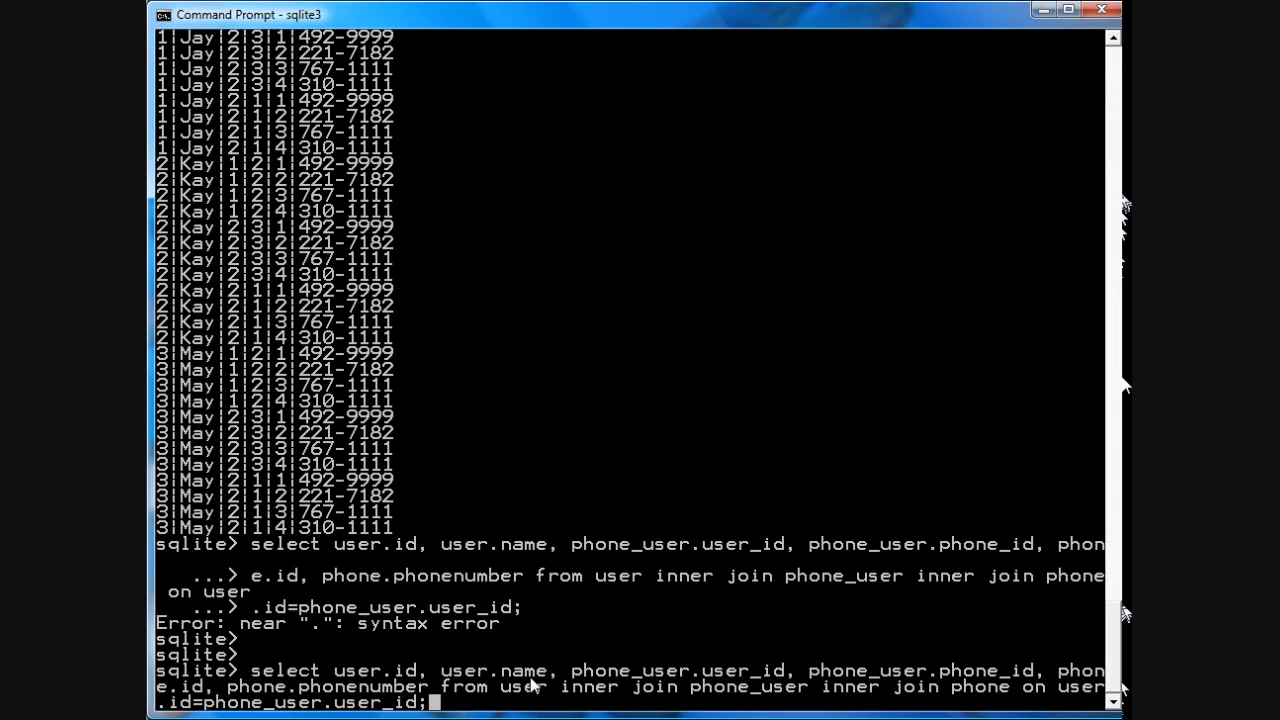
{"action": "mouse_move", "coordinate": [575, 686]}
{"action": "type", "text": " and phone.id=phone_user.phone_id"}
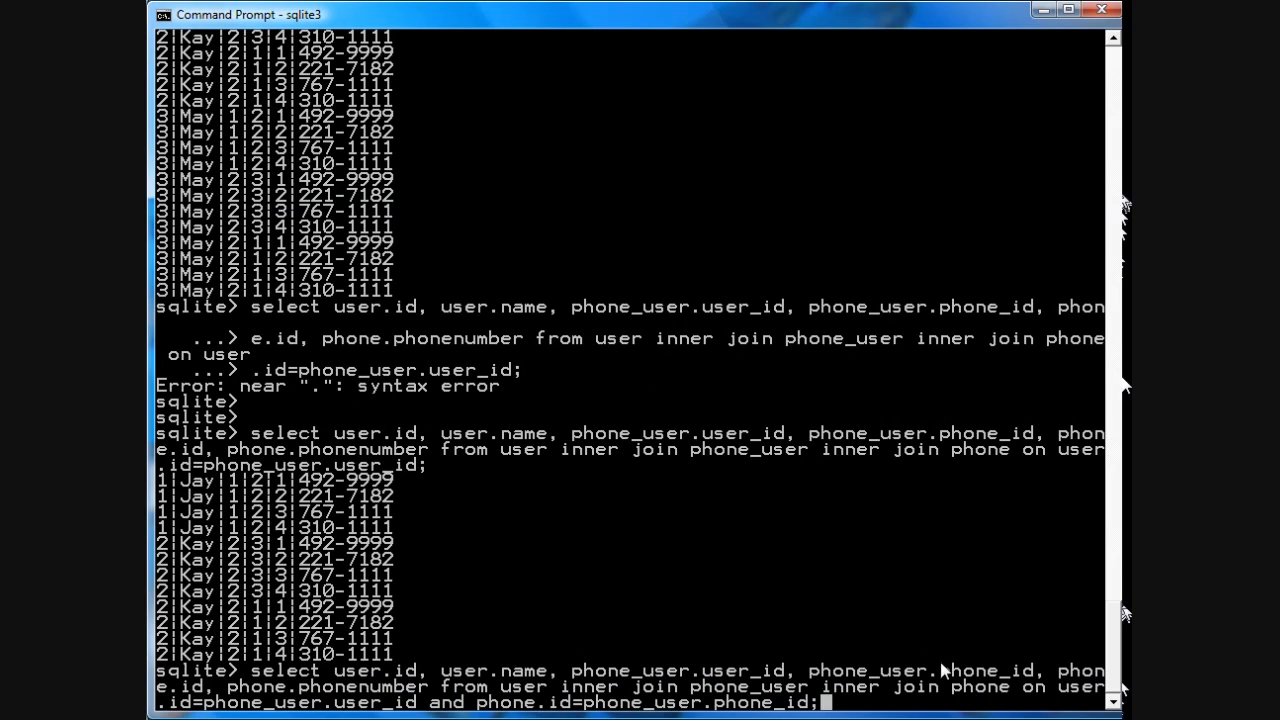
{"action": "mouse_move", "coordinate": [1040, 695]}
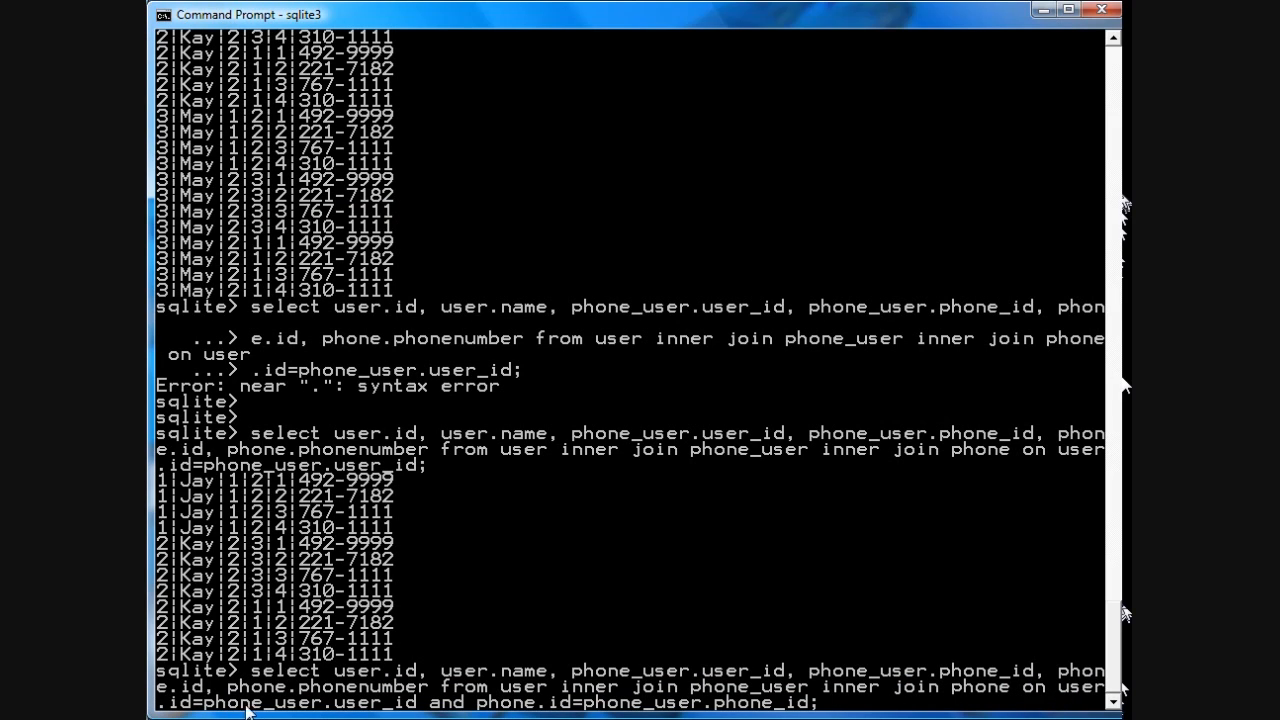
{"action": "mouse_move", "coordinate": [490, 712]}
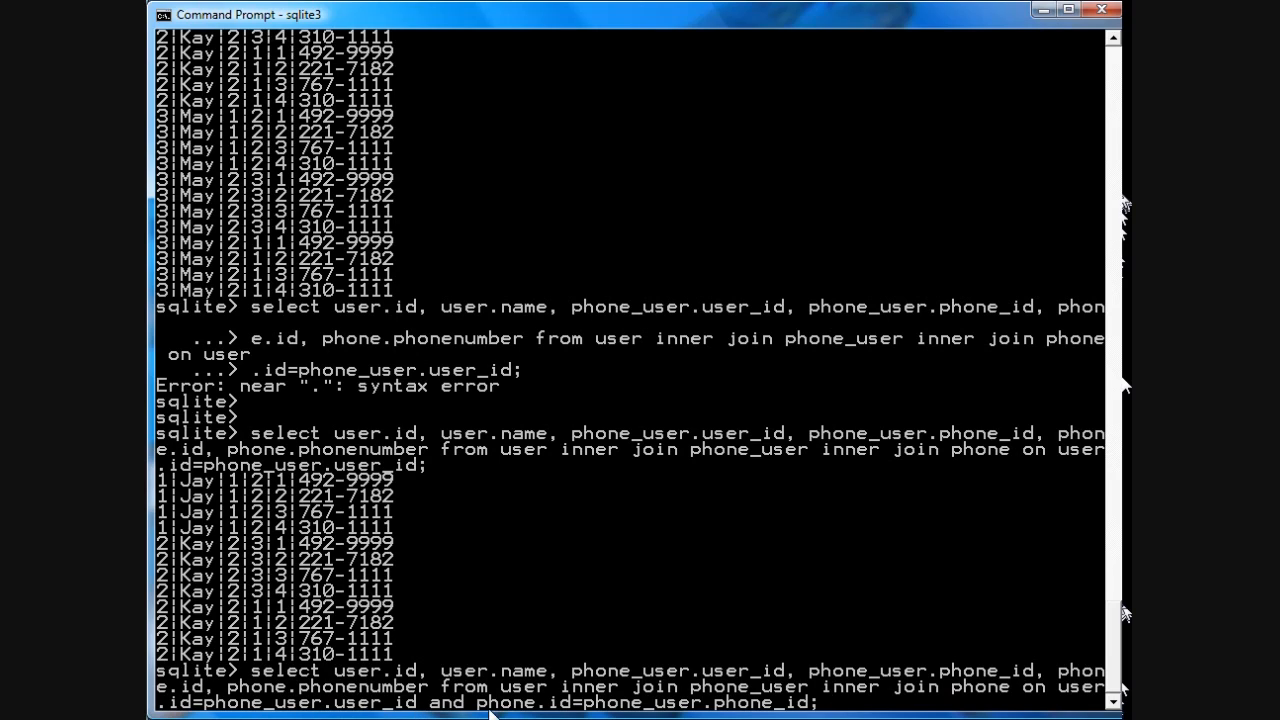
{"action": "mouse_move", "coordinate": [855, 705]}
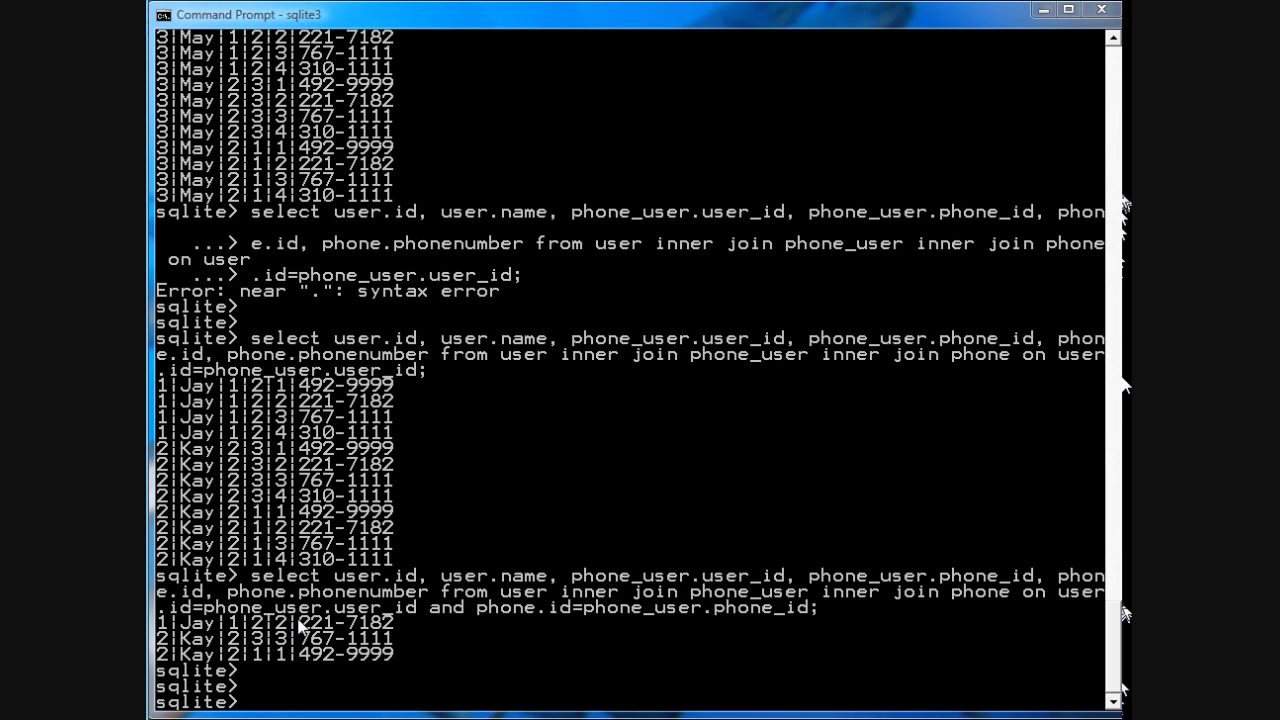
{"action": "mouse_move", "coordinate": [620, 647]}
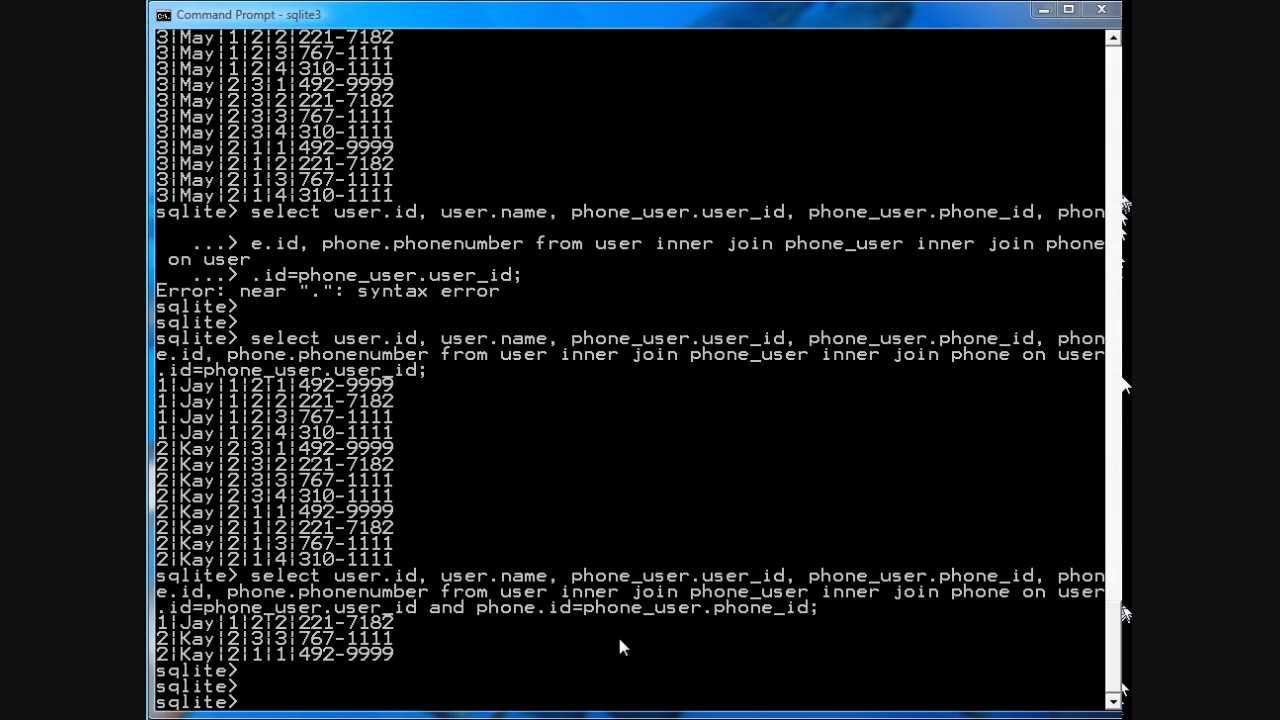
{"action": "type", "text": "select user.id, user.name, phone_user.user_id, phone_user.phone_id, phone.id, phone.phonenumber from user inner join phone_user inner join phone on user.id=phone_user.user_id and phone.id=phone_user.phone_id"}
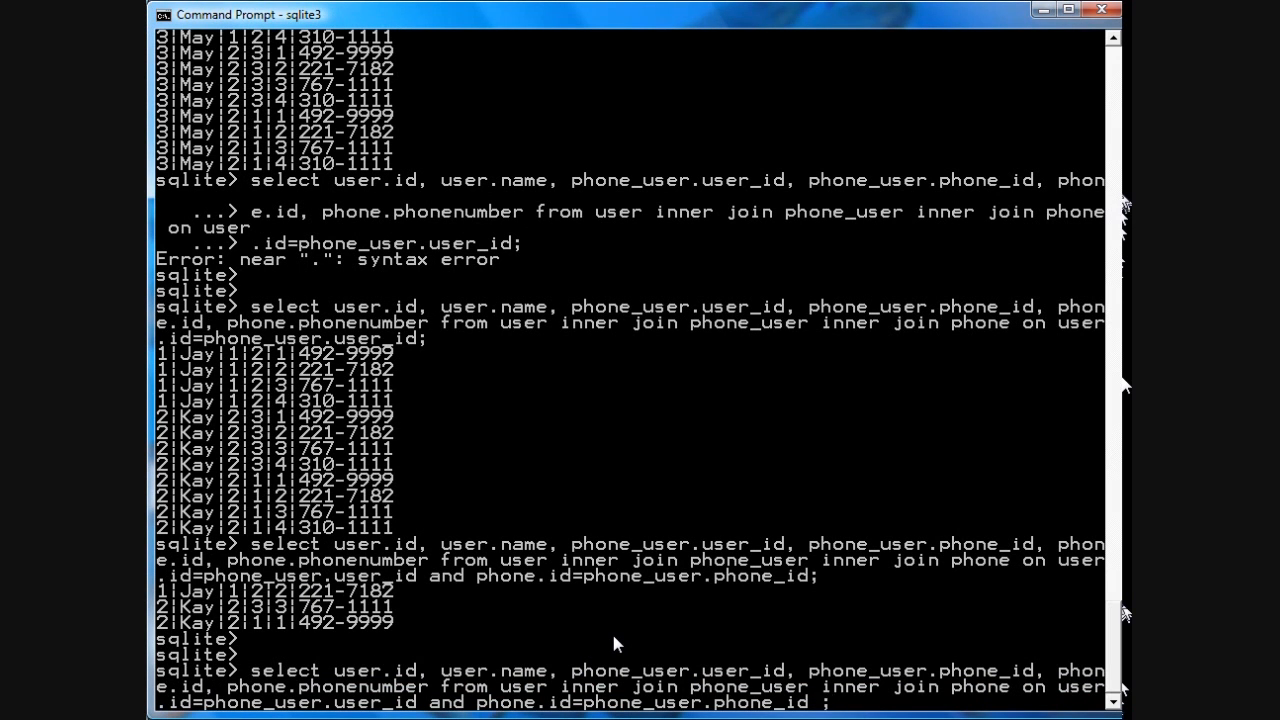
{"action": "type", "text": "and"}
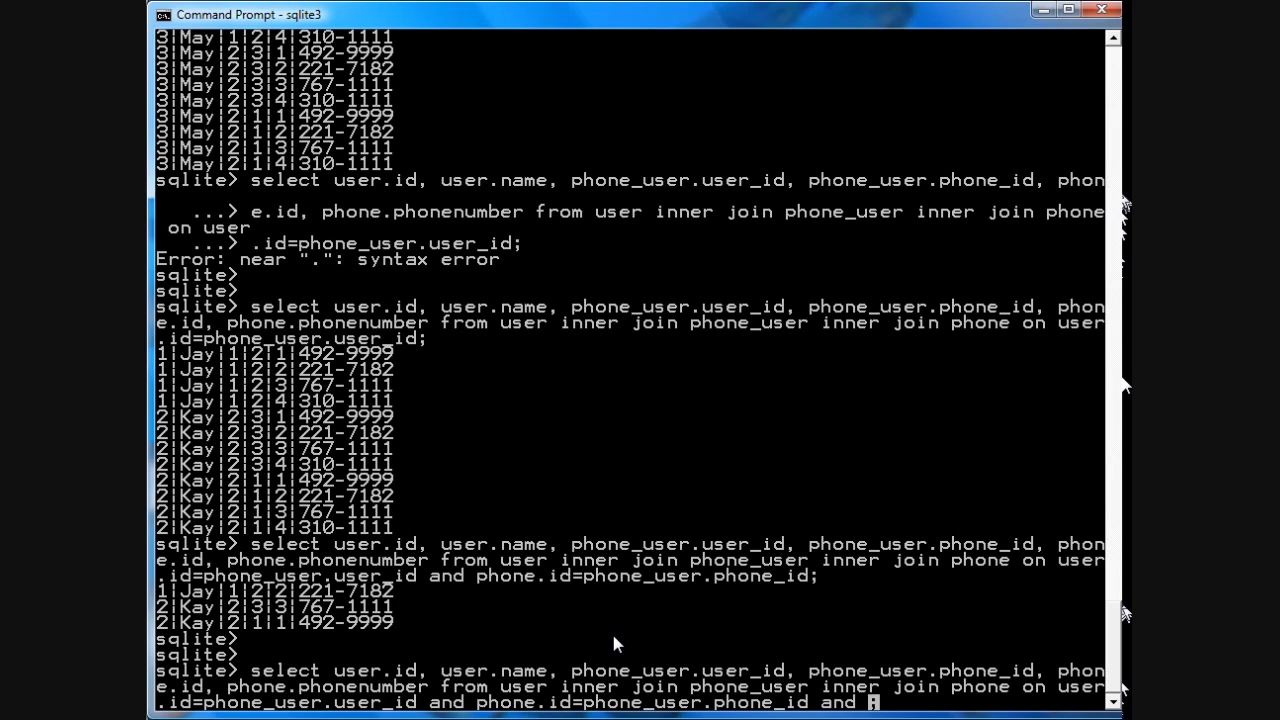
{"action": "type", "text": "phone.id=p"}
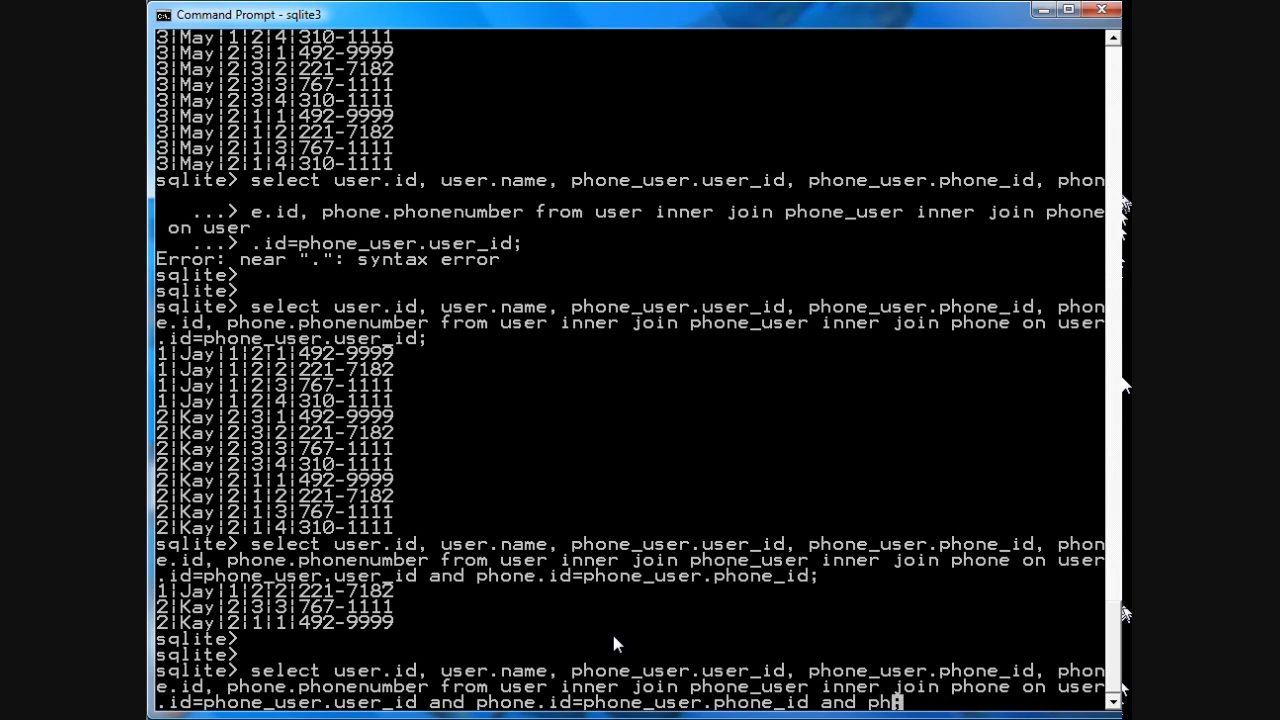
{"action": "type", "text": "user.name=\"Jay\";"}
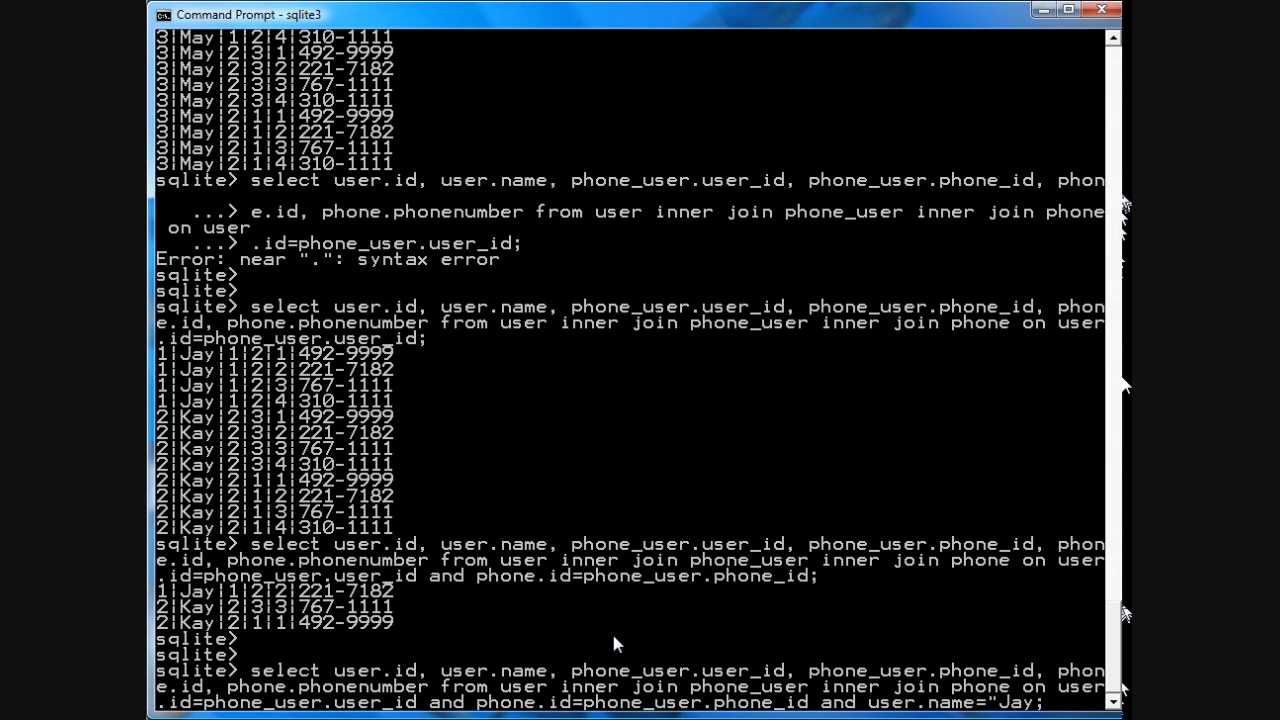
{"action": "key", "text": "enter"}
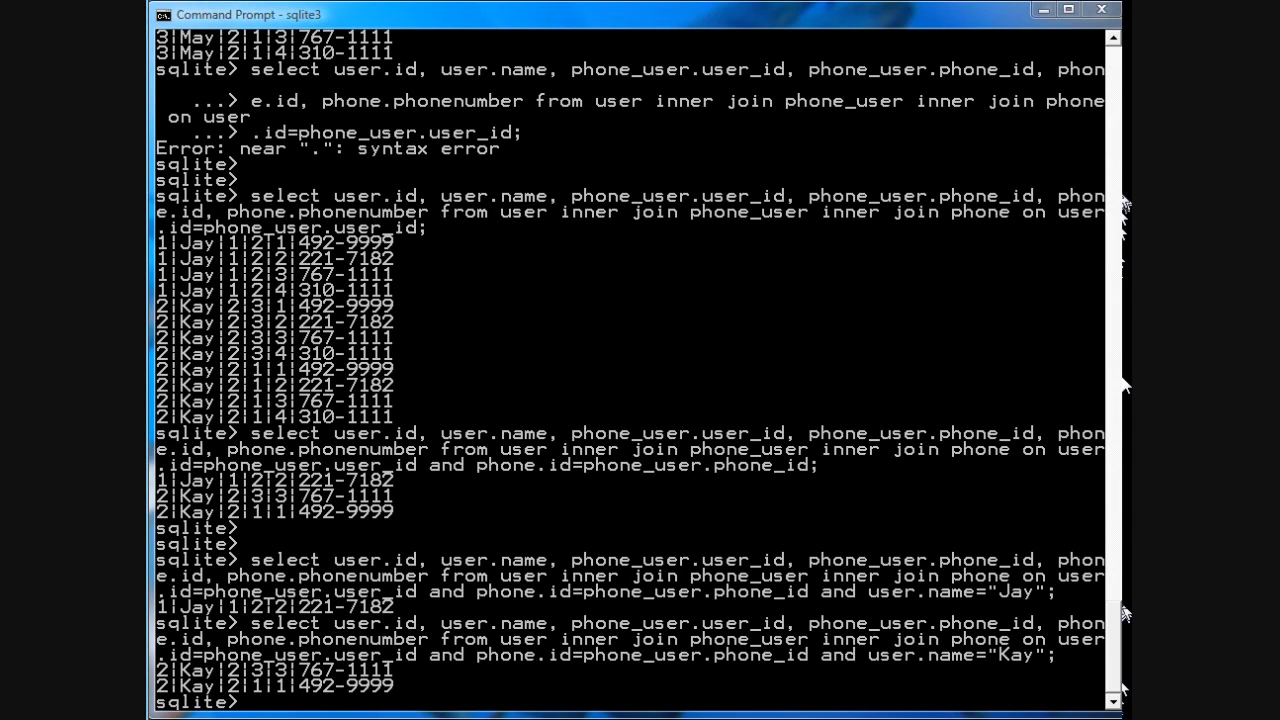
{"action": "mouse_move", "coordinate": [563, 663]}
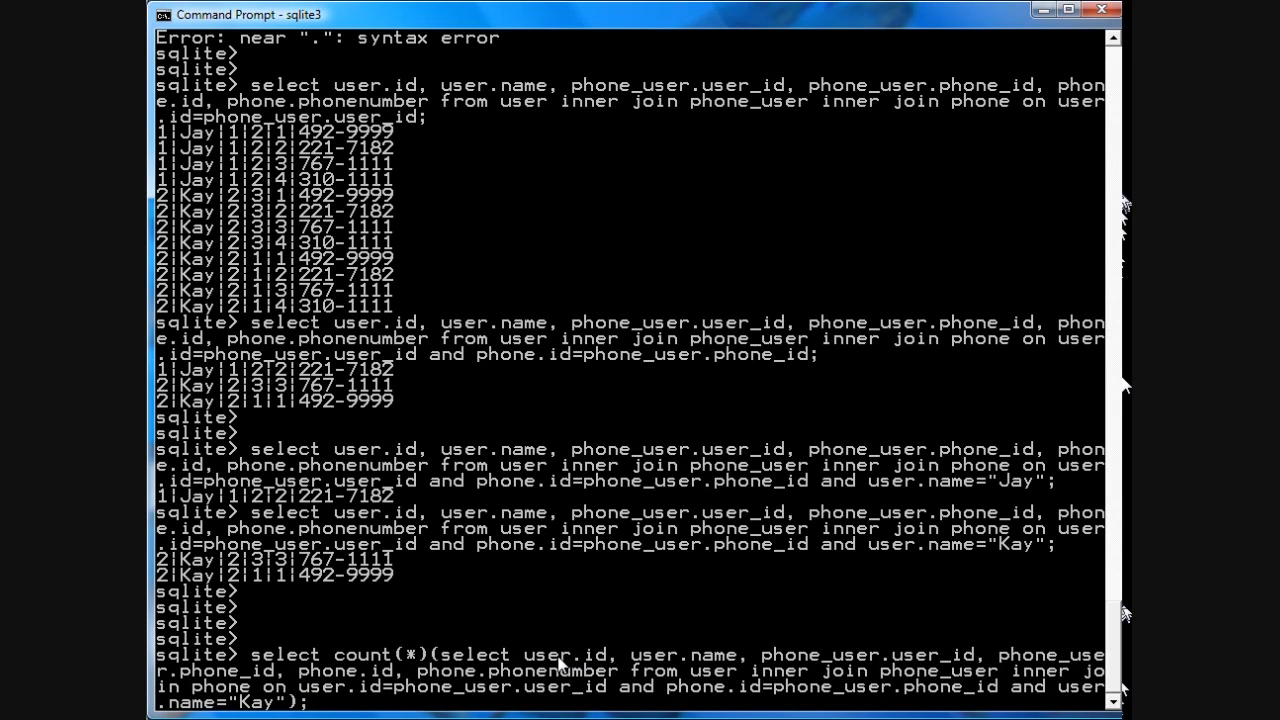
Step: Build a count(*) query wrapping Kay's three-table join as a subquery
{"action": "type", "text": "from"}
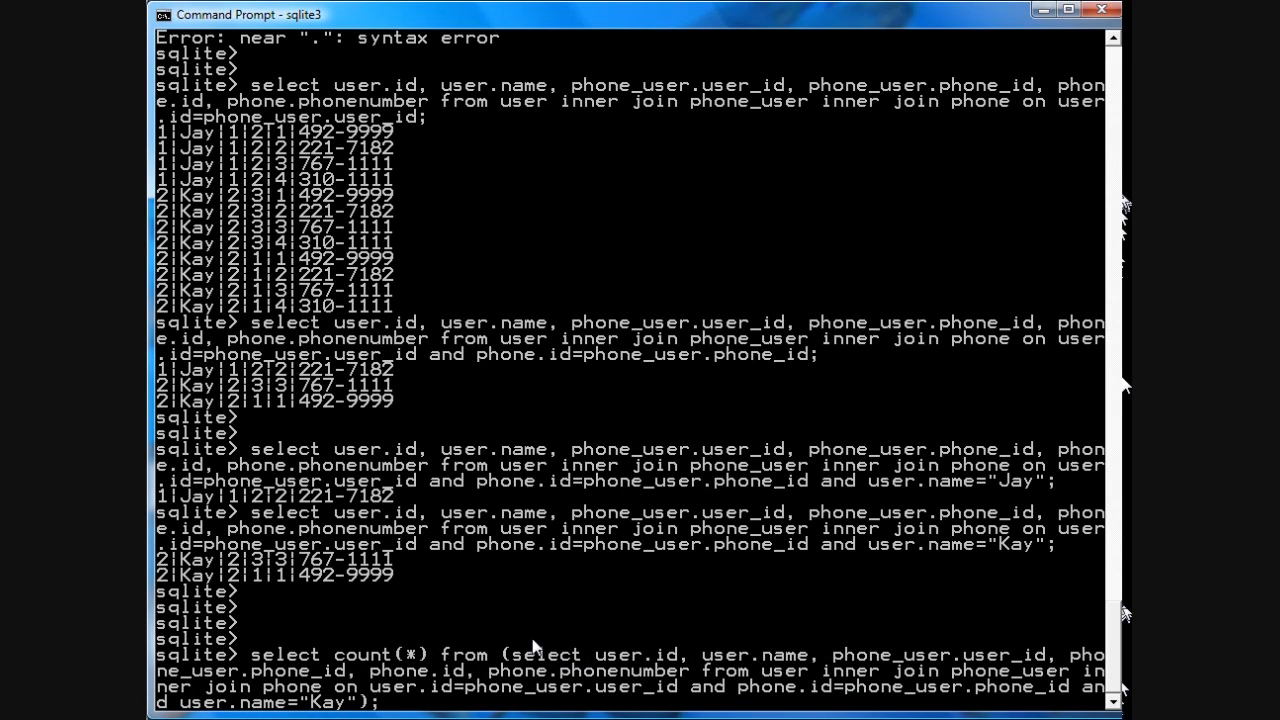
{"action": "mouse_move", "coordinate": [545, 648]}
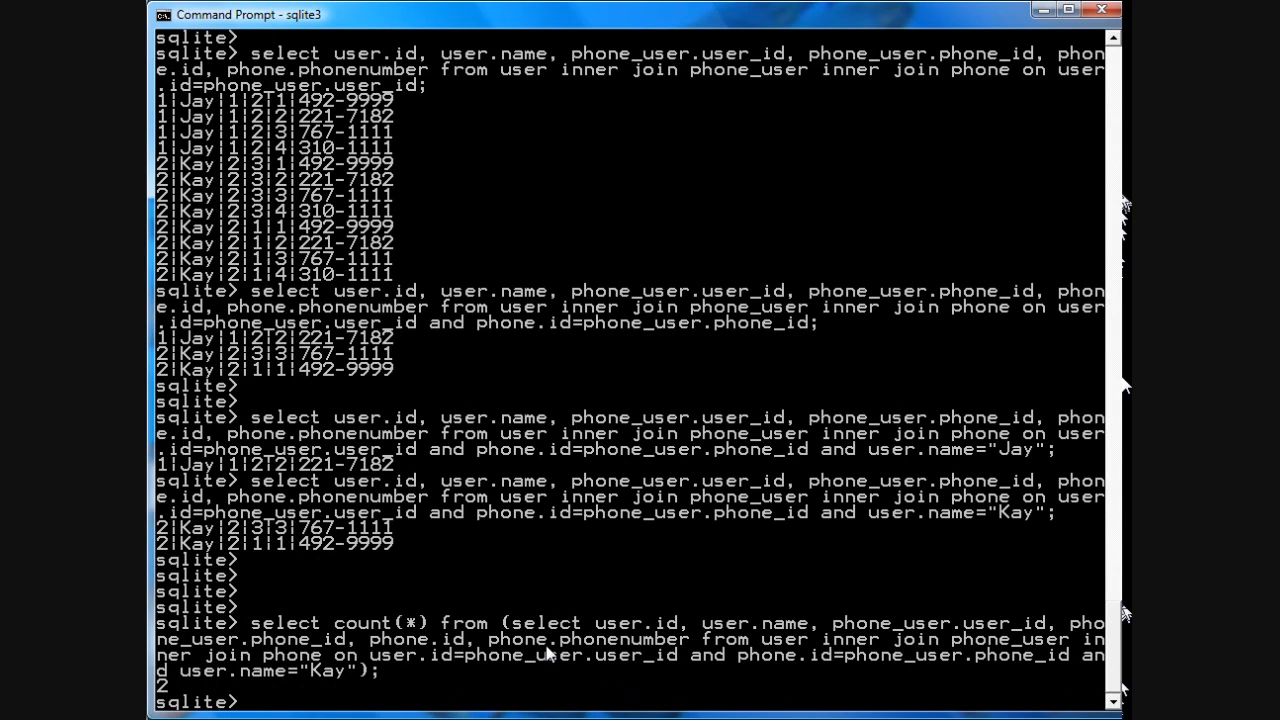
{"action": "mouse_move", "coordinate": [160, 692]}
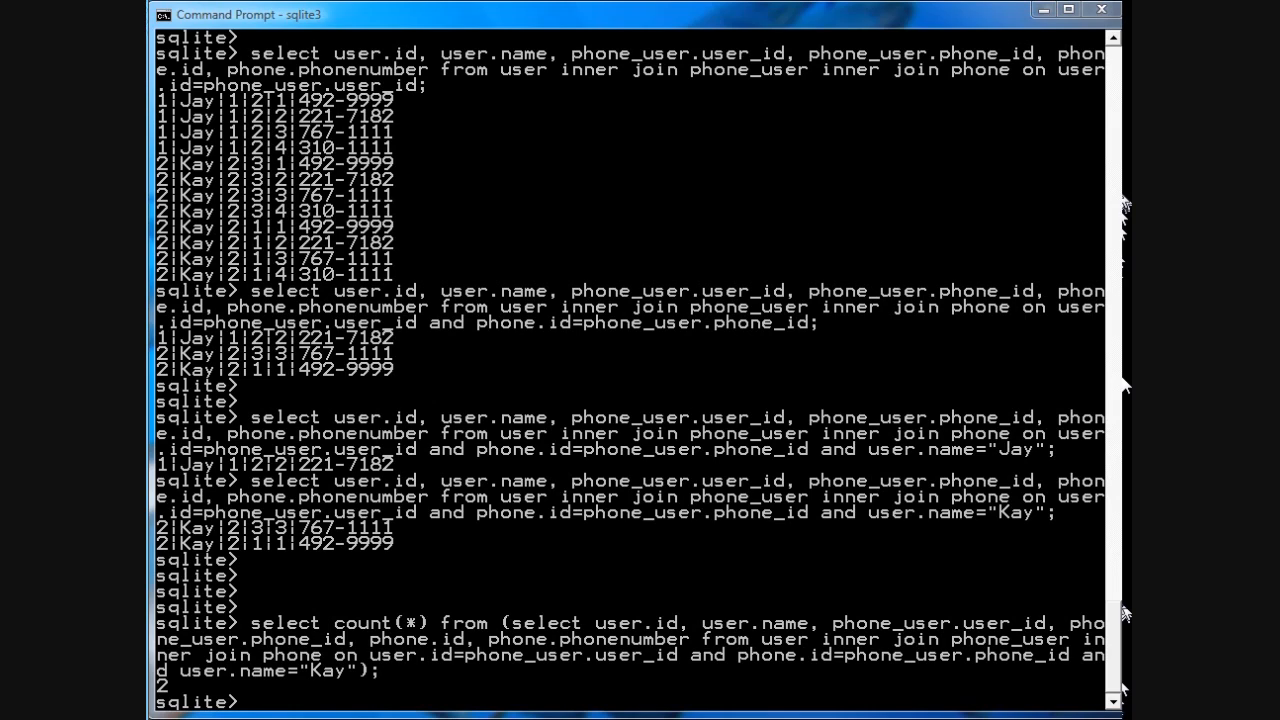
{"action": "mouse_move", "coordinate": [570, 620]}
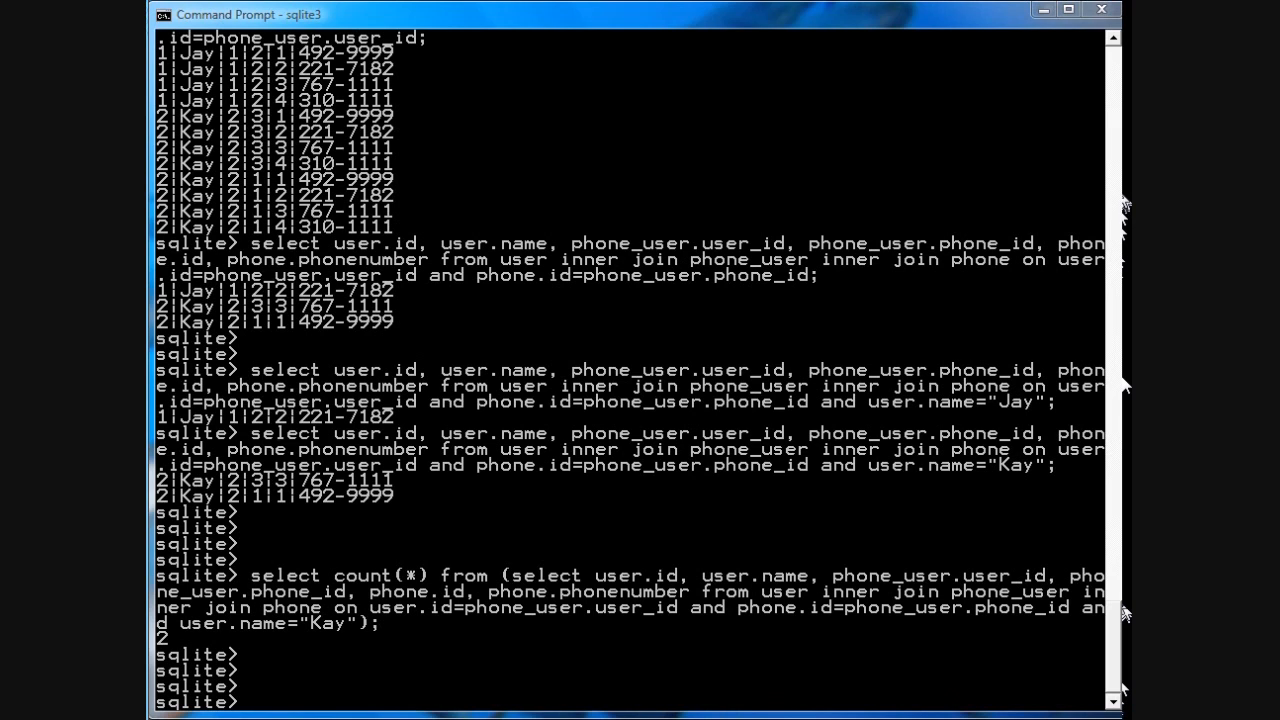
{"action": "mouse_move", "coordinate": [170, 40]}
{"action": "type", "text": "select * from user left outer join phone_user on user.id=phone_user.user_id;"}
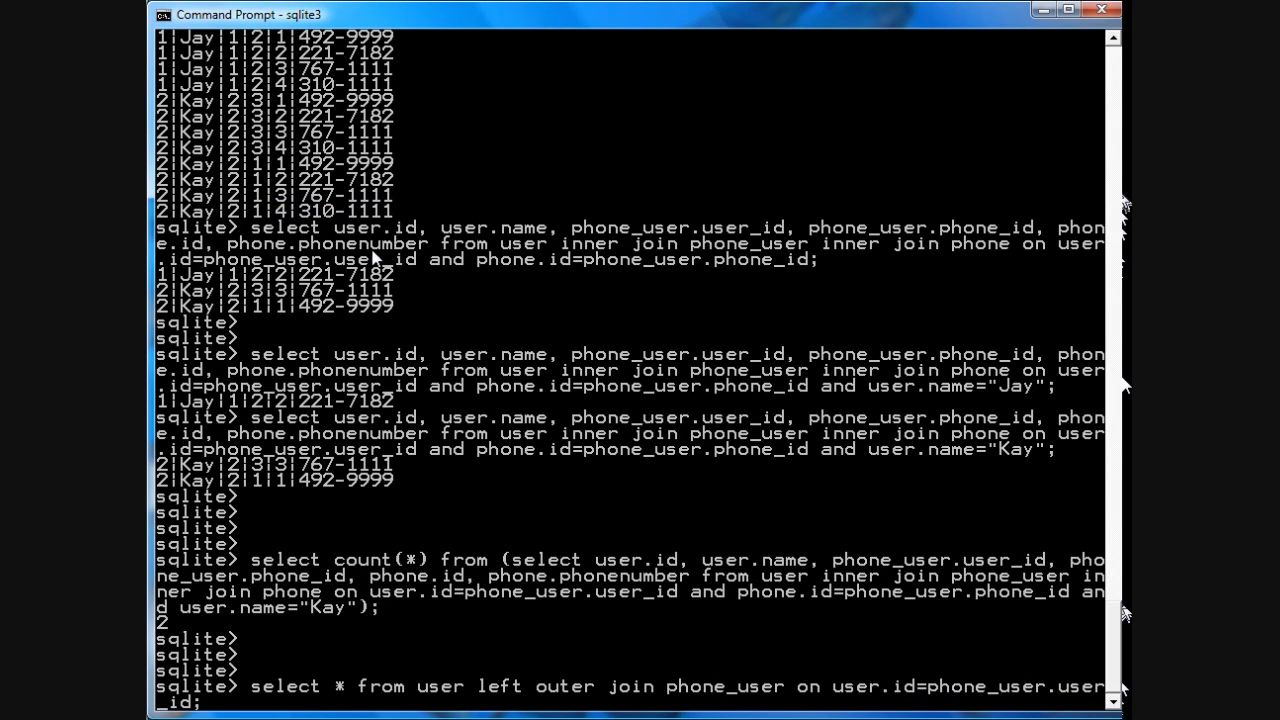
{"action": "mouse_move", "coordinate": [490, 662]}
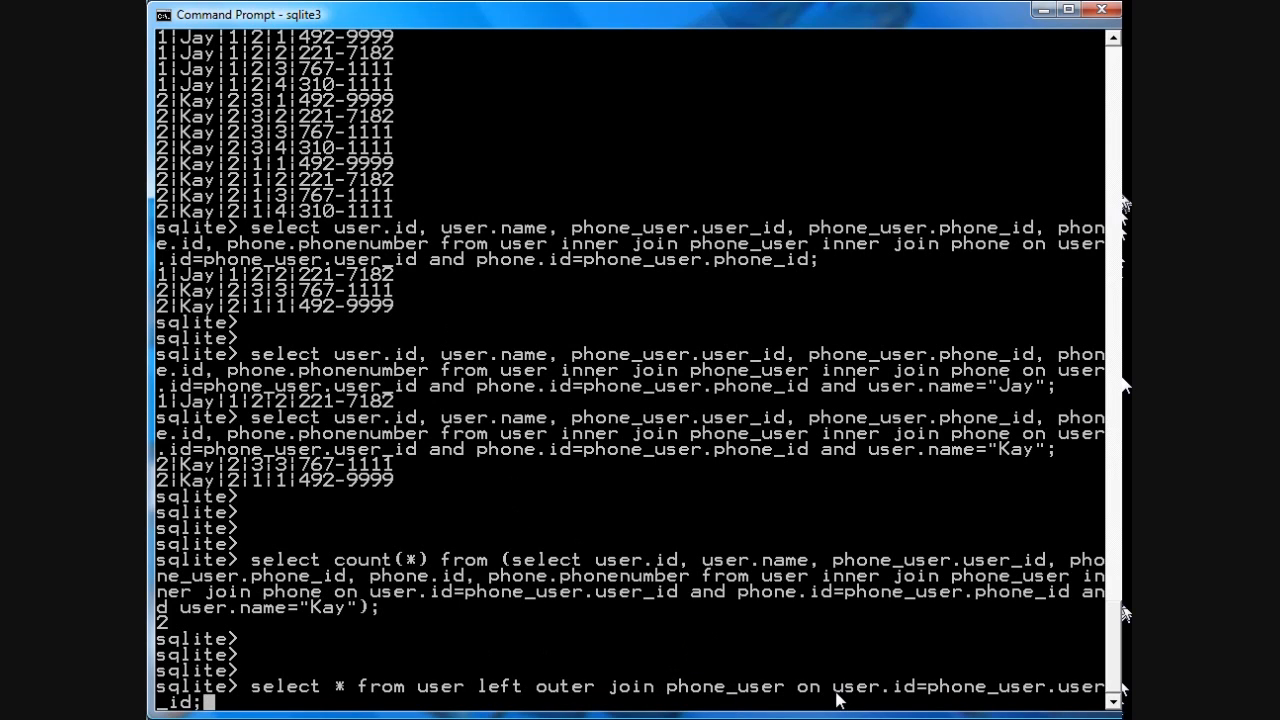
{"action": "mouse_move", "coordinate": [970, 692]}
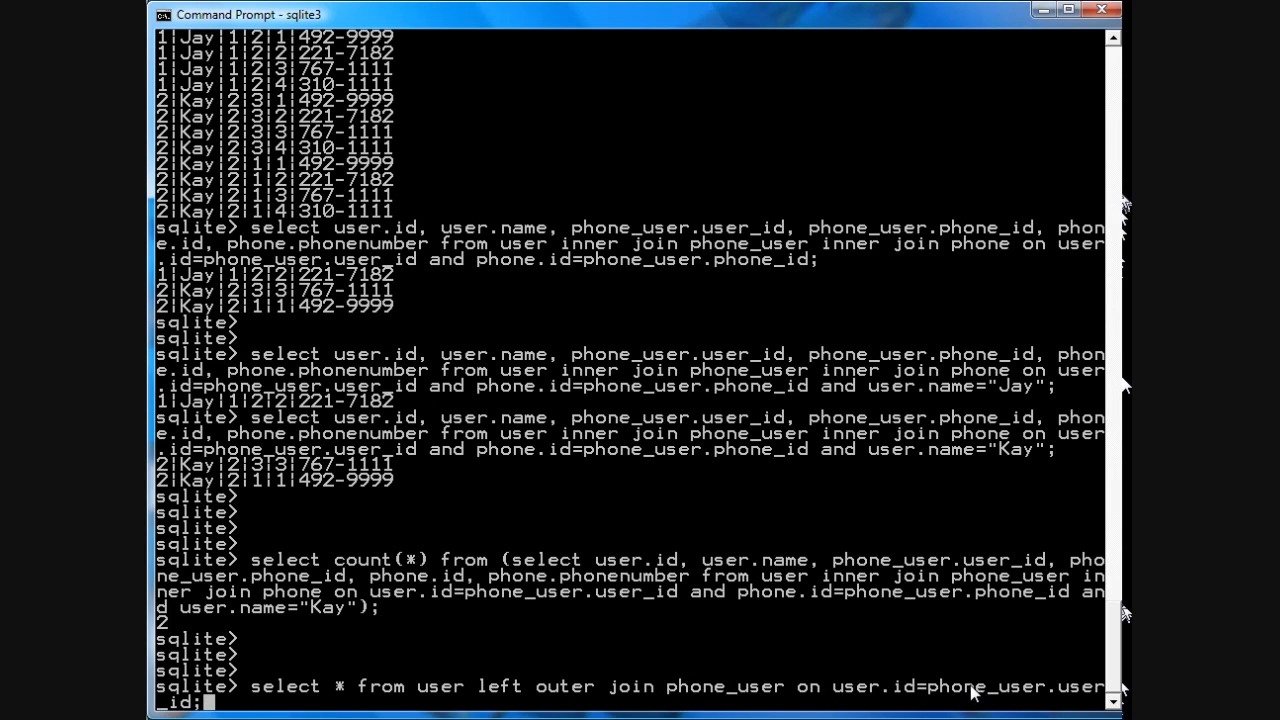
{"action": "mouse_move", "coordinate": [505, 672]}
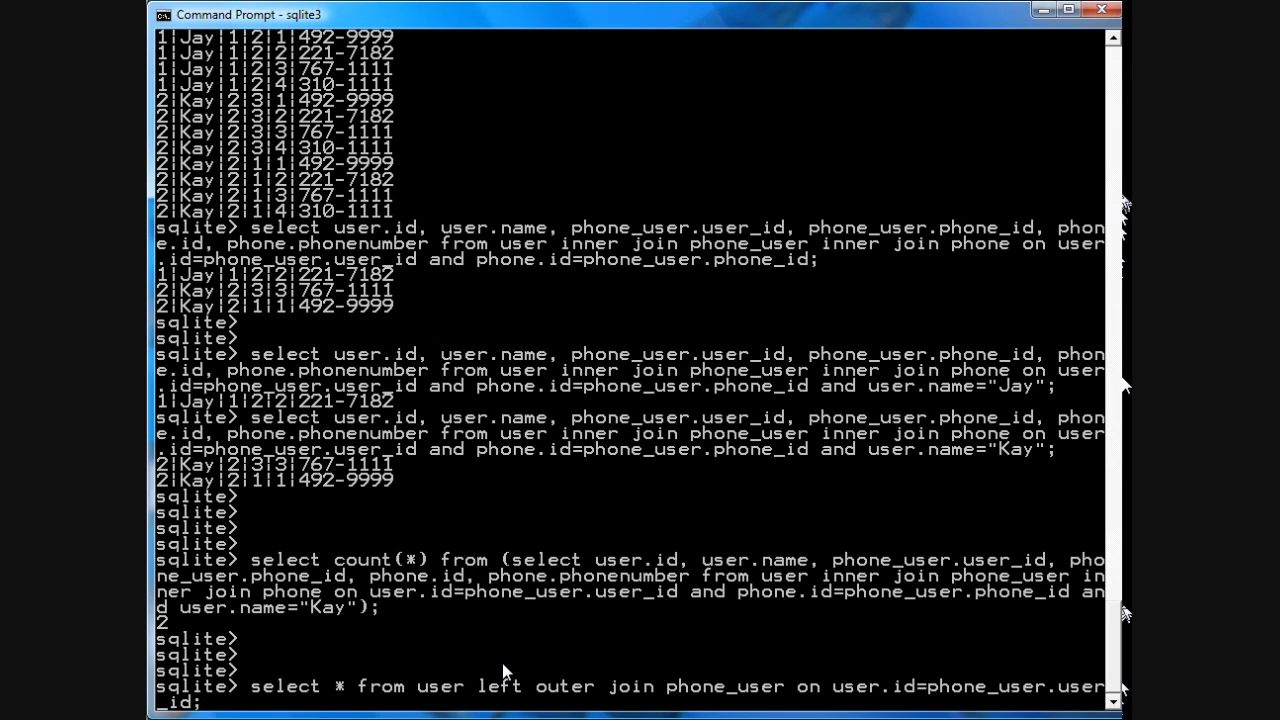
Step: Run the user left outer join phone_user query, showing May without a phone
{"action": "key", "text": "Return"}
{"action": "type", "text": "select * from user left outer join phone_user on user.id=phone_user.user_id except select * from user inner join phone_user on user.id=phone_user.user_id;"}
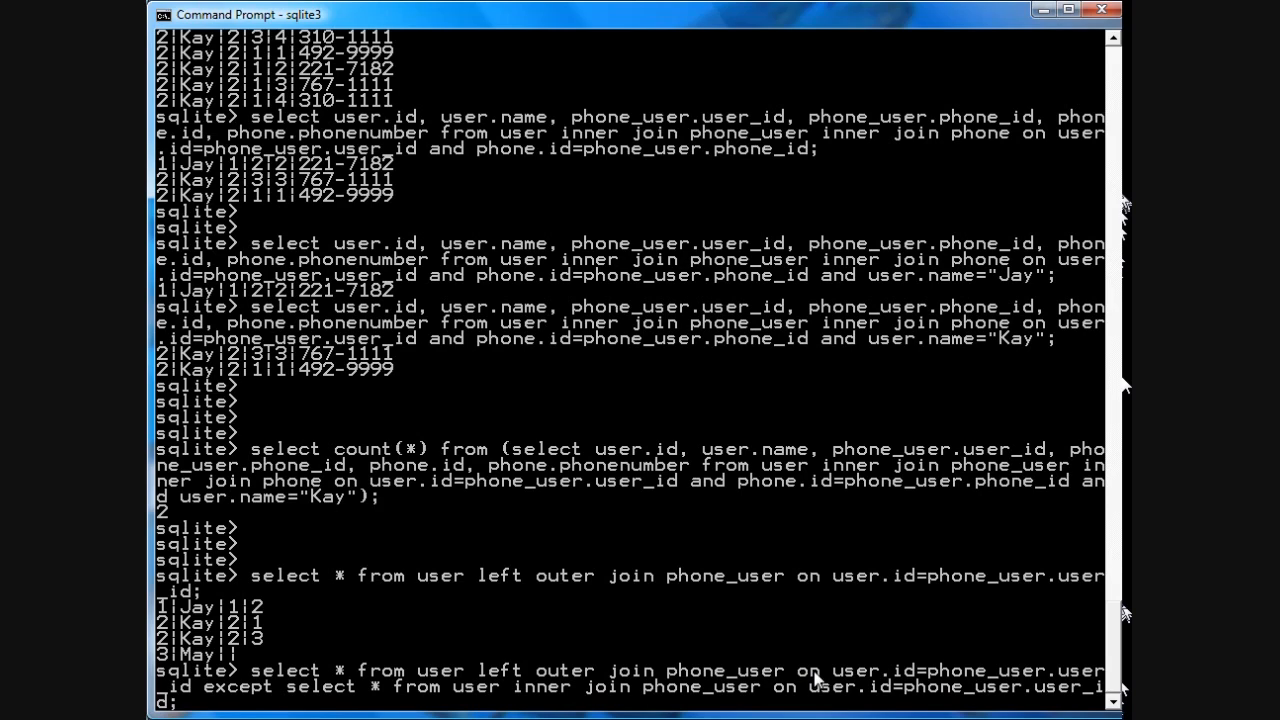
{"action": "mouse_move", "coordinate": [210, 692]}
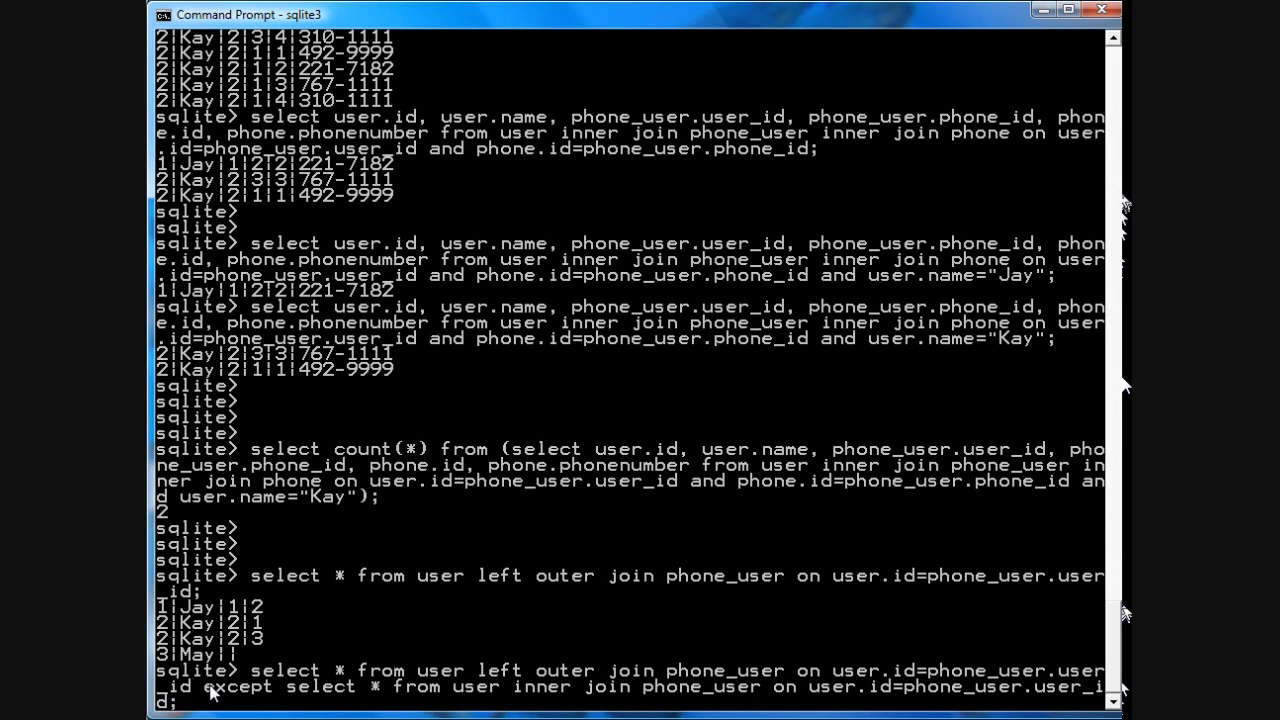
{"action": "mouse_move", "coordinate": [275, 695]}
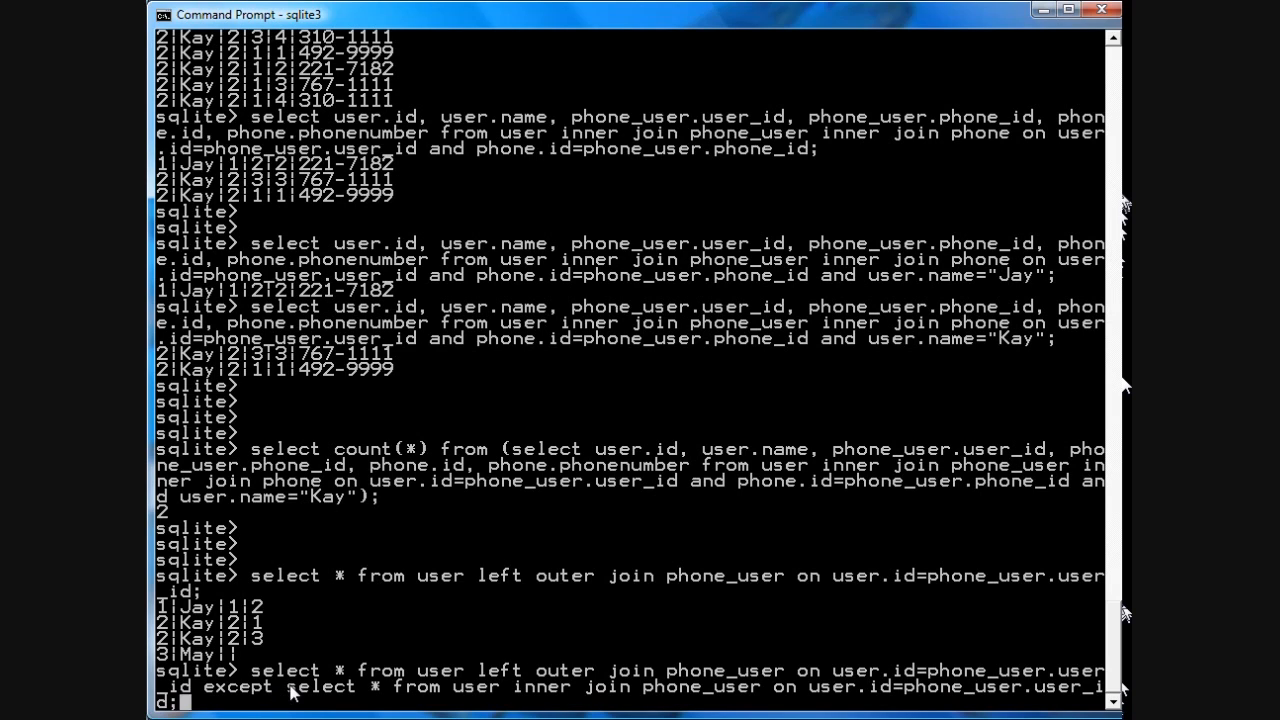
{"action": "mouse_move", "coordinate": [573, 707]}
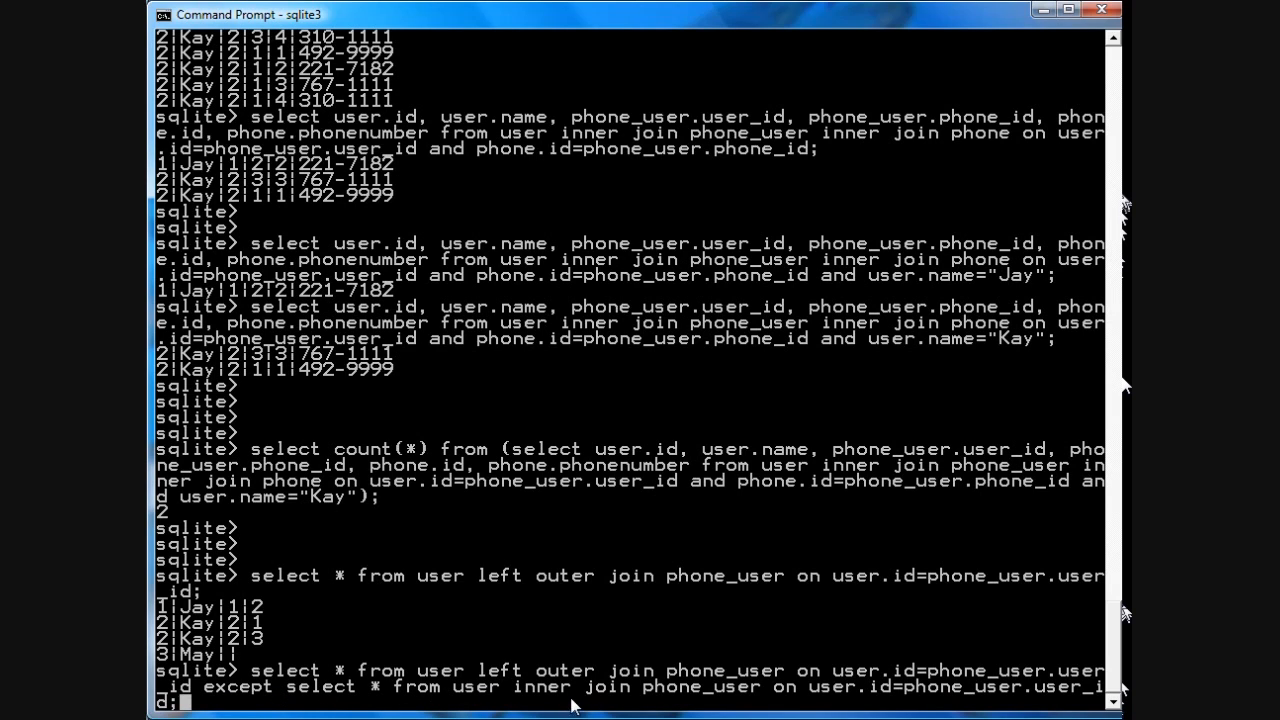
{"action": "mouse_move", "coordinate": [1007, 695]}
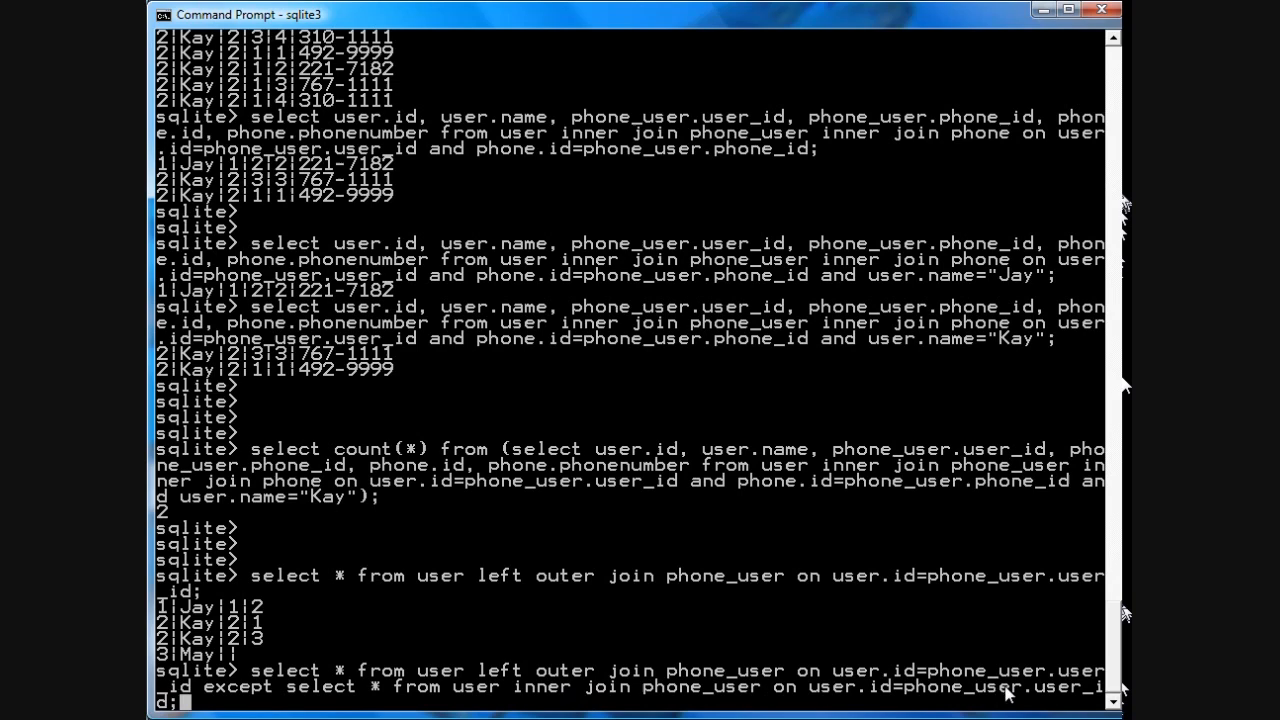
{"action": "mouse_move", "coordinate": [1018, 690]}
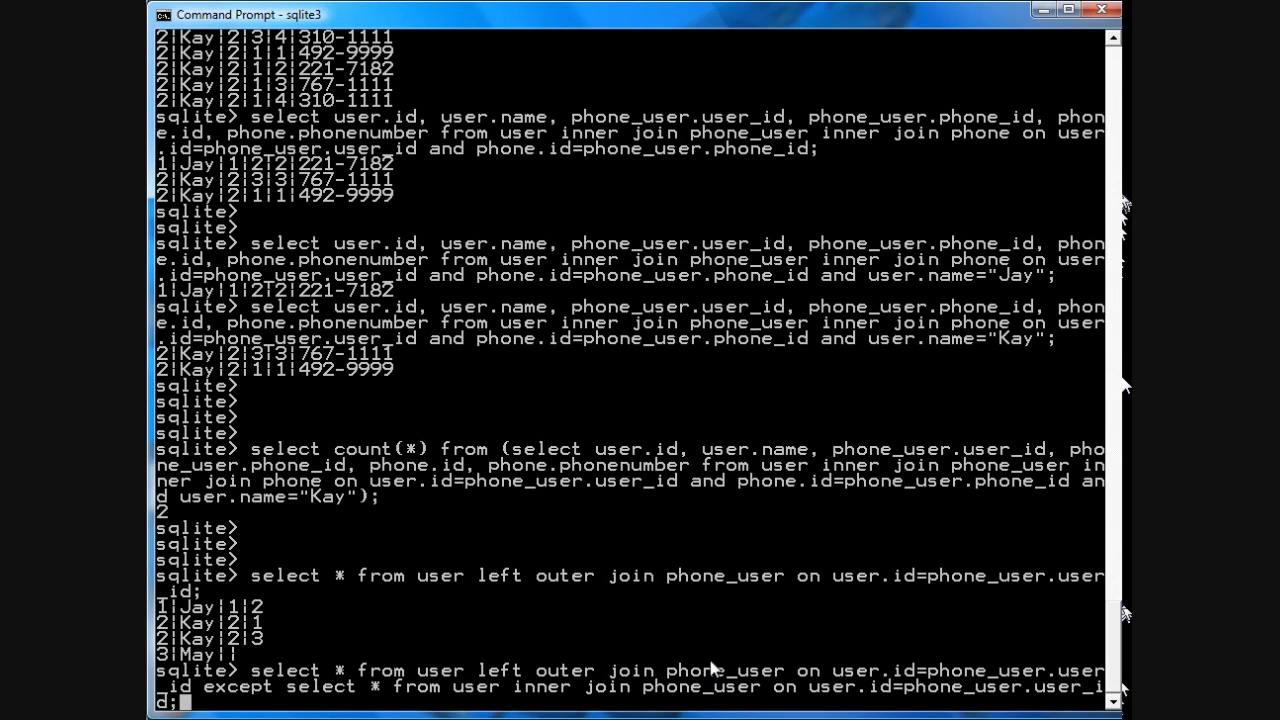
{"action": "mouse_move", "coordinate": [165, 622]}
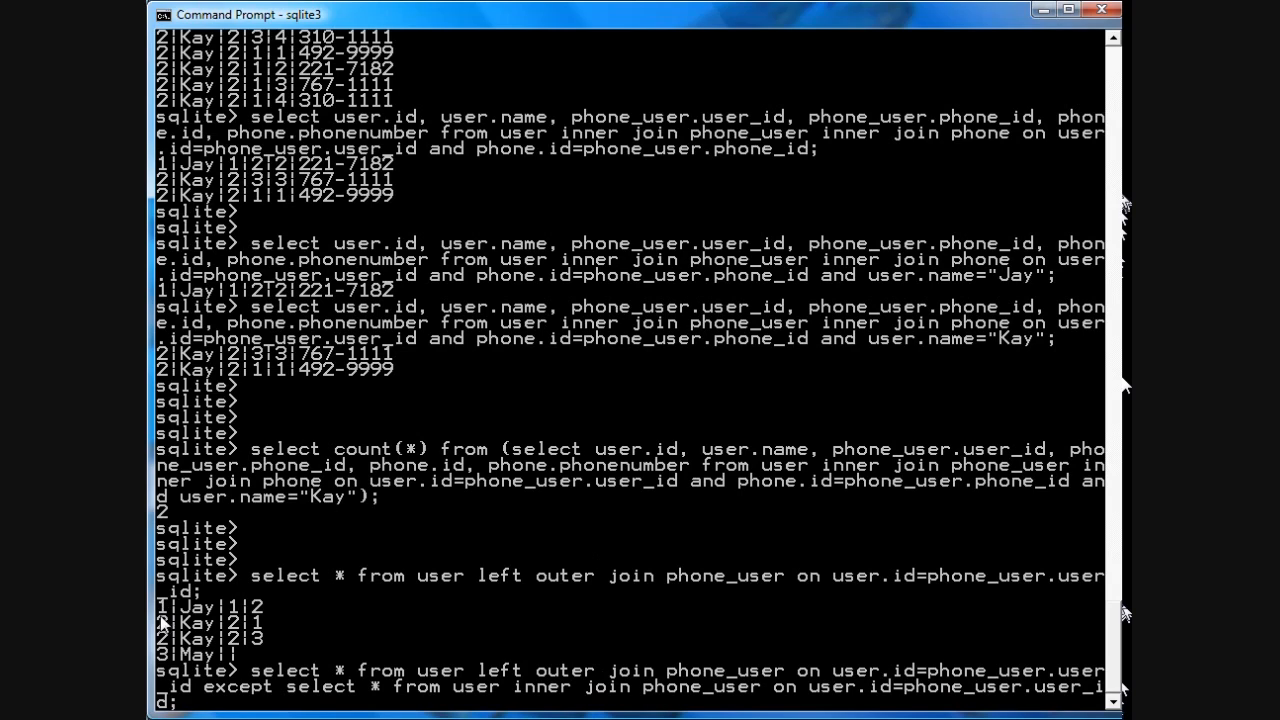
{"action": "mouse_move", "coordinate": [255, 648]}
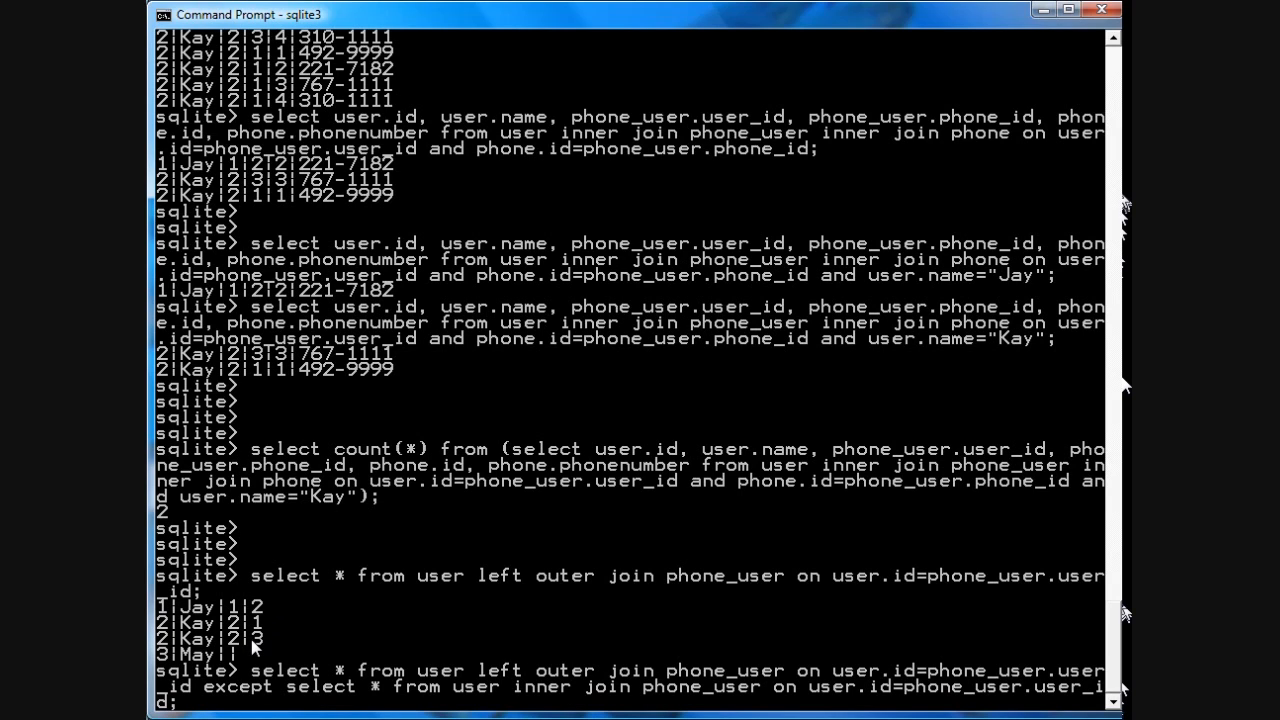
{"action": "mouse_move", "coordinate": [350, 619]}
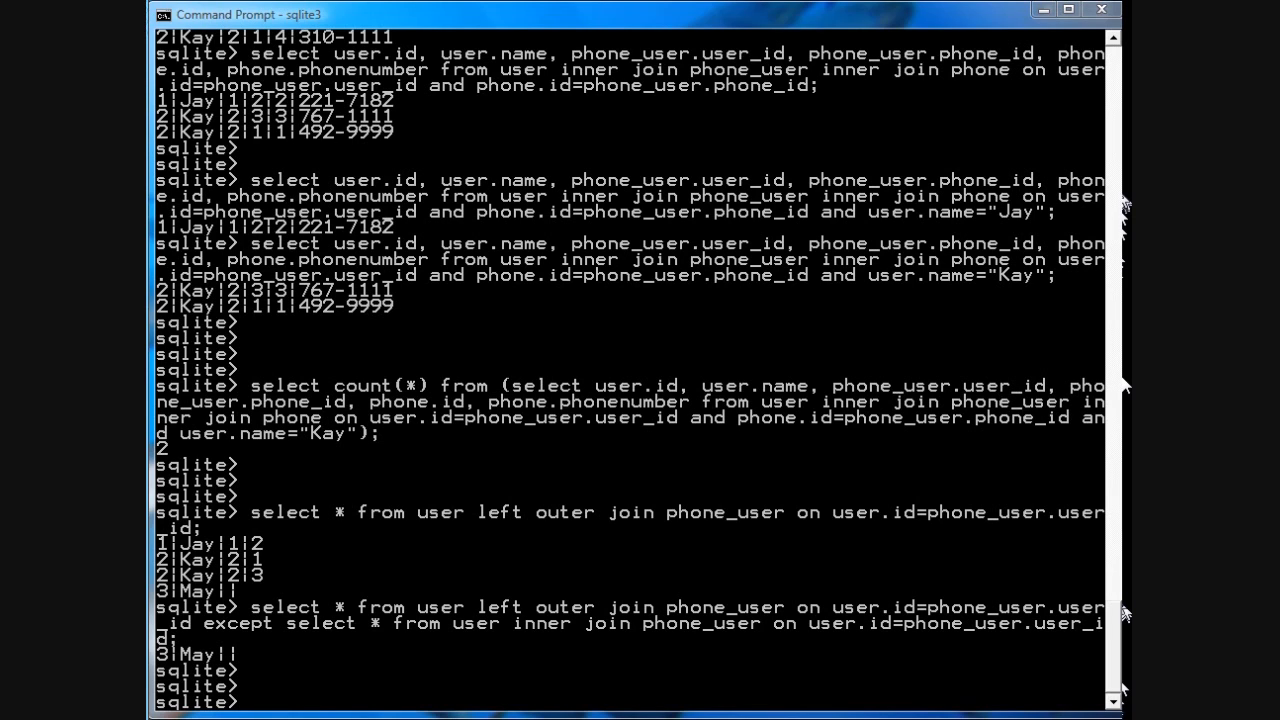
{"action": "mouse_move", "coordinate": [175, 308]}
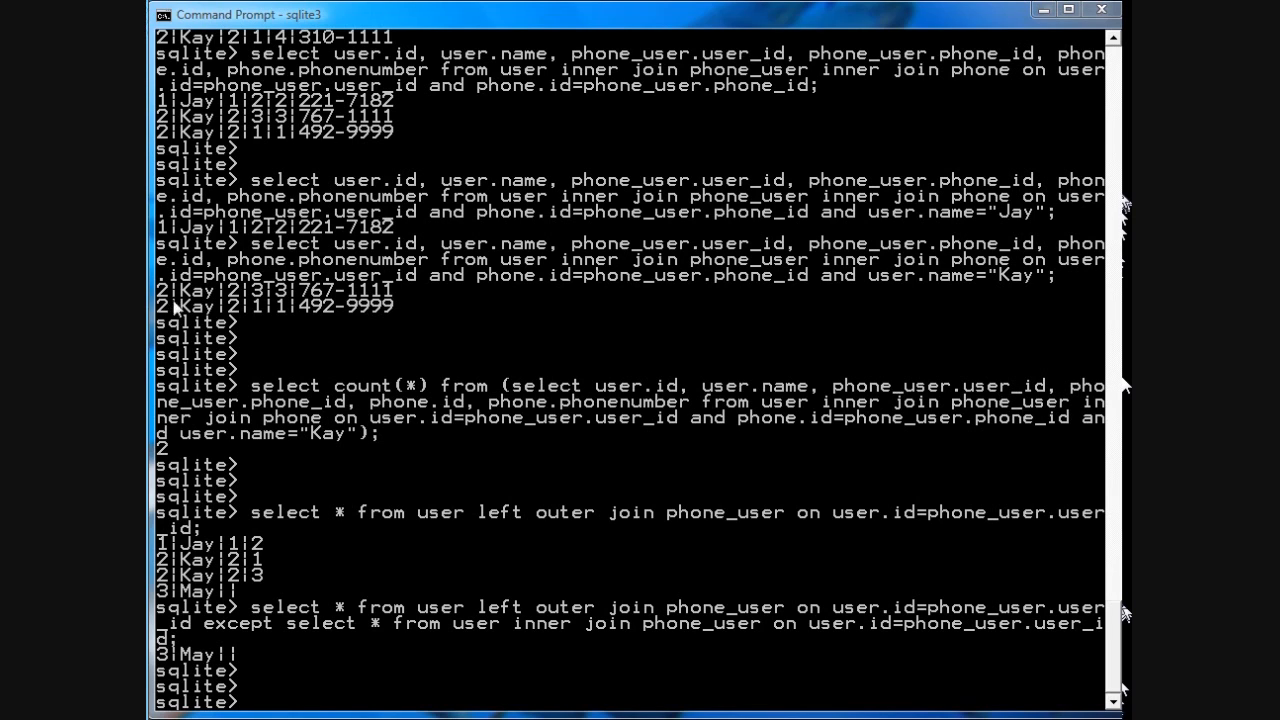
Step: Focus the console window showing the phone left outer join result
{"action": "left_click", "coordinate": [162, 14]}
{"action": "type", "text": "select * from phone left outer join phone_user on phone.id=phone_user.phone_id;"}
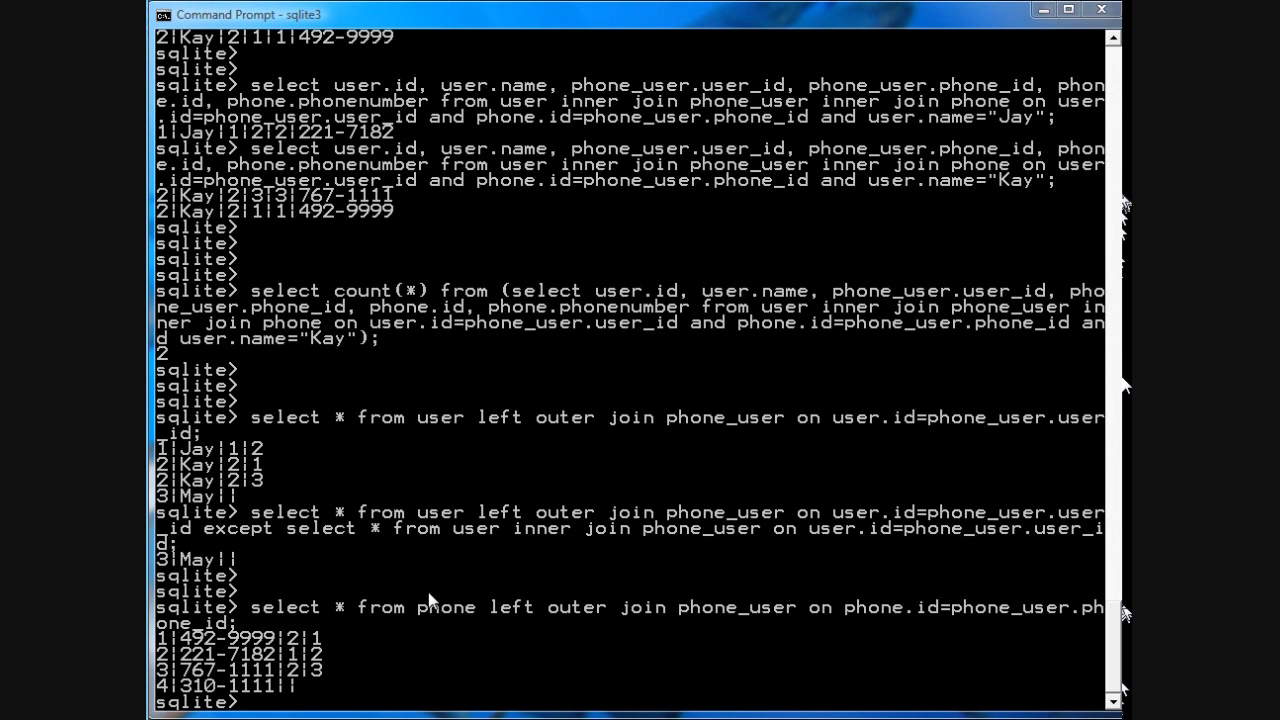
Step: Insert phone 5 (555-1234), list all phones, and retype the phone 5 insert
{"action": "type", "text": "insert into phone values (5,\"555-1234\");"}
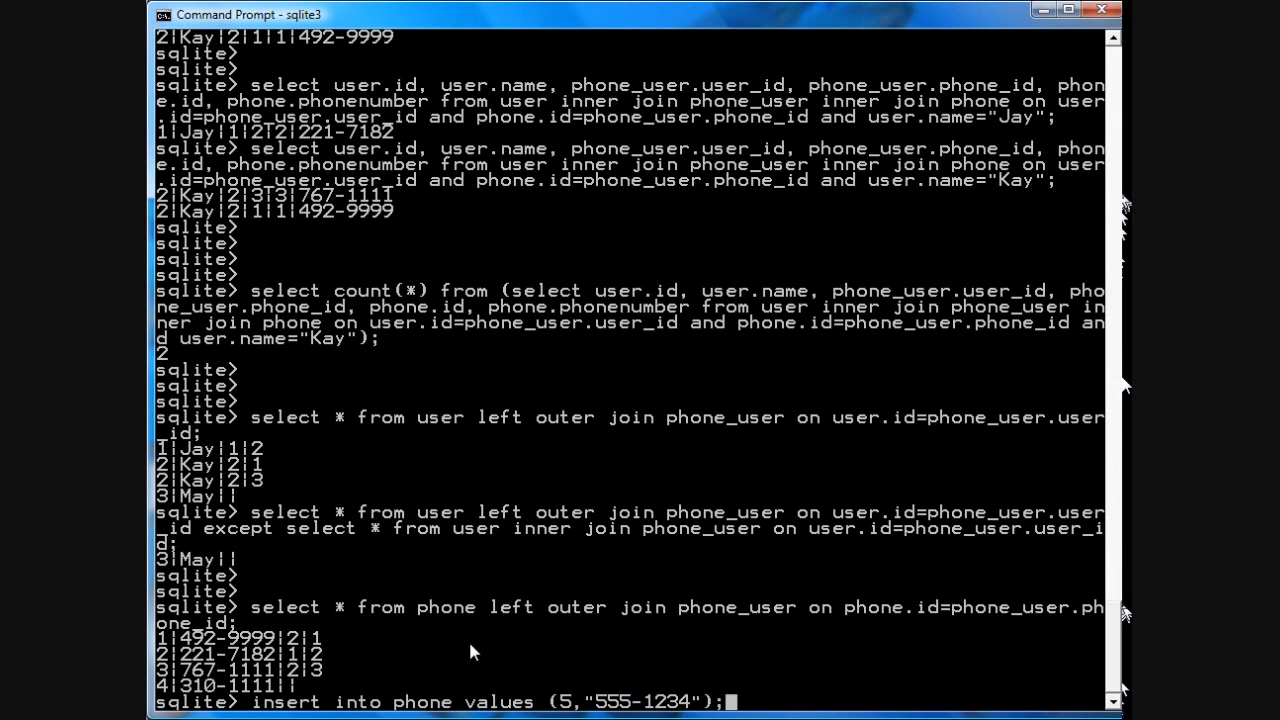
{"action": "key", "text": "Return"}
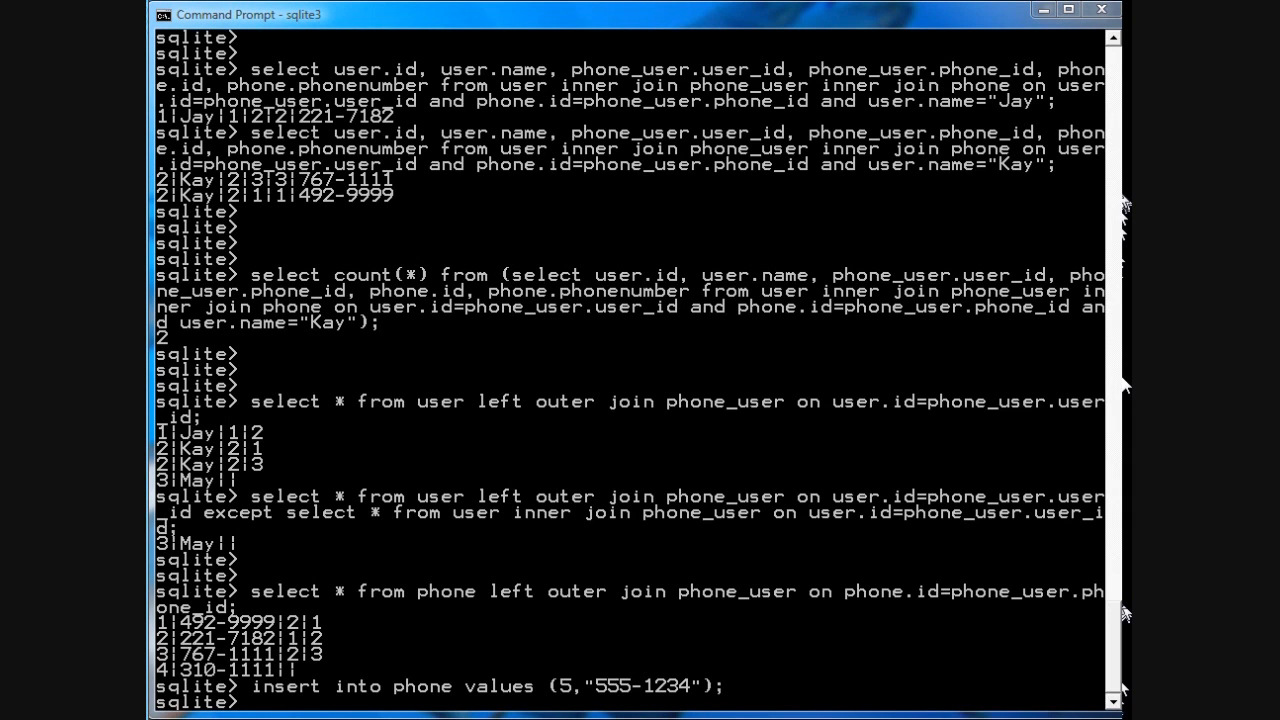
{"action": "mouse_move", "coordinate": [170, 20]}
{"action": "type", "text": "insert into phone values (6,\"808-7800\");"}
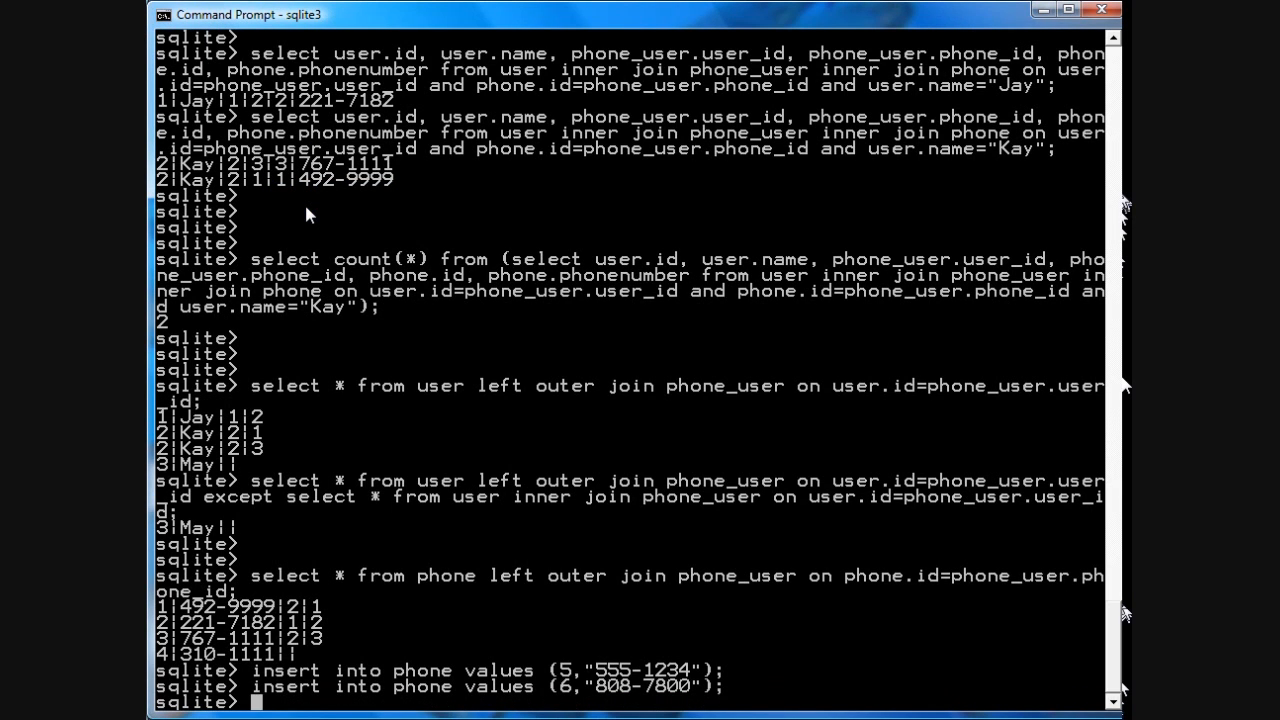
{"action": "type", "text": "select"}
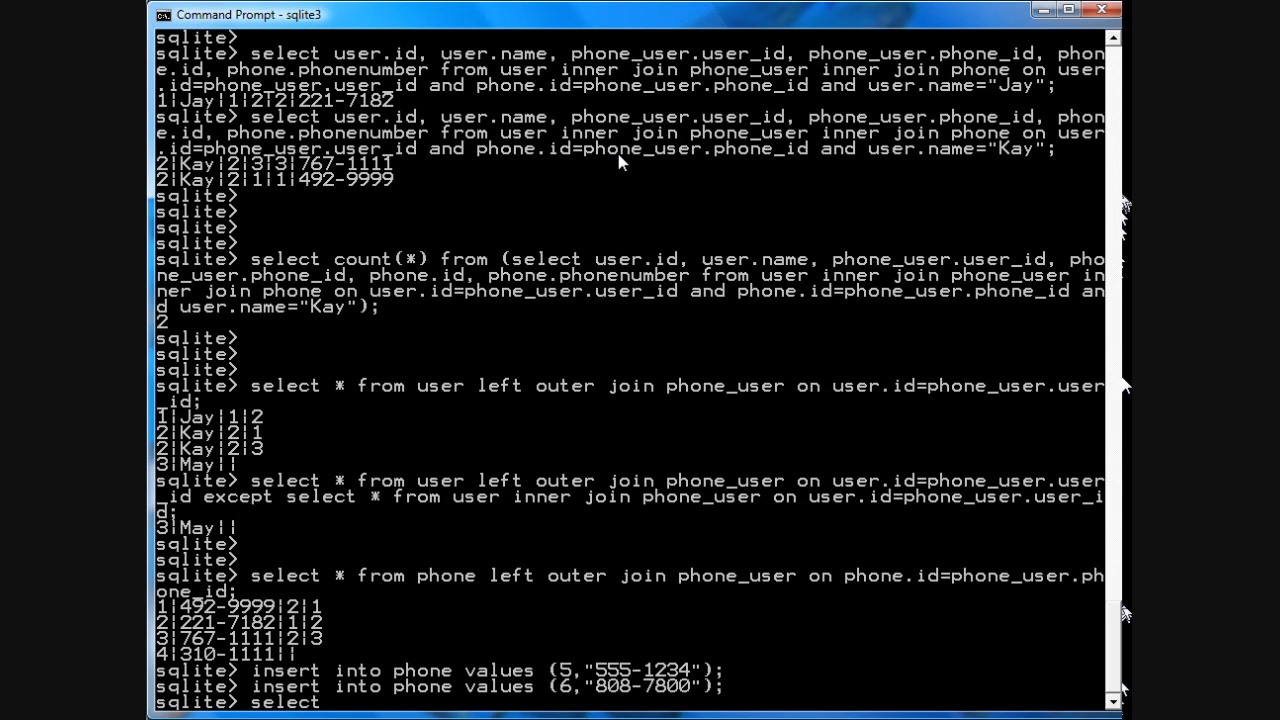
{"action": "key", "text": "enter"}
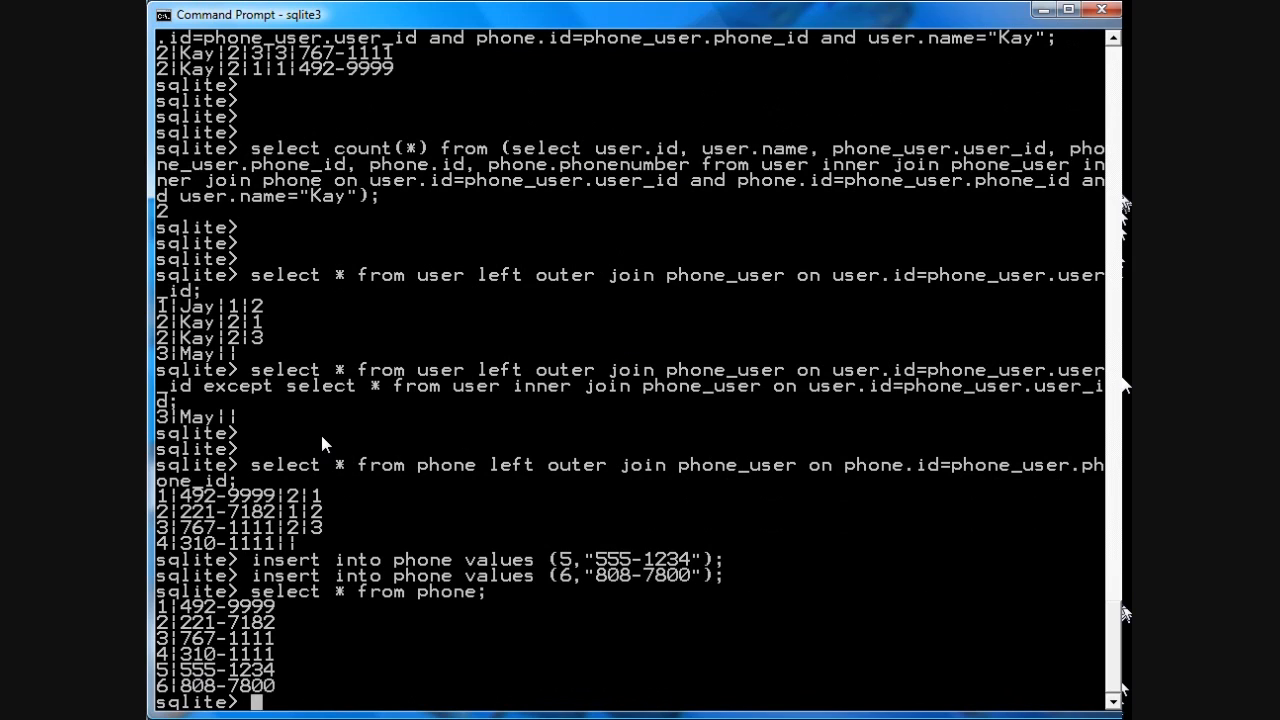
{"action": "type", "text": "insert into phone values (5,\"555-1234\");"}
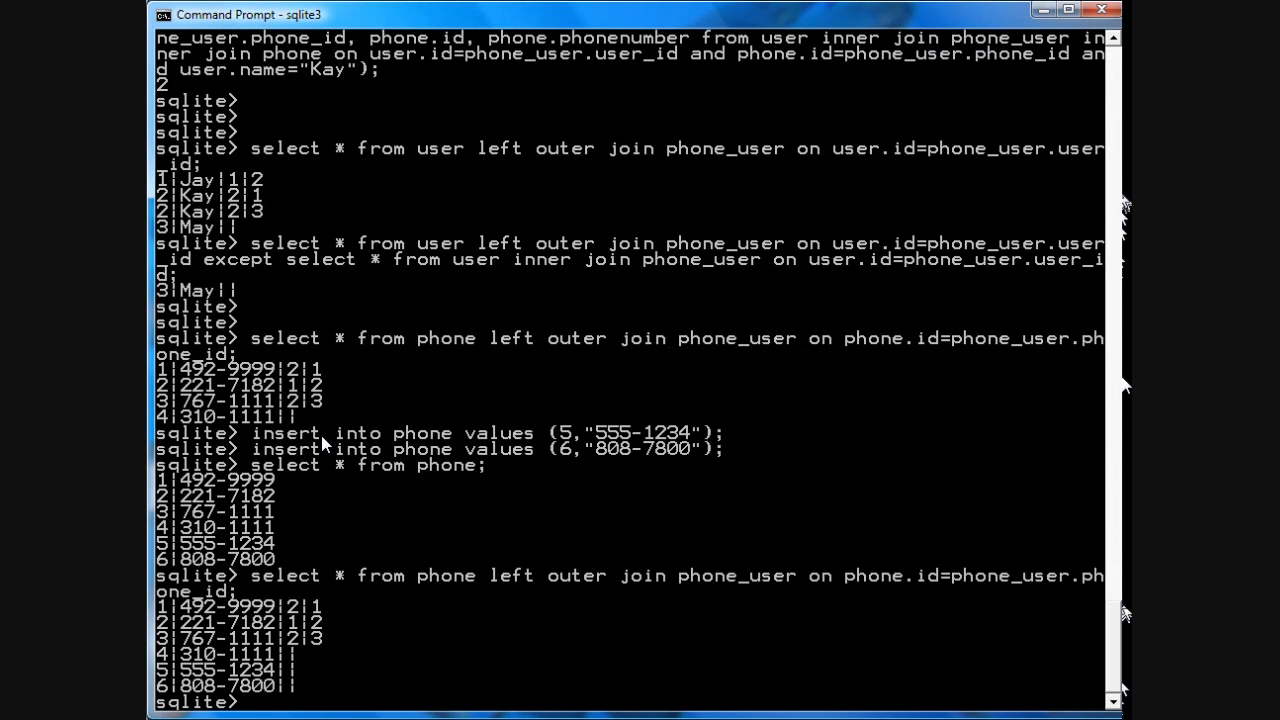
{"action": "mouse_move", "coordinate": [237, 692]}
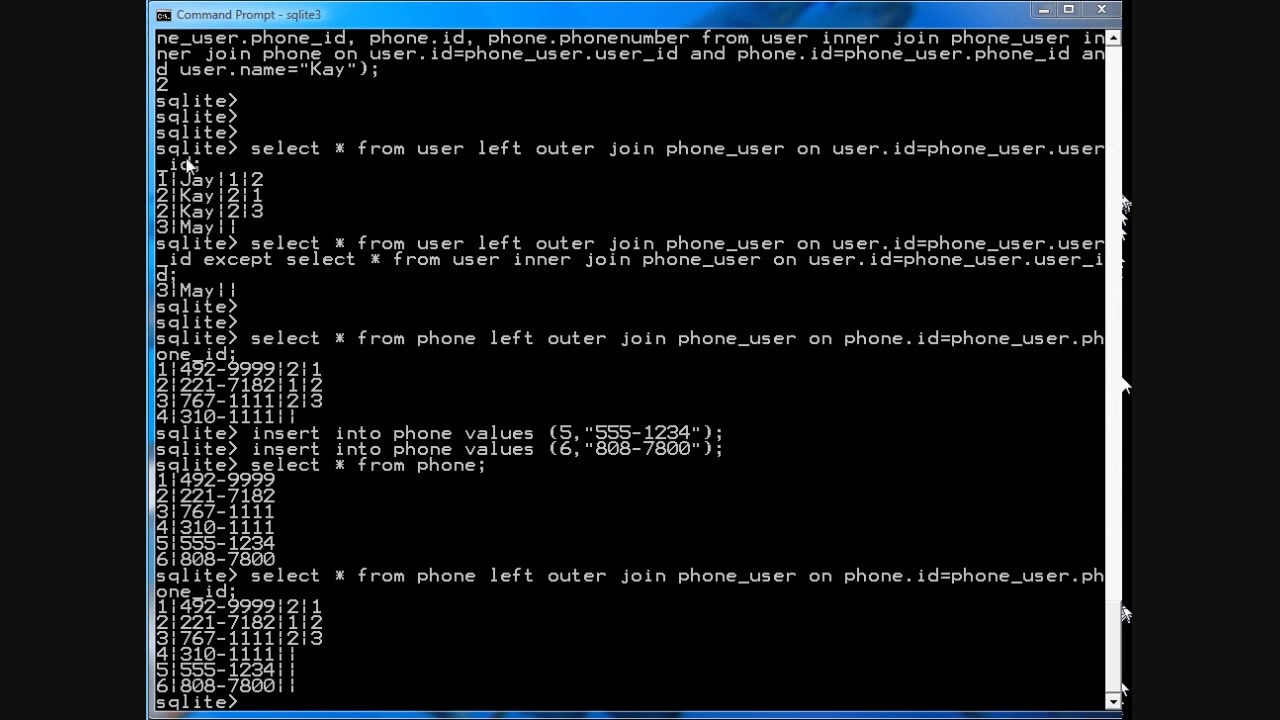
Step: Paste and run insert into user values (4,"Ray"); to add user Ray
{"action": "left_click", "coordinate": [162, 13]}
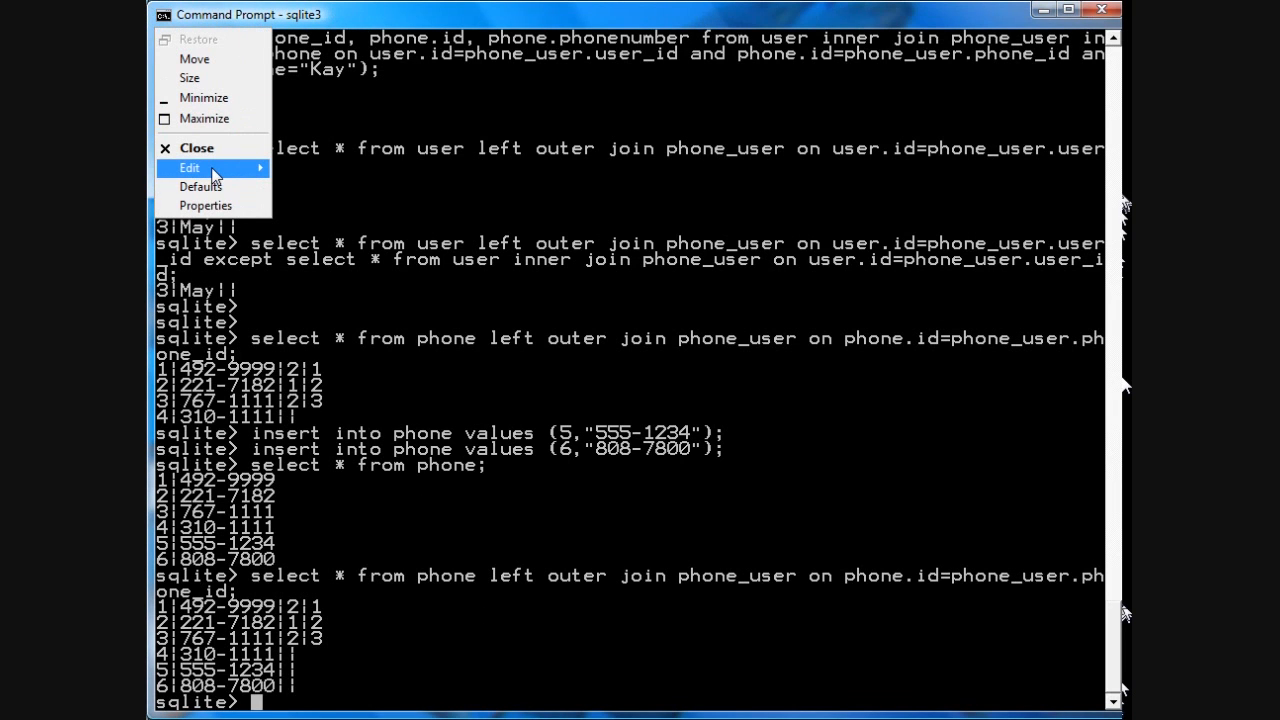
{"action": "type", "text": "insert into user values (4,\"Ray\");"}
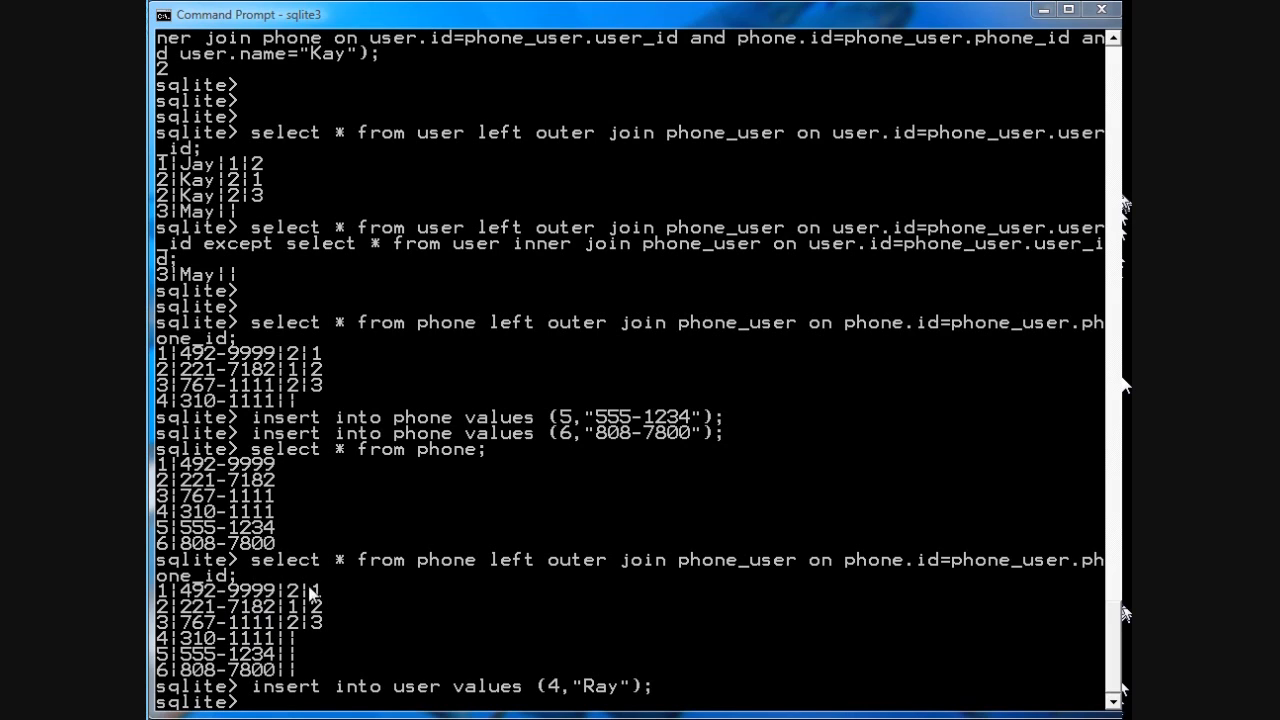
{"action": "mouse_move", "coordinate": [315, 590]}
{"action": "type", "text": "select * from phone left outer join phone_user on phone.id=phone_user.phone_id except select * from phone inner join phone_user on phone.id=phone_user.phone_id;"}
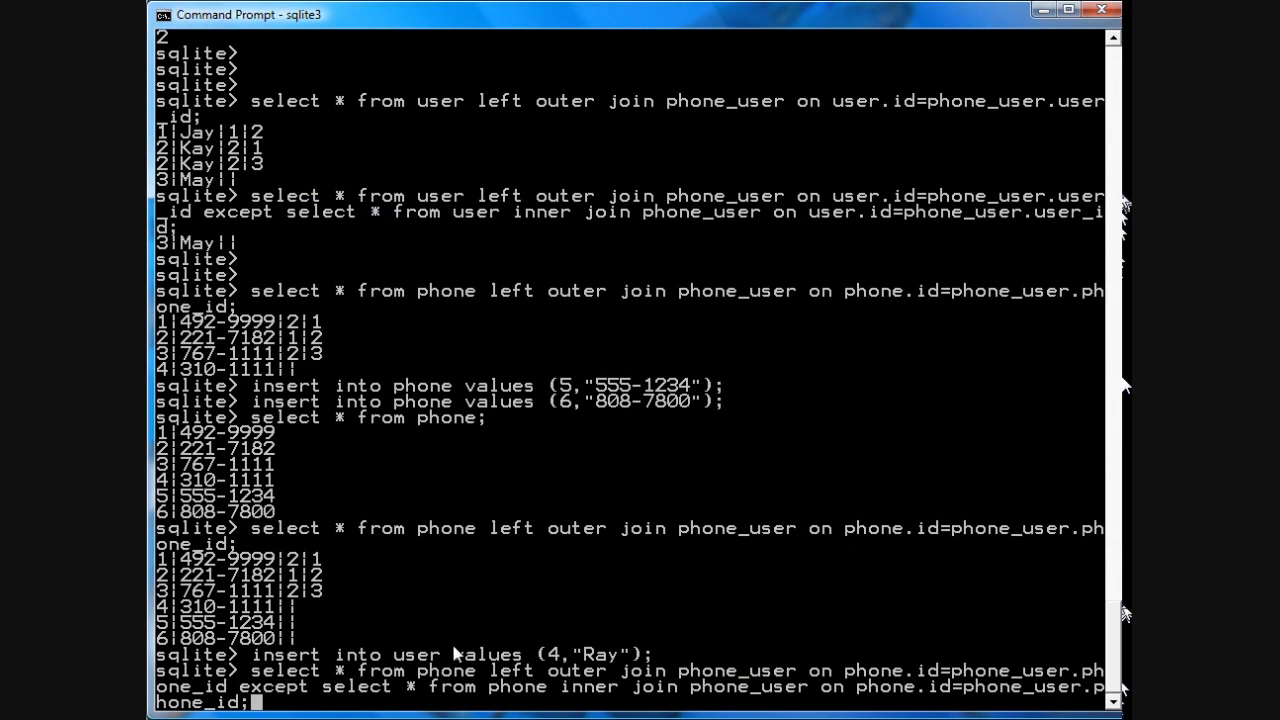
{"action": "mouse_move", "coordinate": [855, 670]}
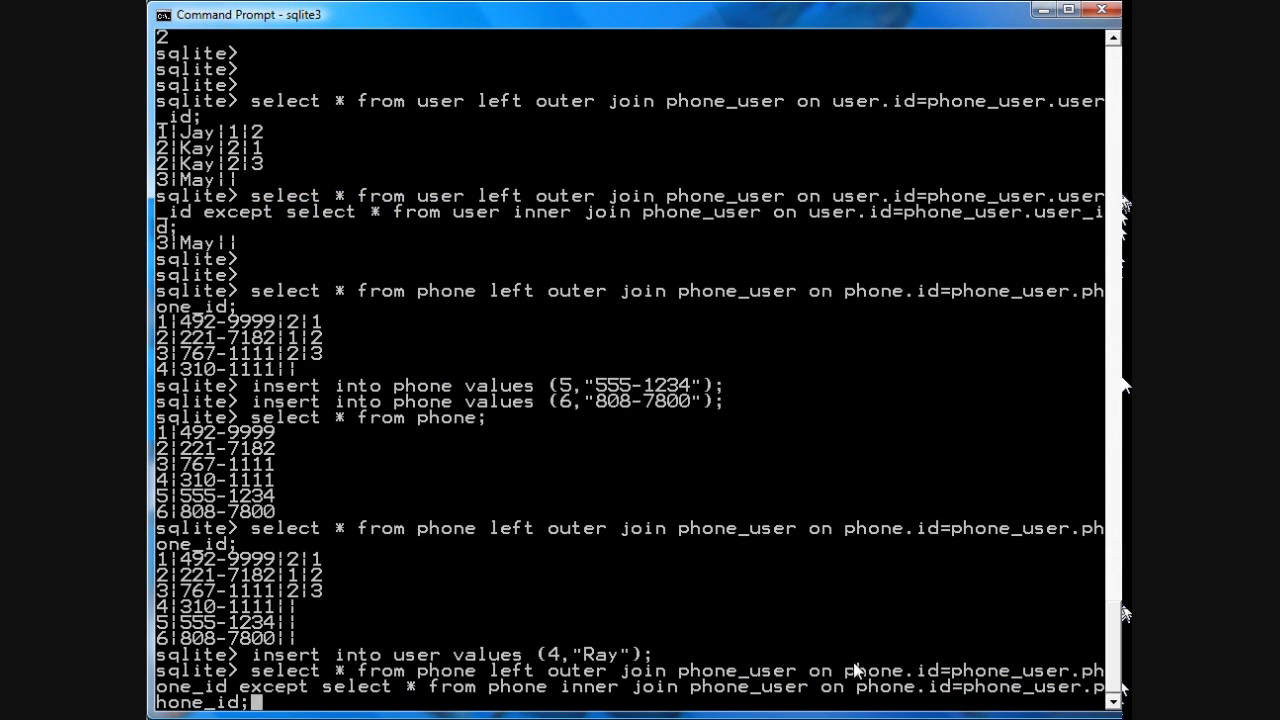
{"action": "mouse_move", "coordinate": [1015, 672]}
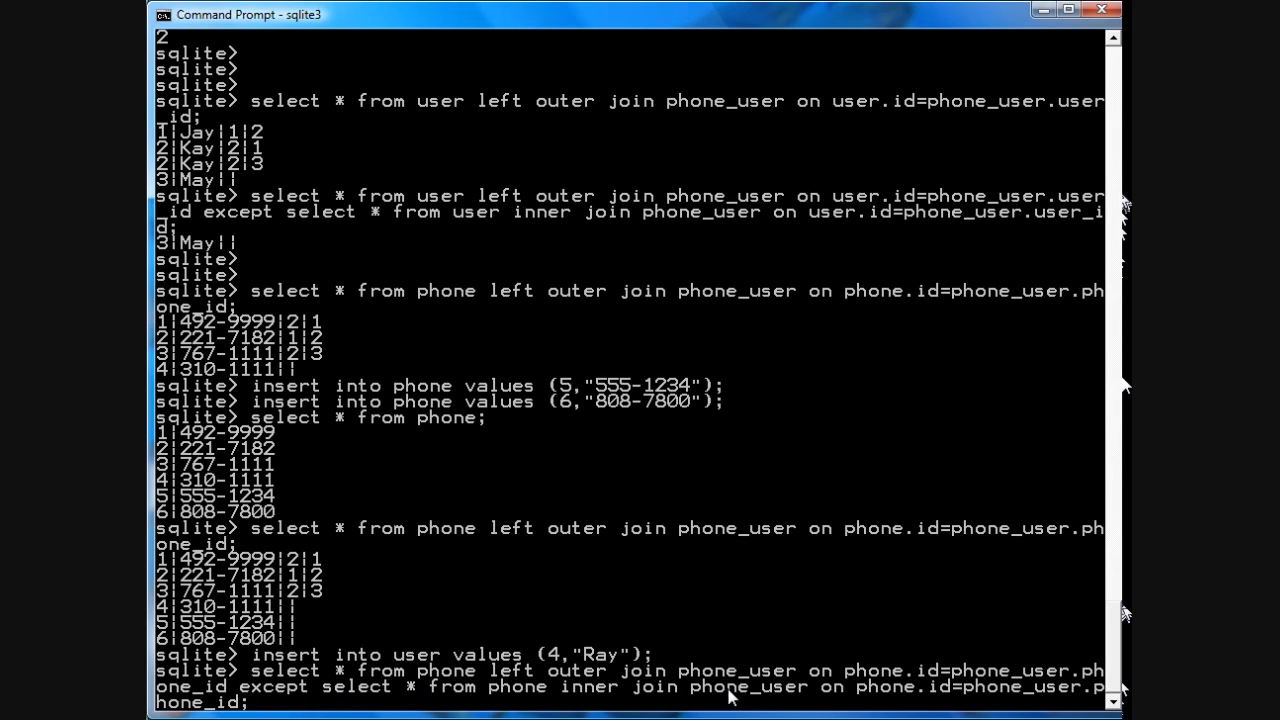
{"action": "mouse_move", "coordinate": [390, 698]}
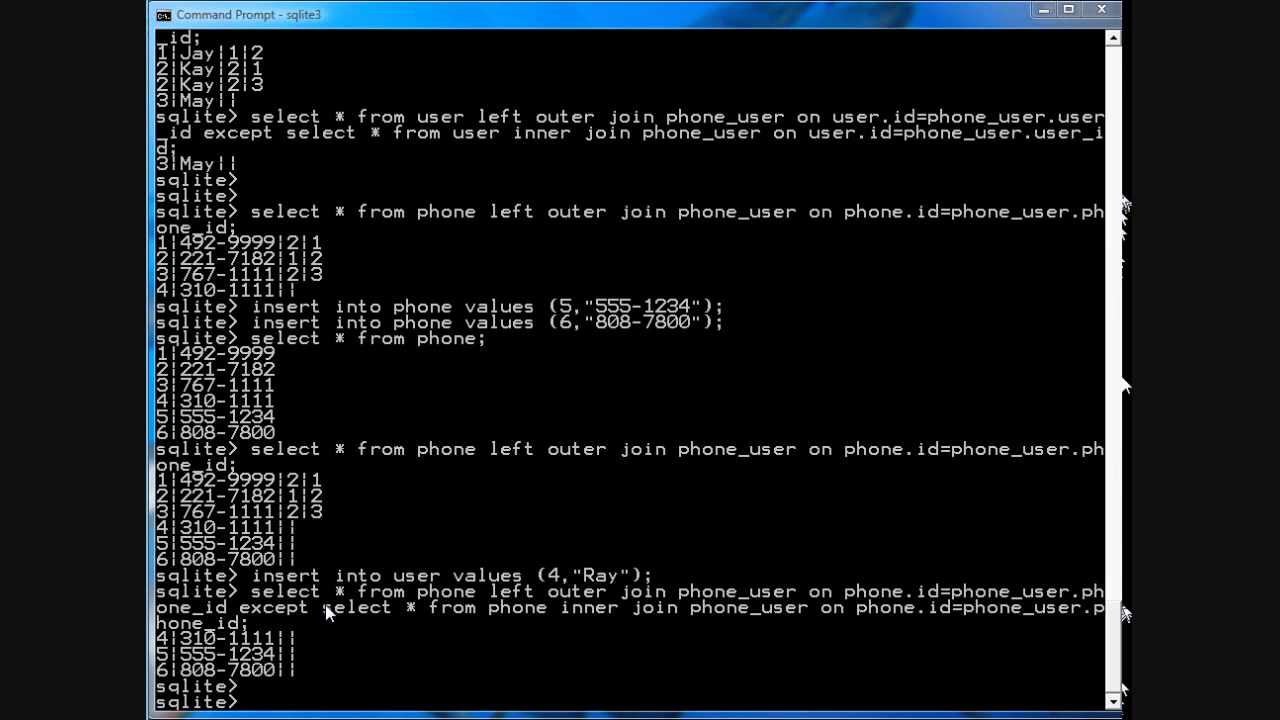
{"action": "mouse_move", "coordinate": [270, 188]}
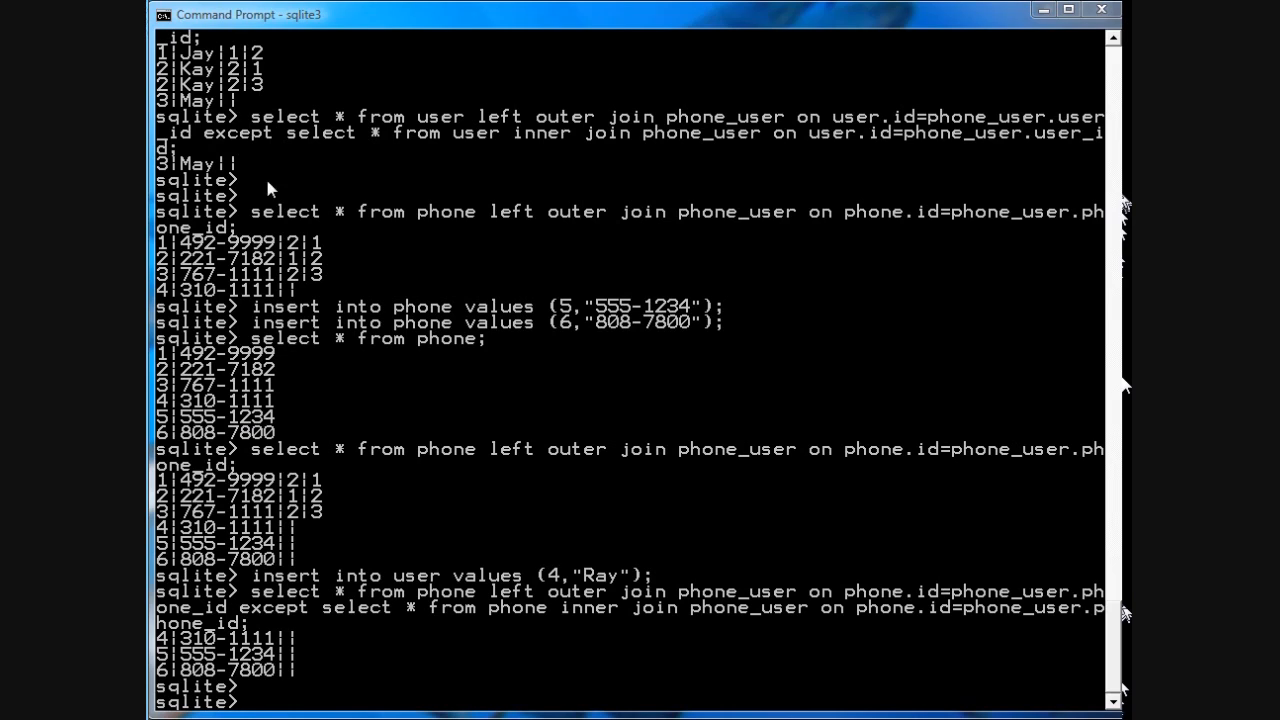
{"action": "mouse_move", "coordinate": [278, 495]}
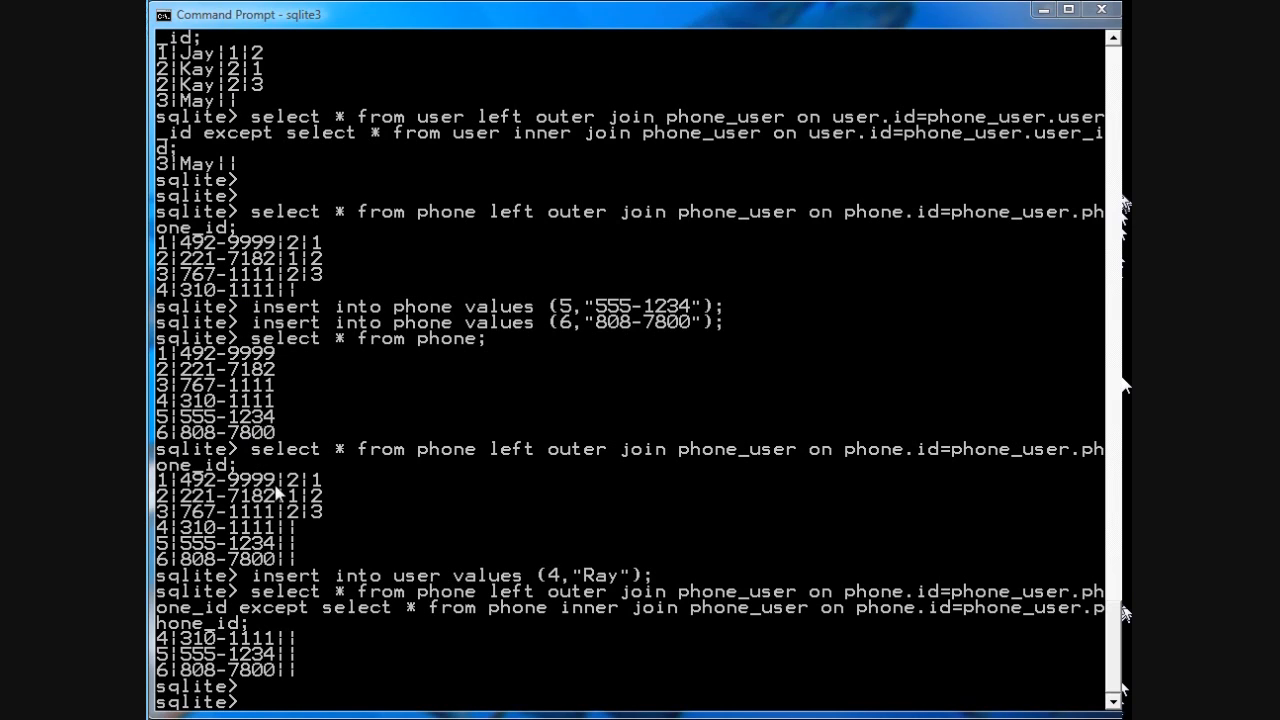
{"action": "mouse_move", "coordinate": [220, 248]}
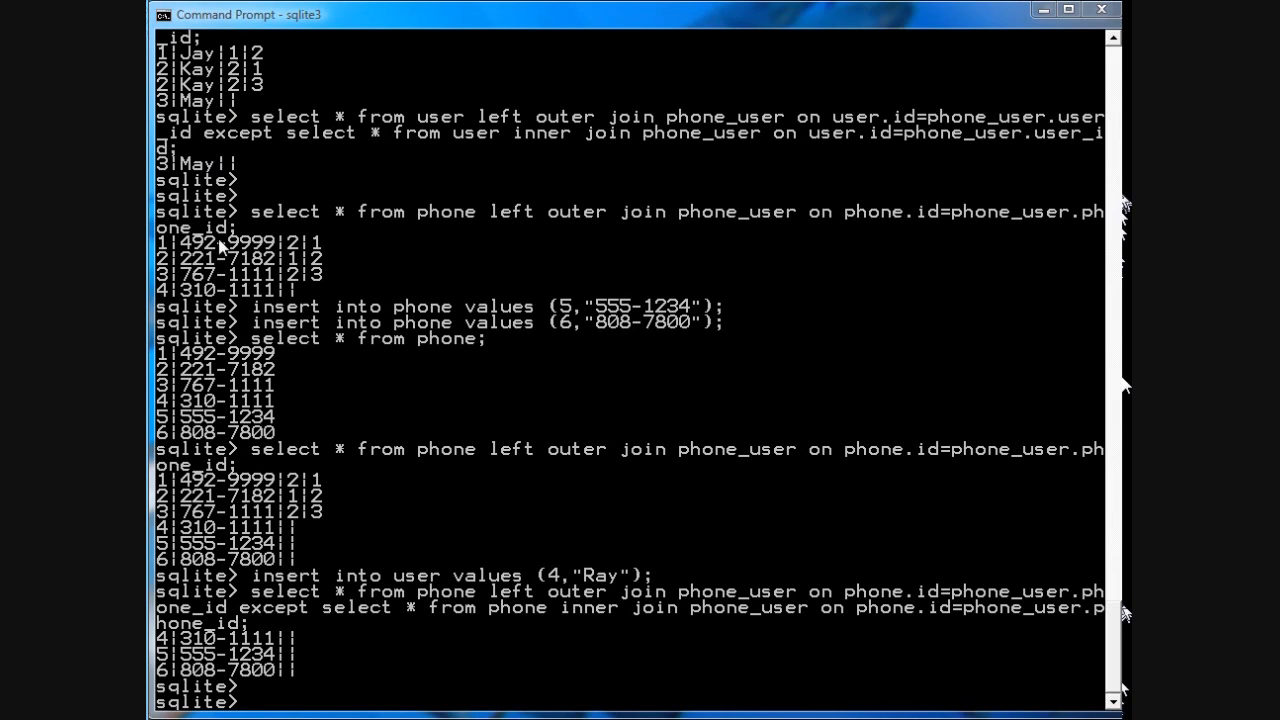
{"action": "mouse_move", "coordinate": [360, 462]}
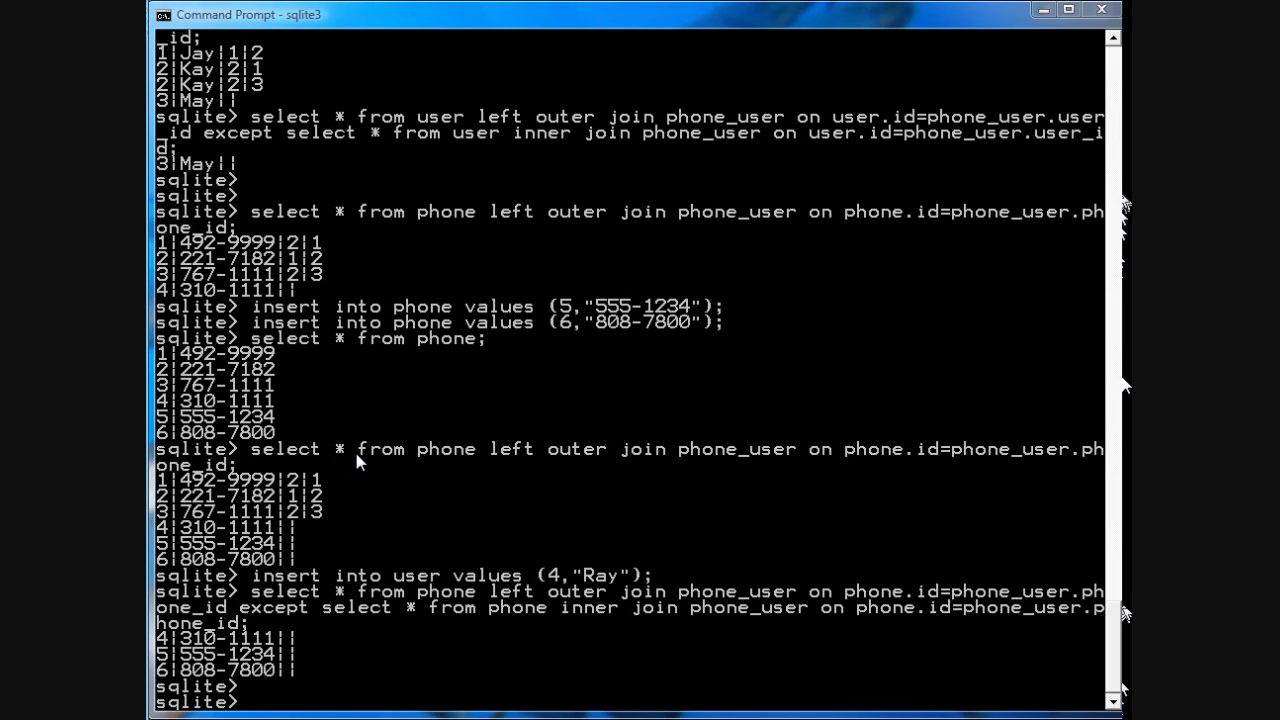
{"action": "mouse_move", "coordinate": [520, 380]}
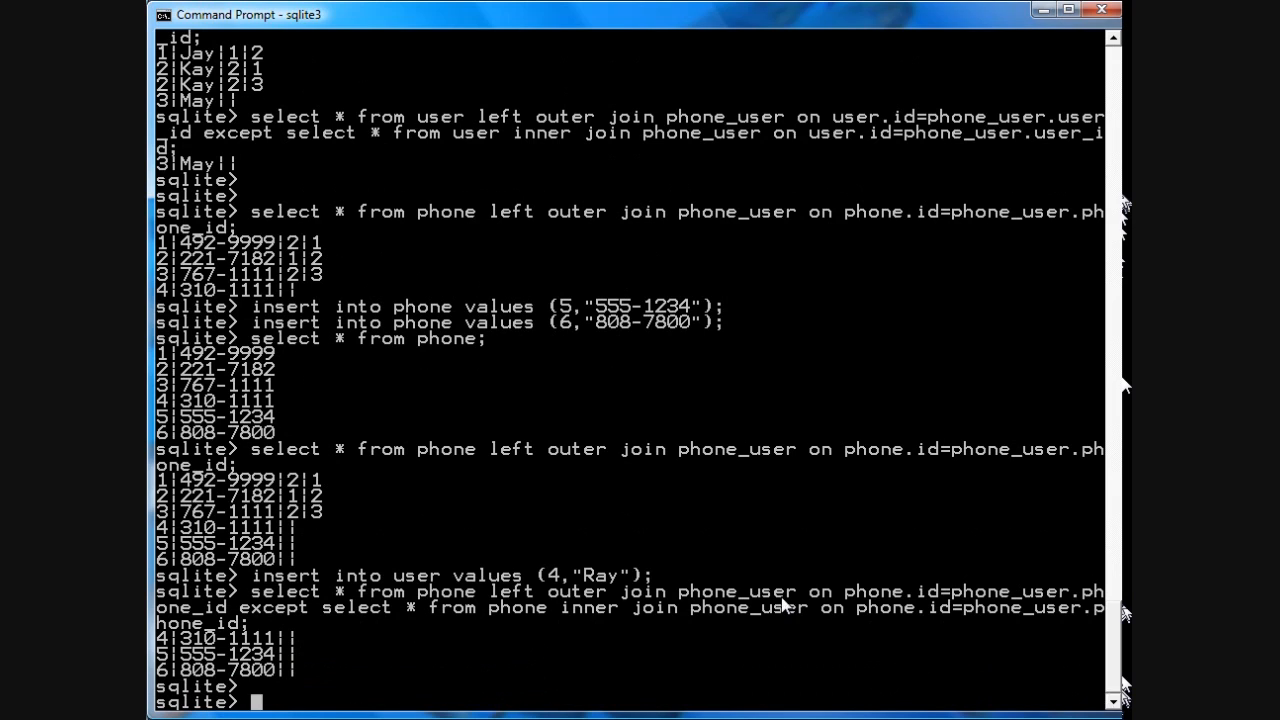
Step: List users, link Ray (4) to phone 6 in phone_user, and rerun the EXCEPT query
{"action": "type", "text": "select * from user;"}
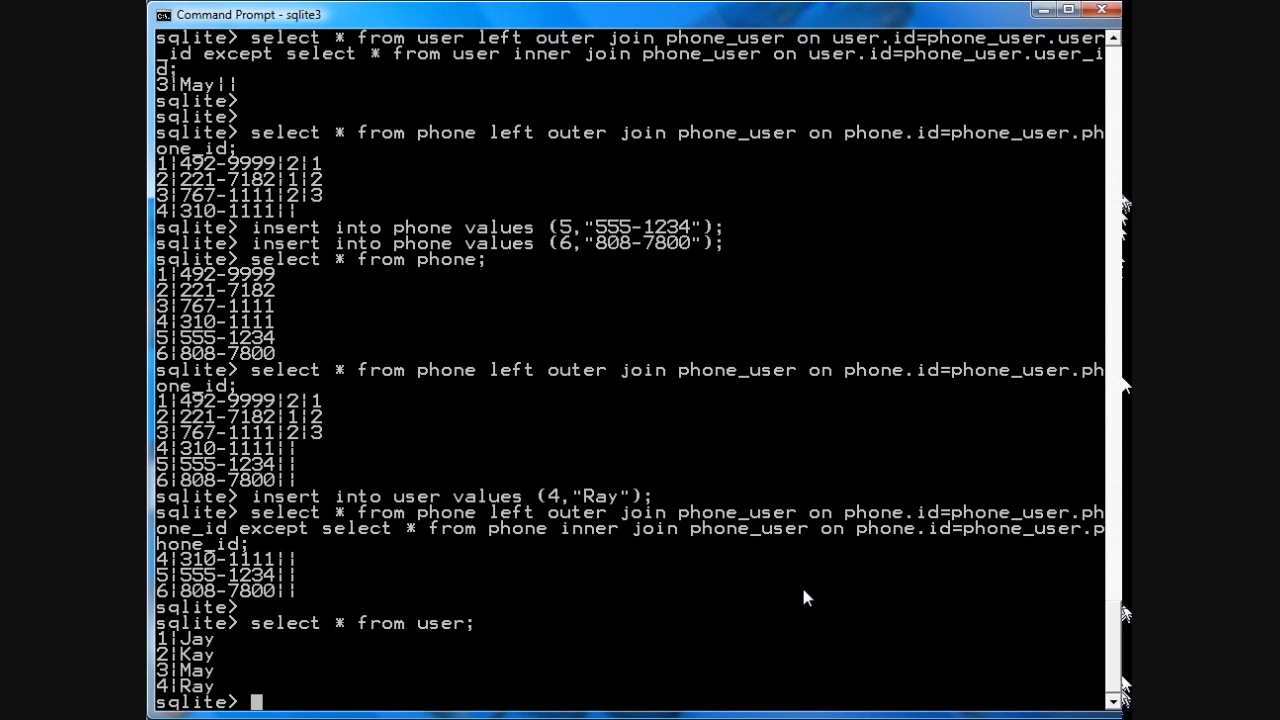
{"action": "mouse_move", "coordinate": [170, 20]}
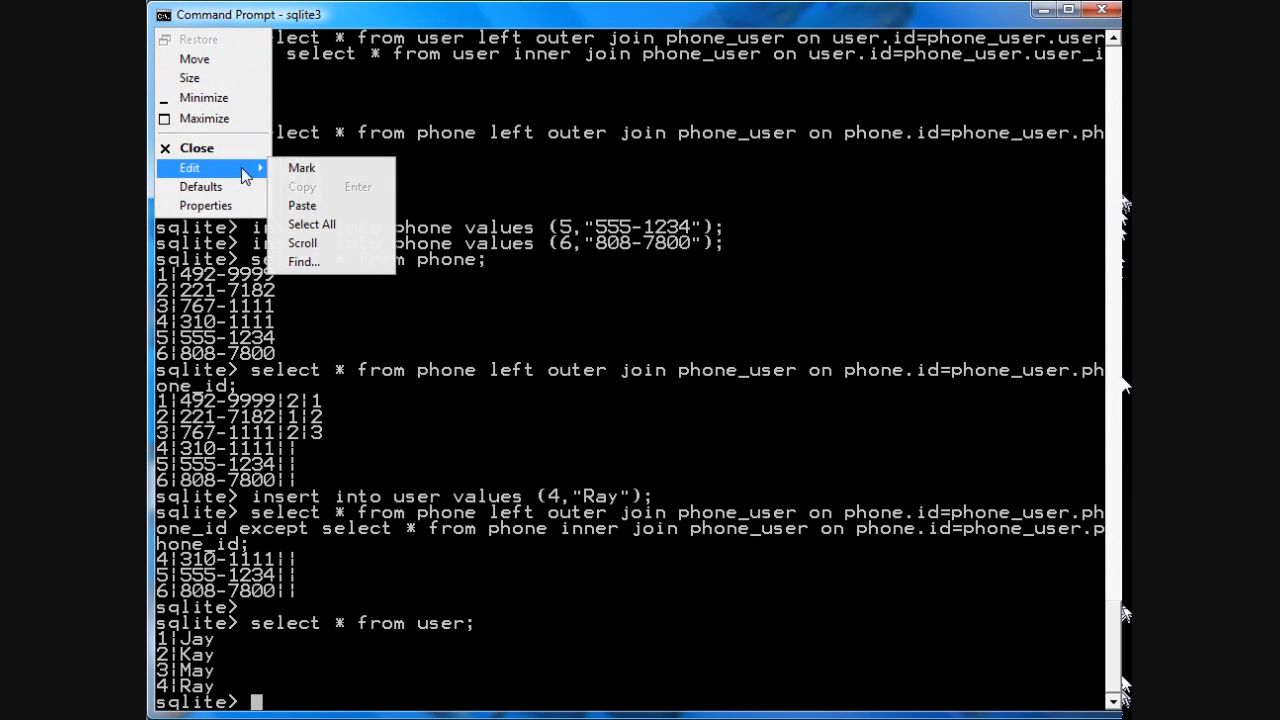
{"action": "type", "text": "insert into phone_user values (4, 6);"}
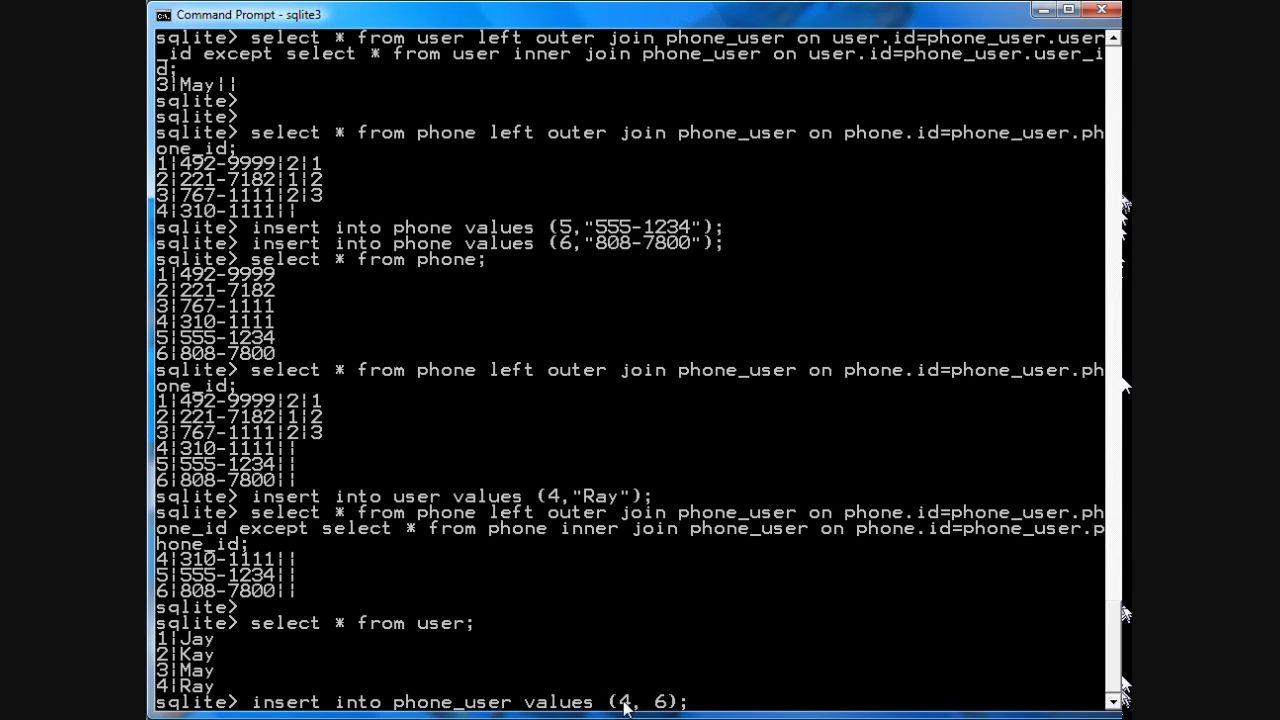
{"action": "mouse_move", "coordinate": [220, 603]}
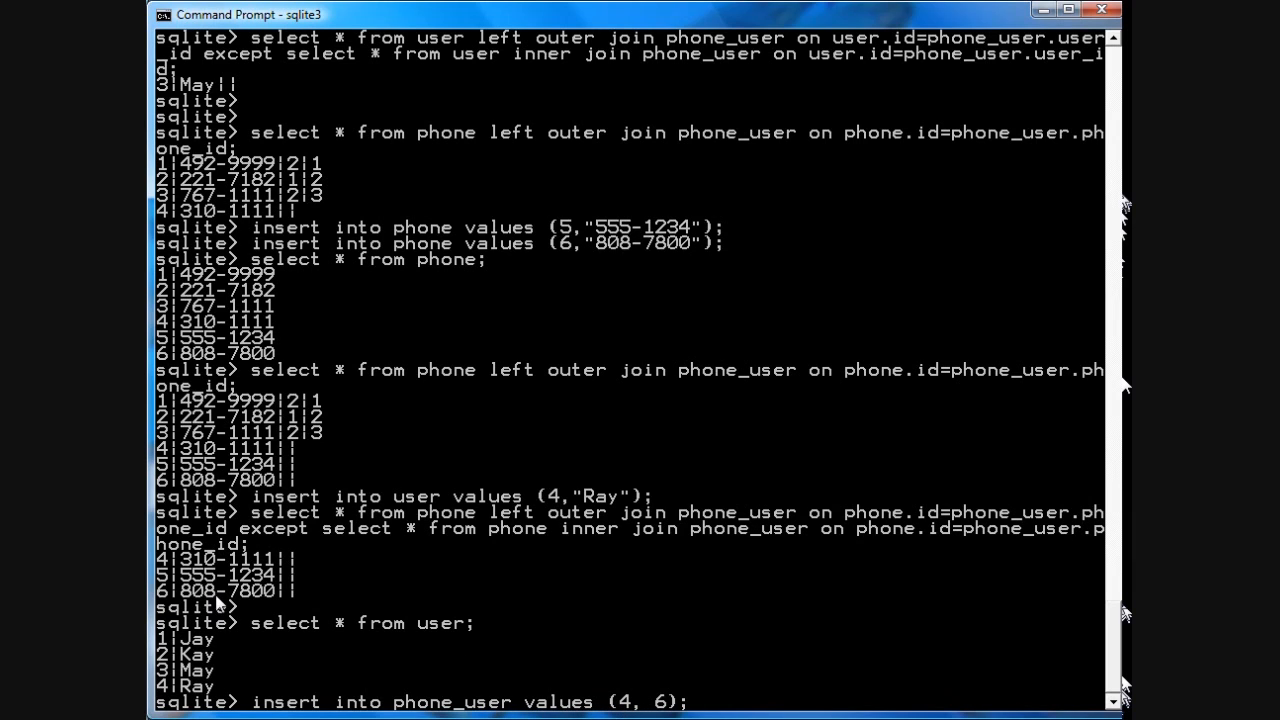
{"action": "mouse_move", "coordinate": [765, 612]}
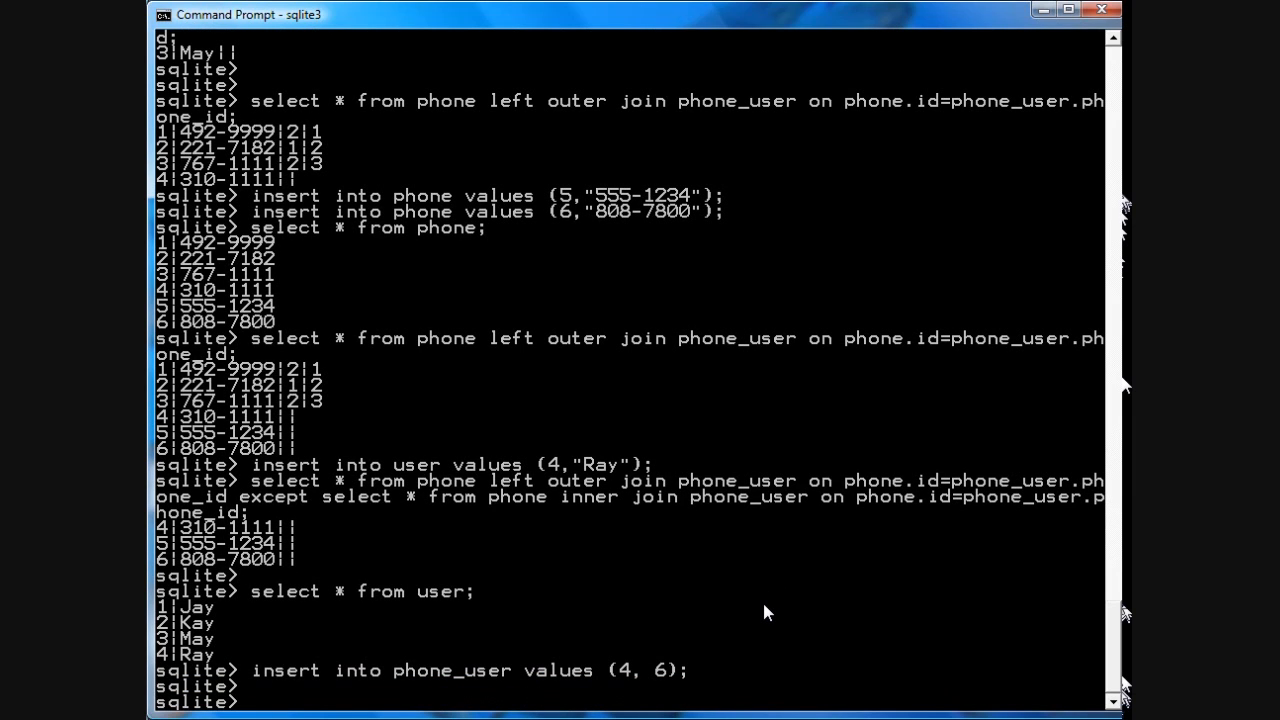
{"action": "type", "text": "select * from phone left outer join phone_user on phone.id=phone_user.phone_id except select * from phone inner join phone_user on phone.id=phone_user.phone_id;"}
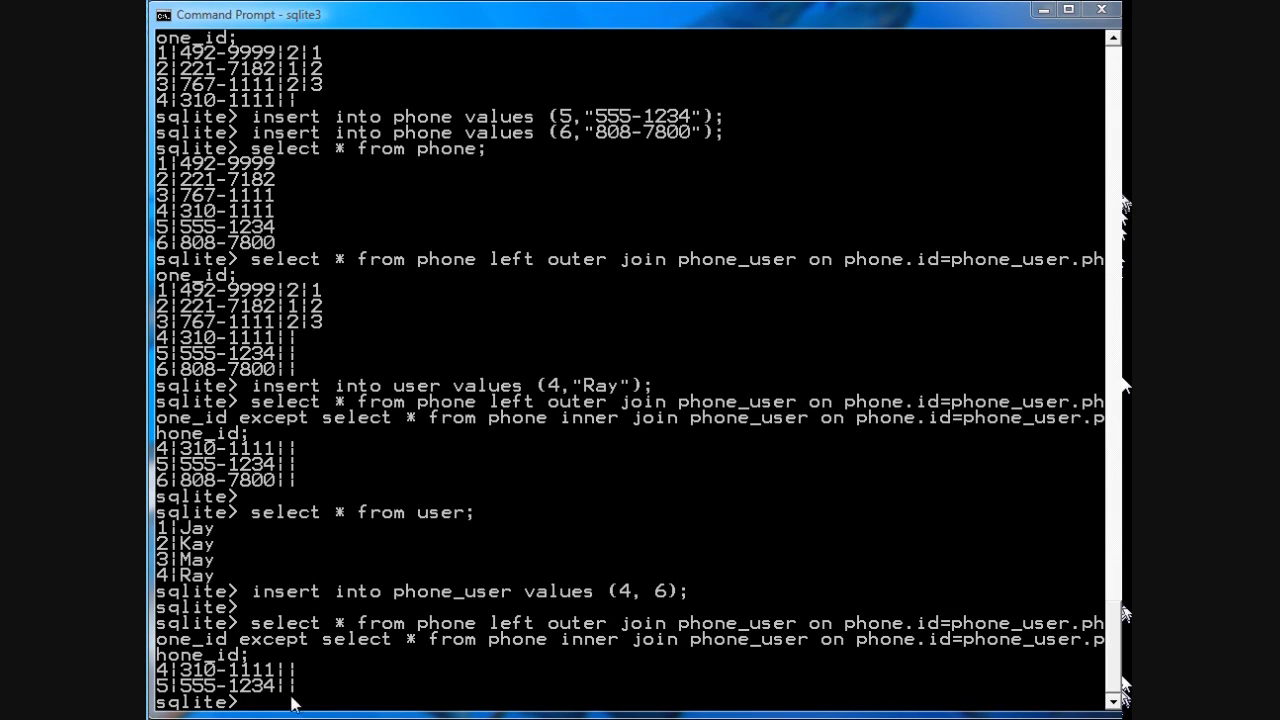
{"action": "mouse_move", "coordinate": [687, 531]}
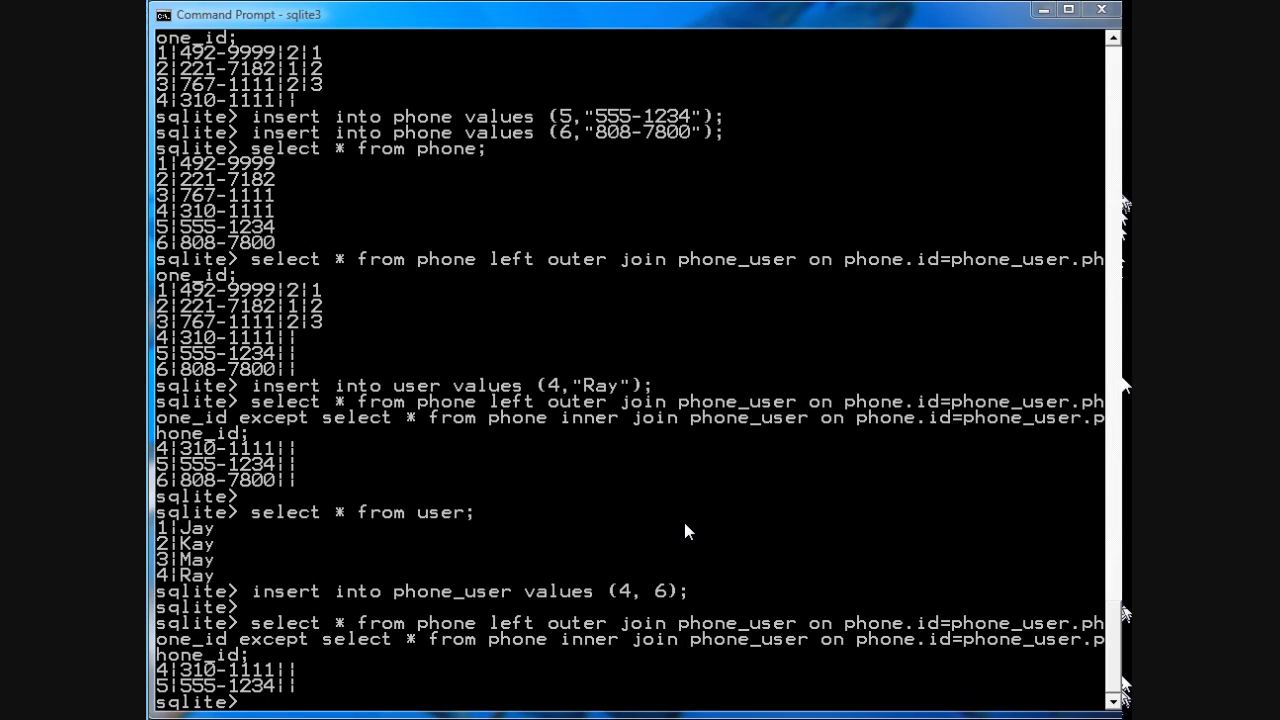